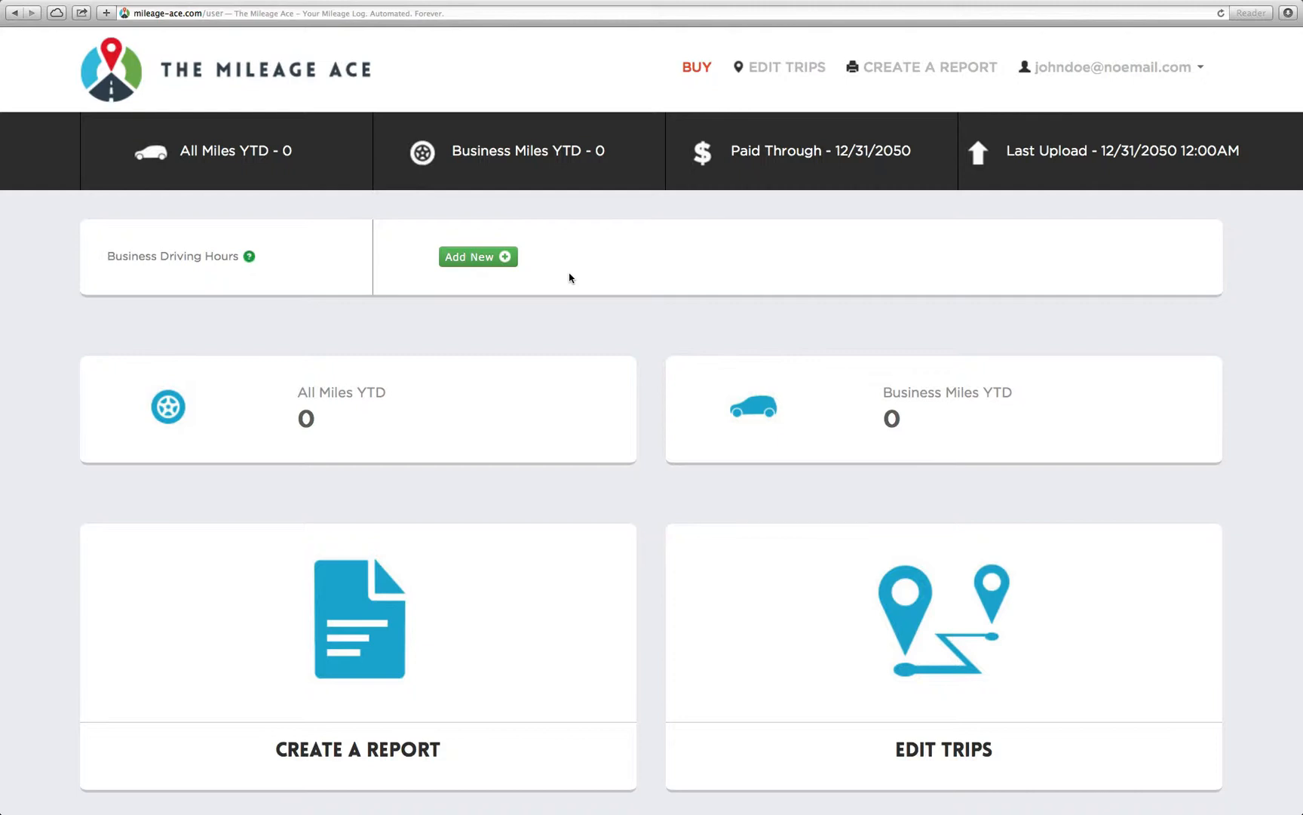
pyautogui.moveTo(723, 309)
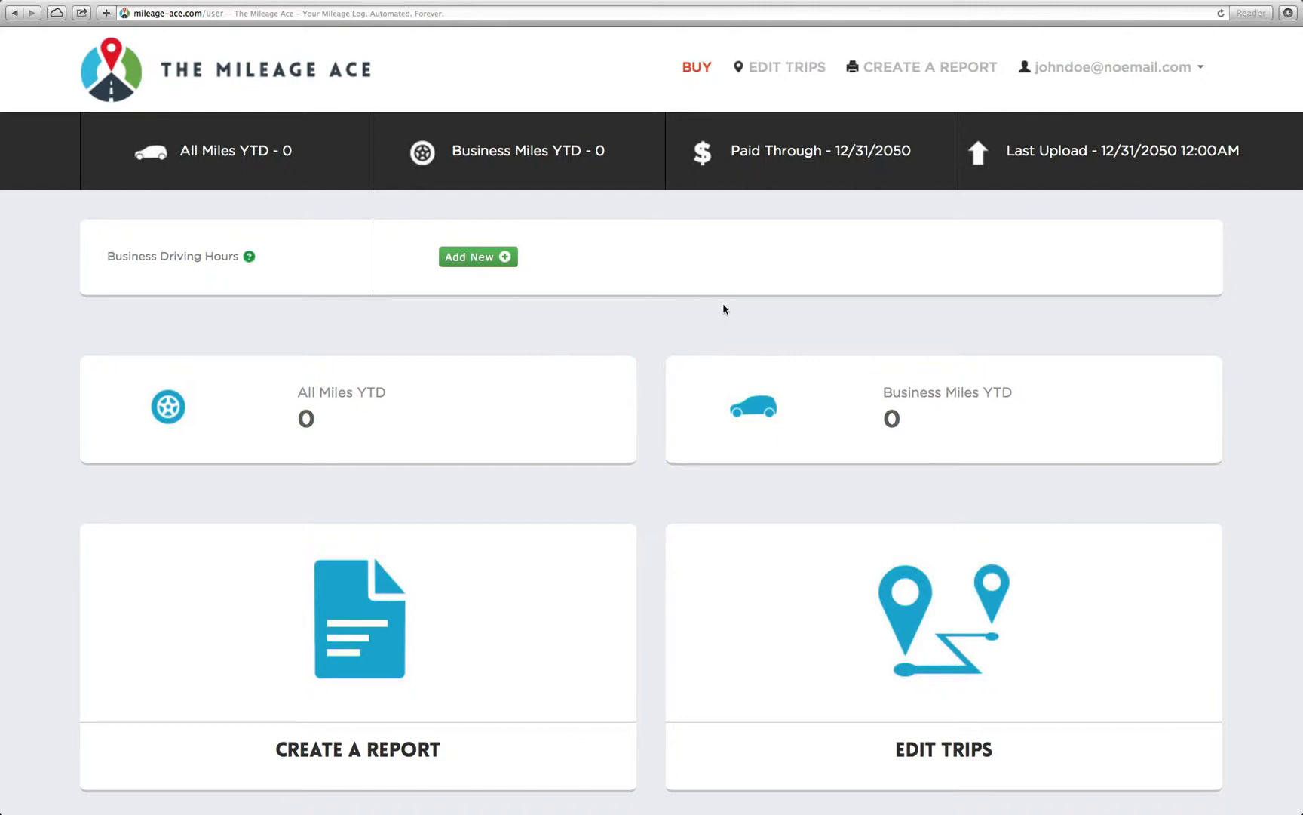
pyautogui.moveTo(659, 413)
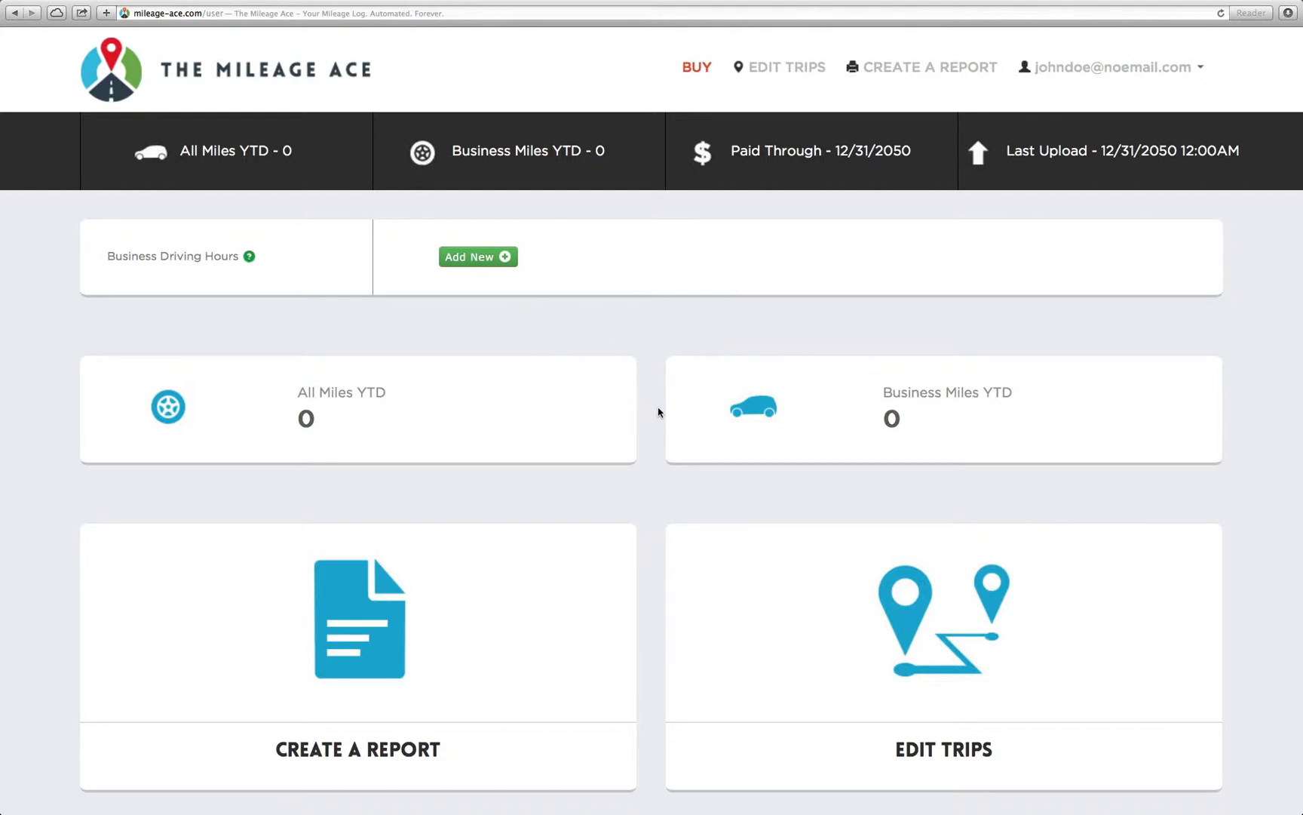
pyautogui.moveTo(1034, 109)
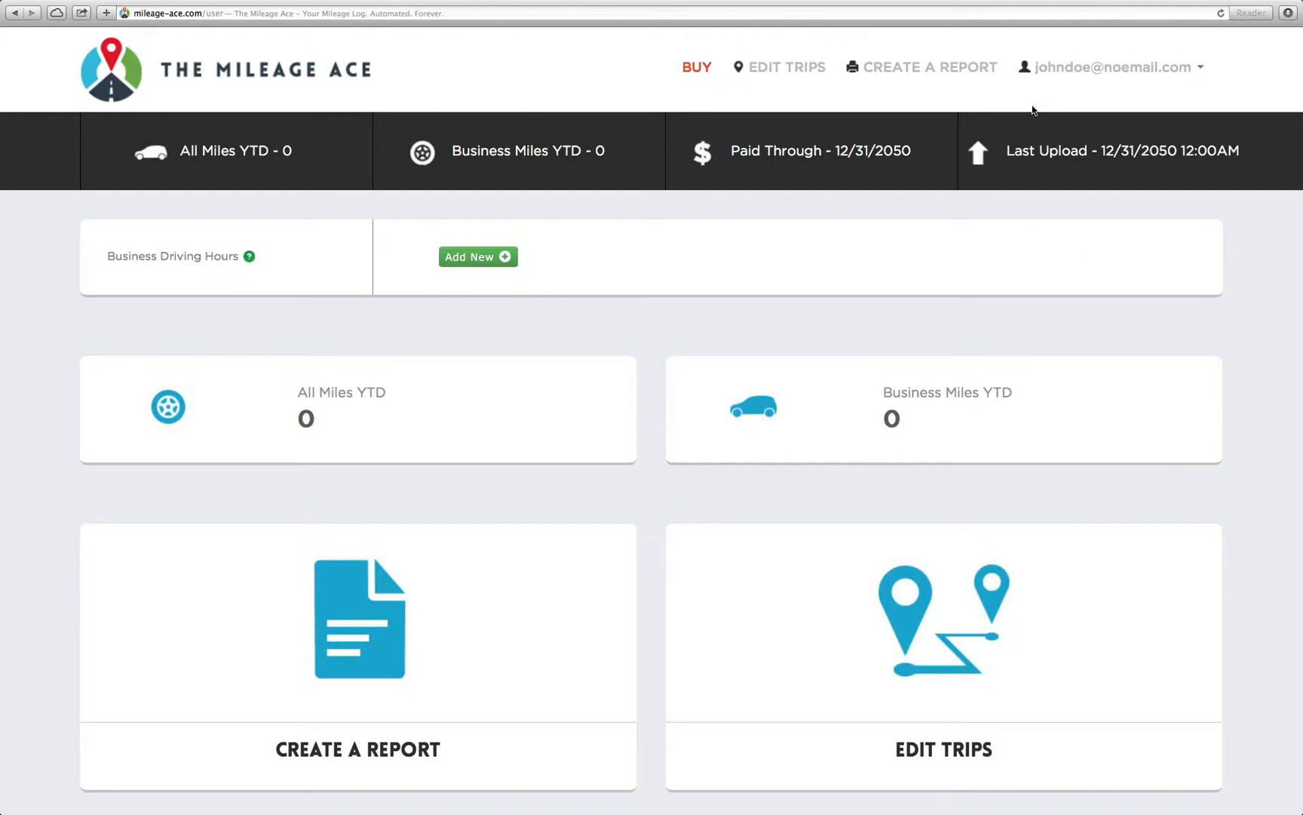
pyautogui.moveTo(930, 67)
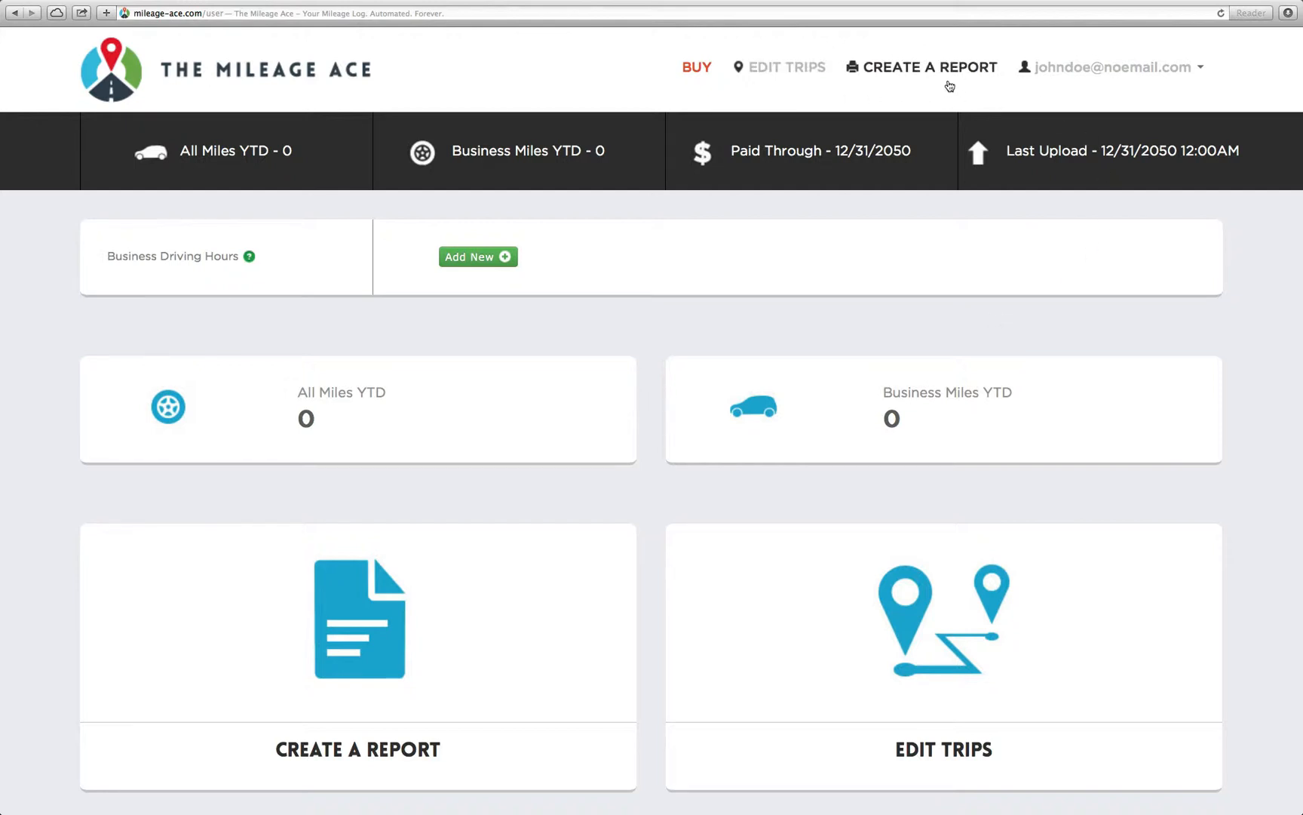
pyautogui.moveTo(910, 92)
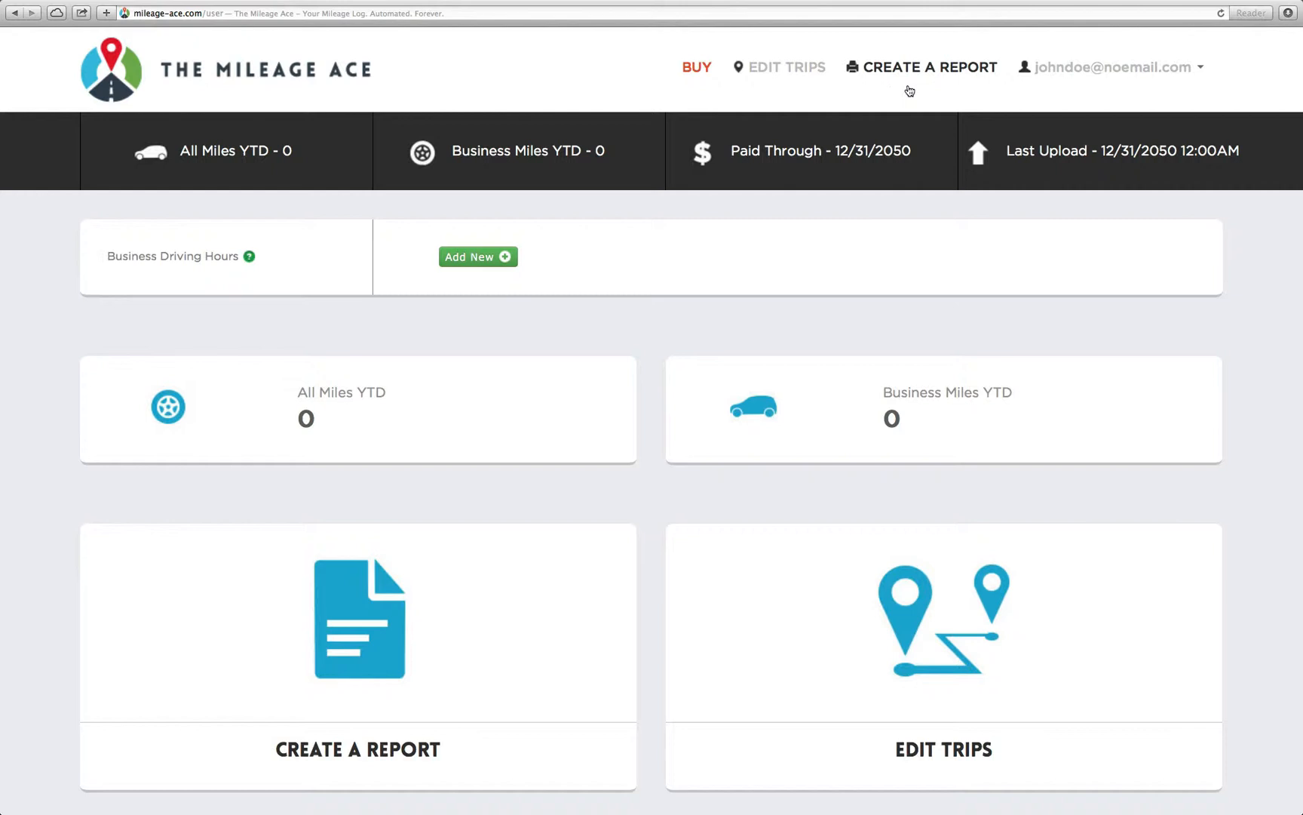
pyautogui.moveTo(1108, 68)
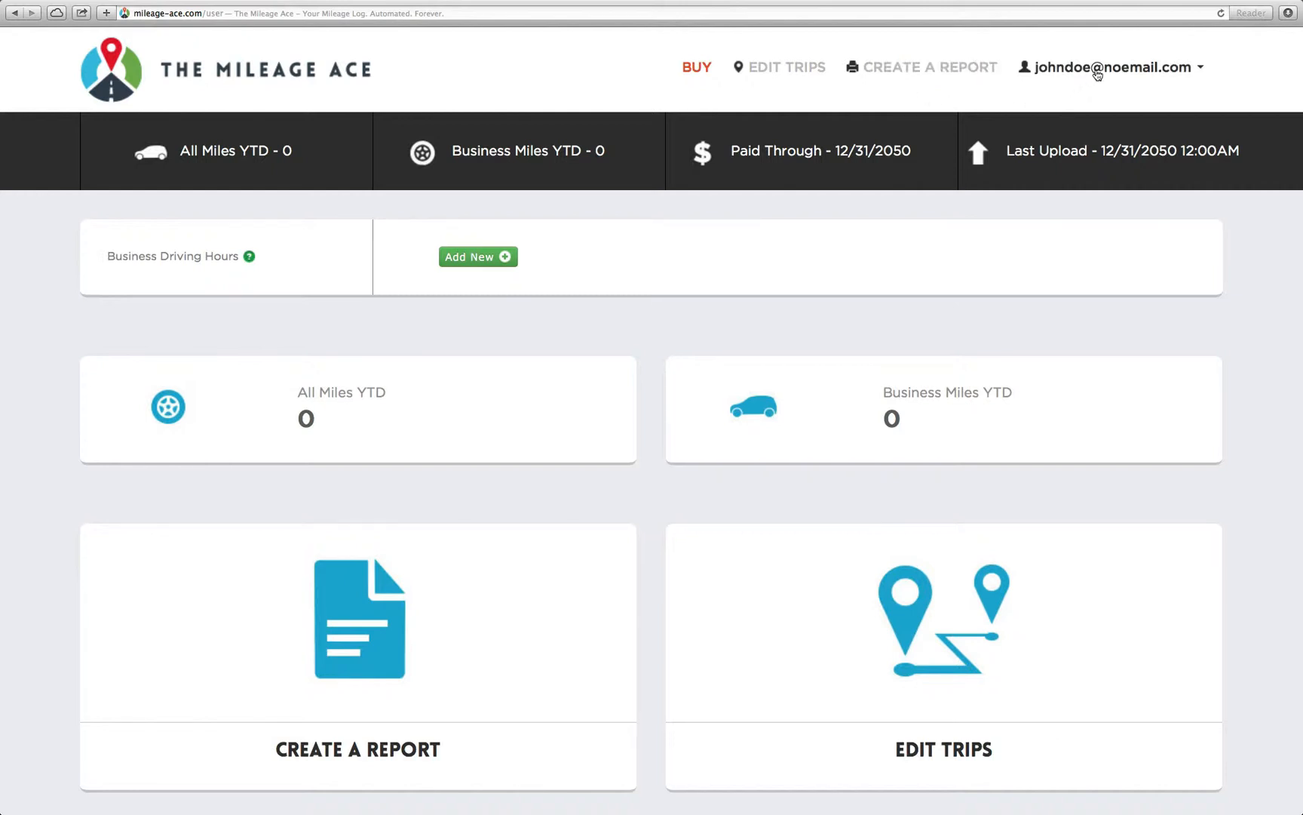
# - Open User Settings from the account email dropdown and scroll through its contact information
pyautogui.click(1113, 67)
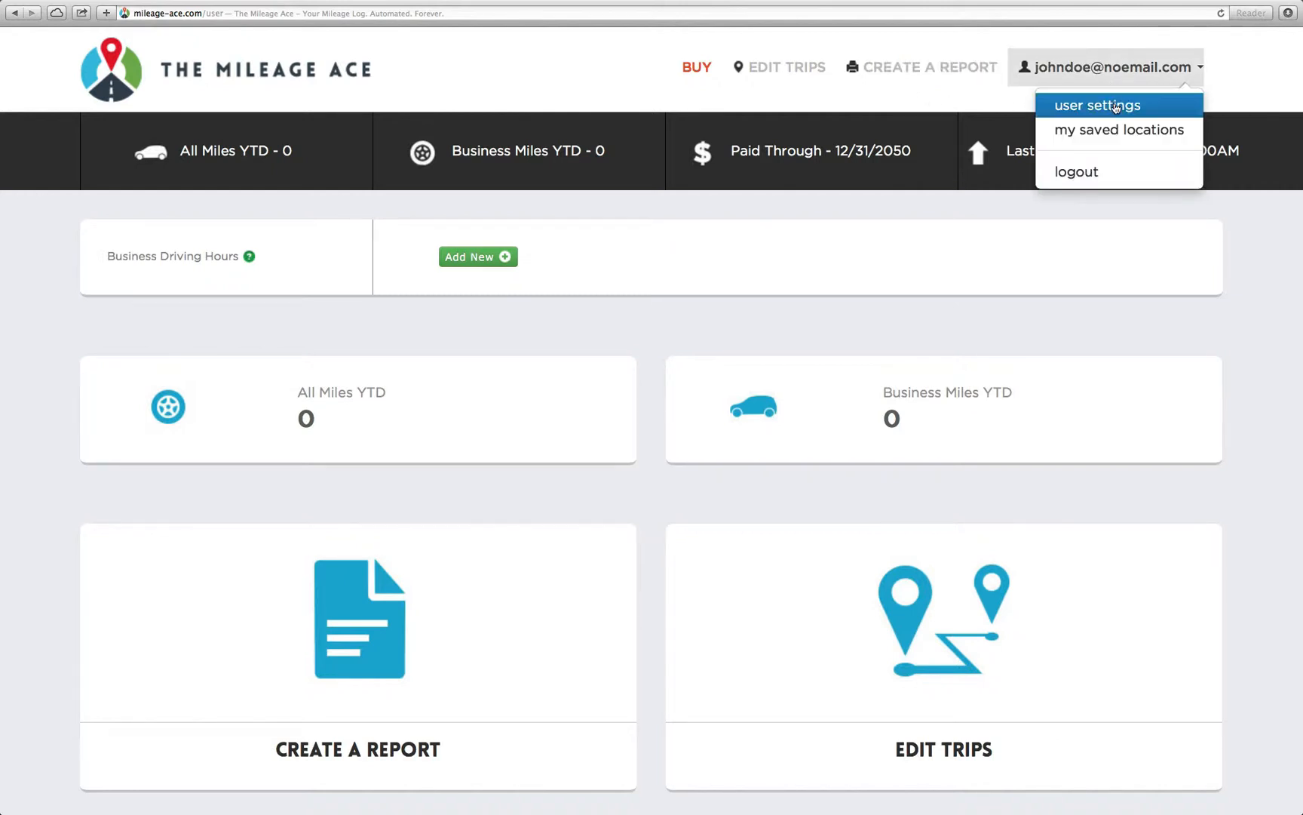
pyautogui.click(1097, 105)
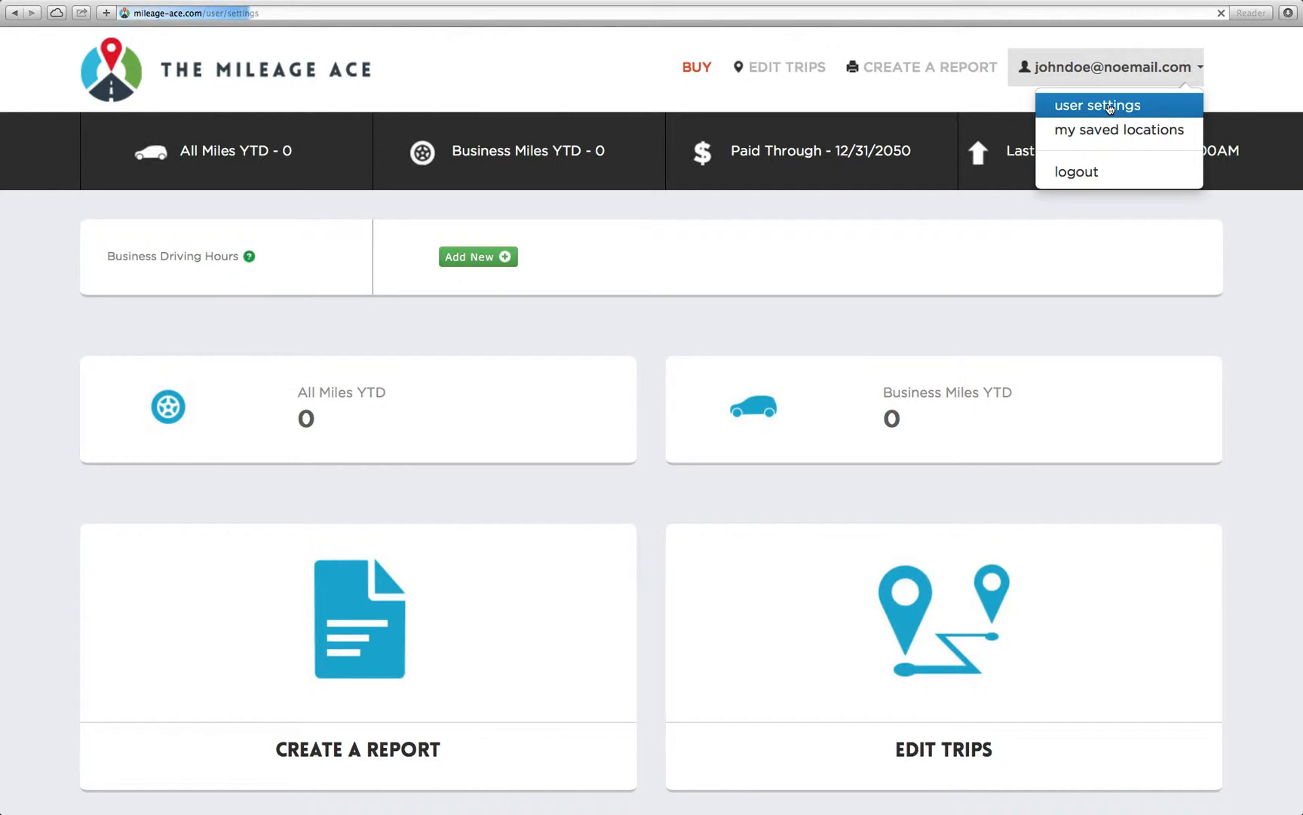
pyautogui.click(1095, 105)
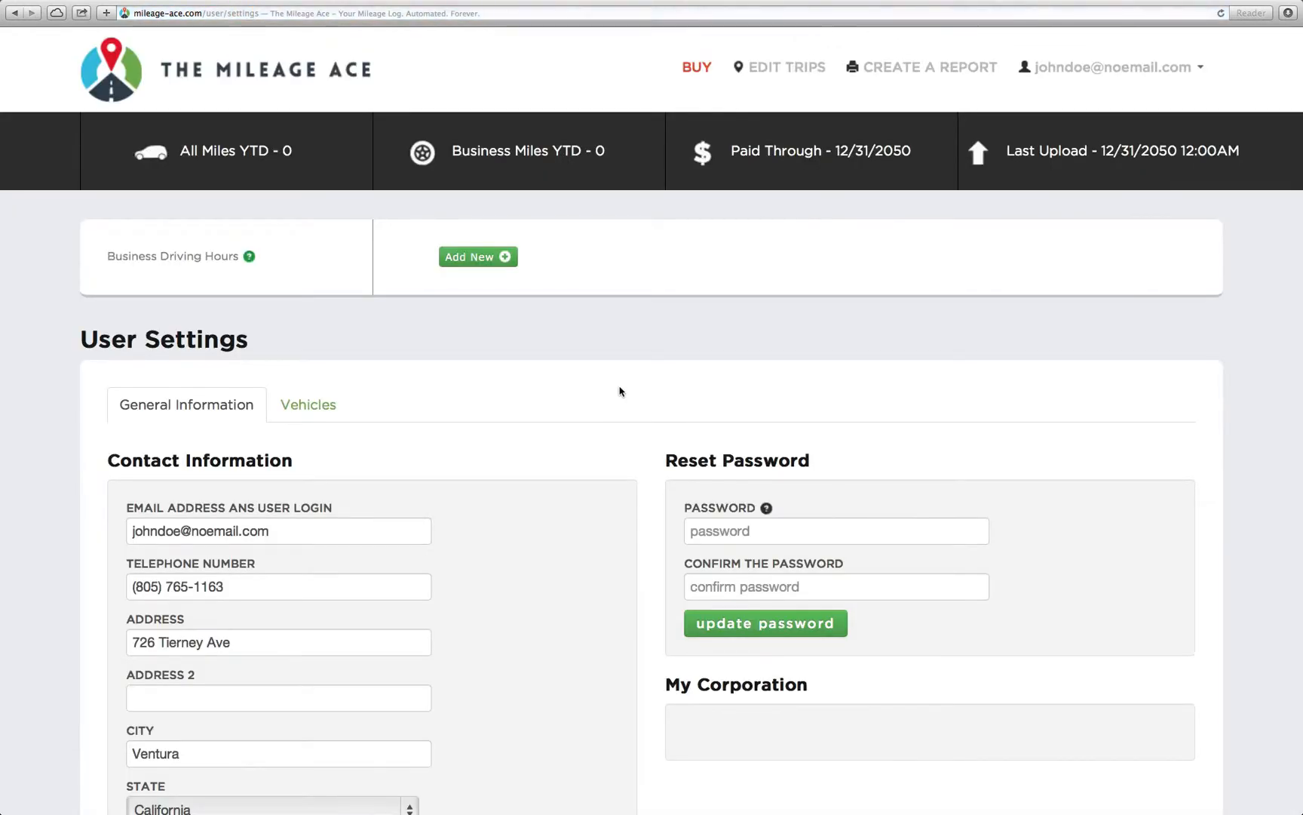
pyautogui.scroll(-3)
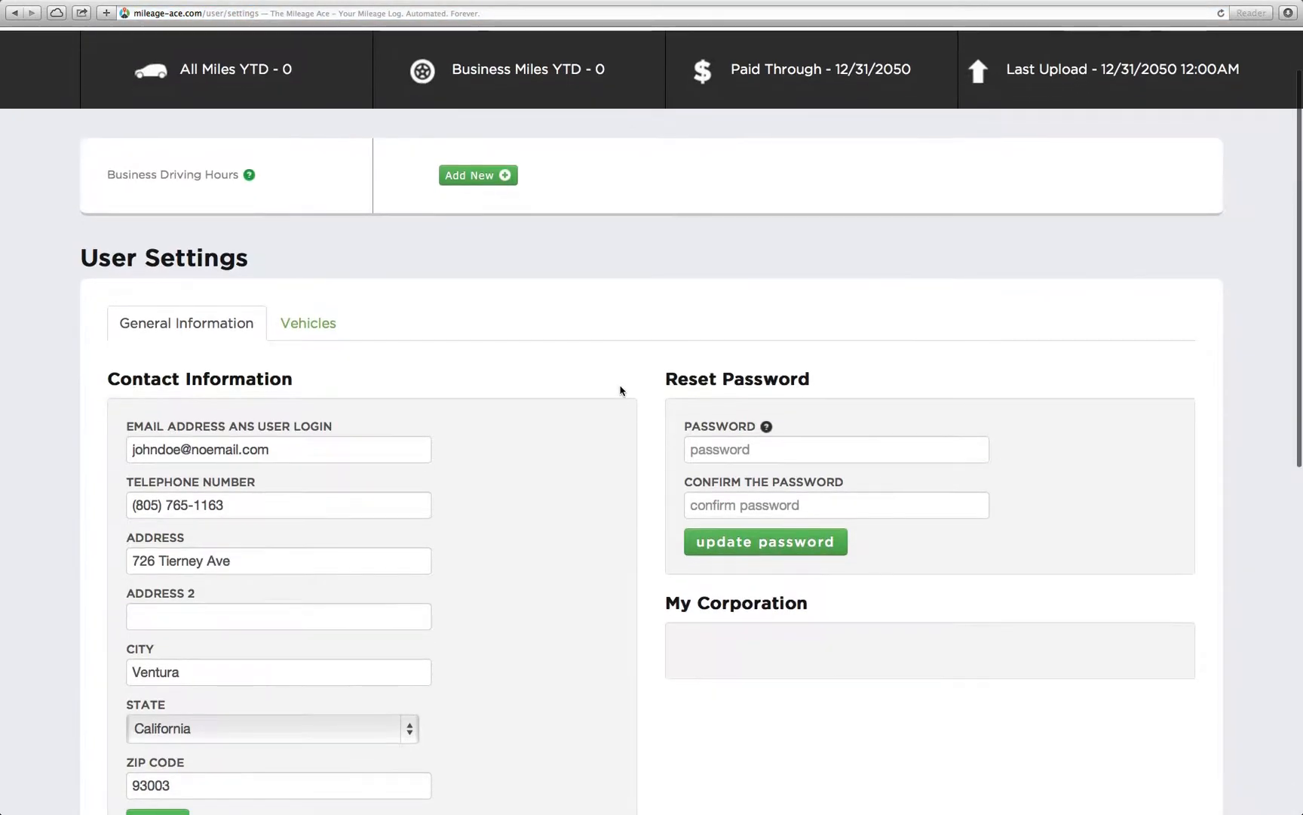
pyautogui.moveTo(267, 494)
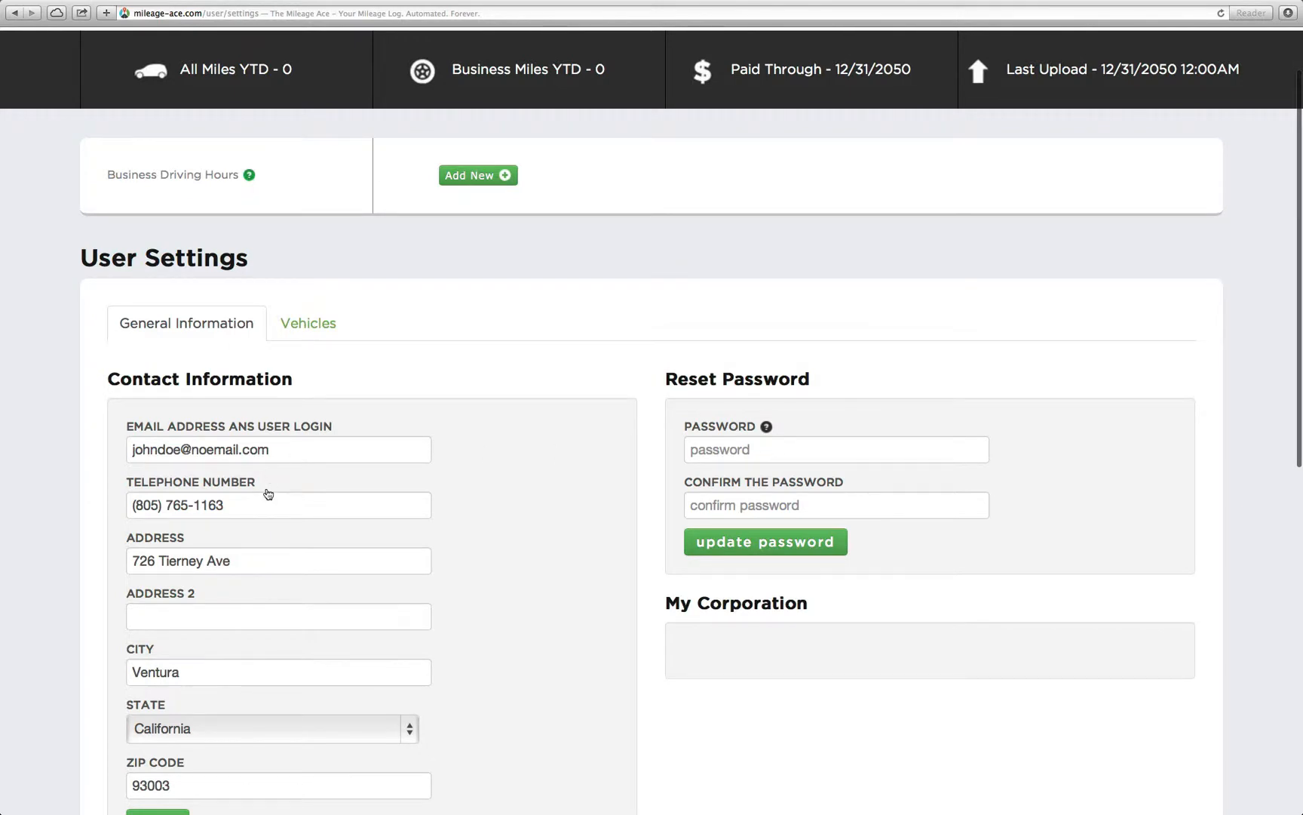
pyautogui.scroll(3)
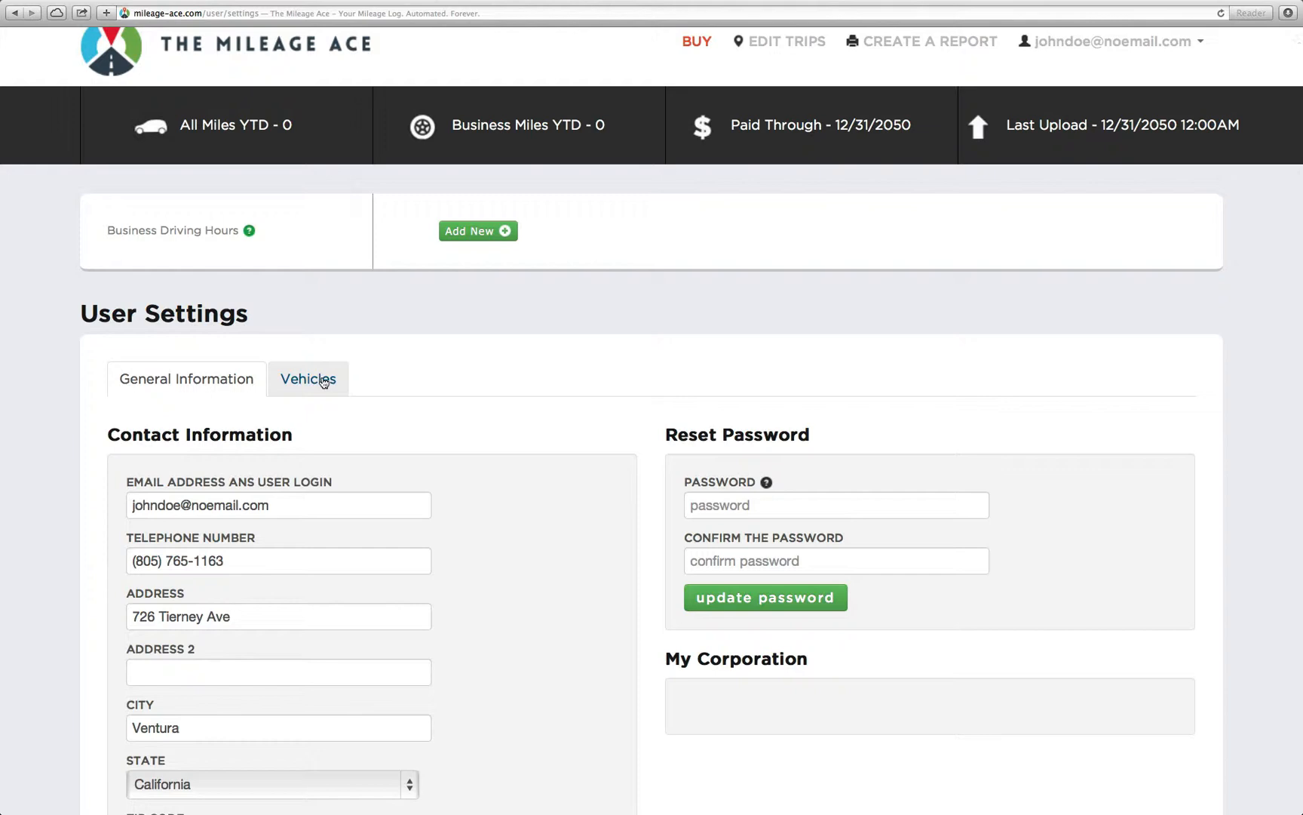
# - Switch to the Vehicles section and bring up an empty Add a Vehicle form
pyautogui.click(308, 379)
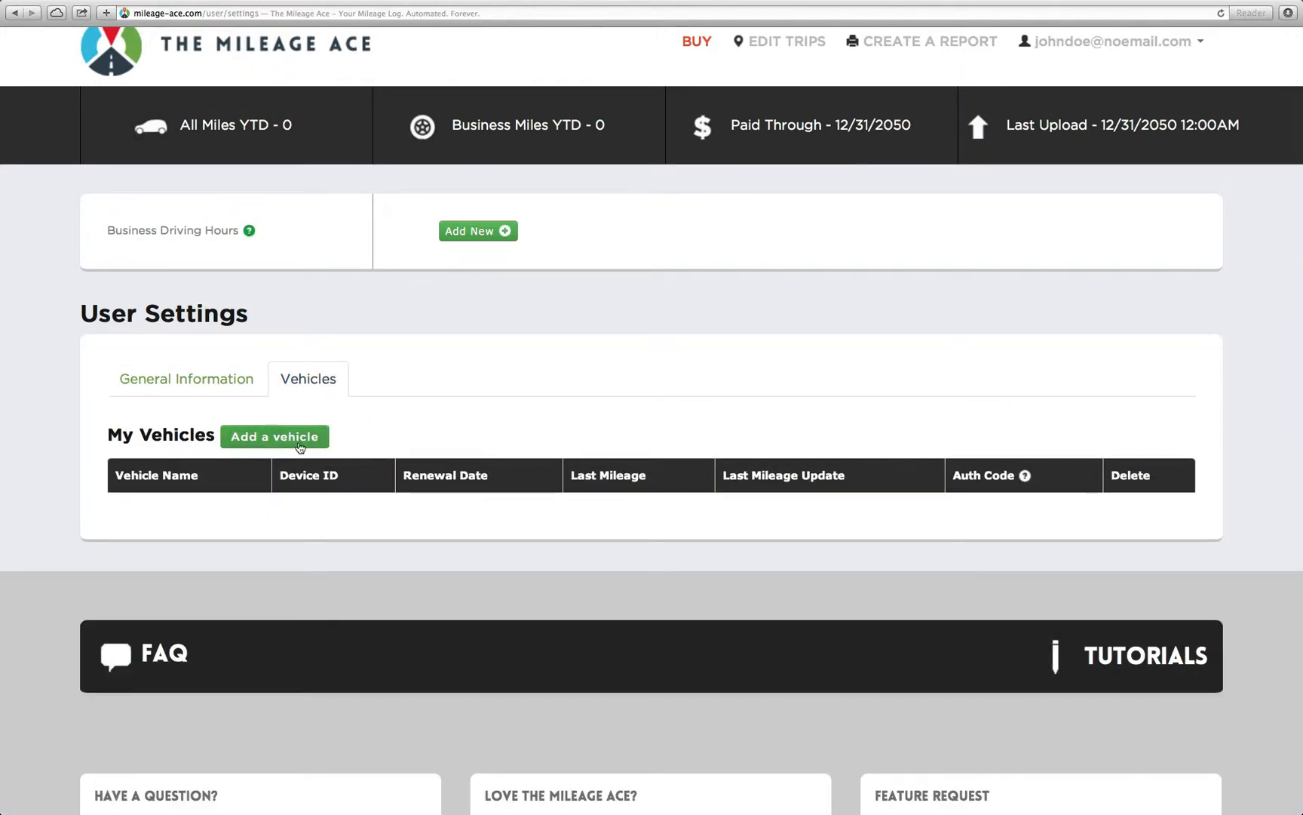
pyautogui.click(274, 437)
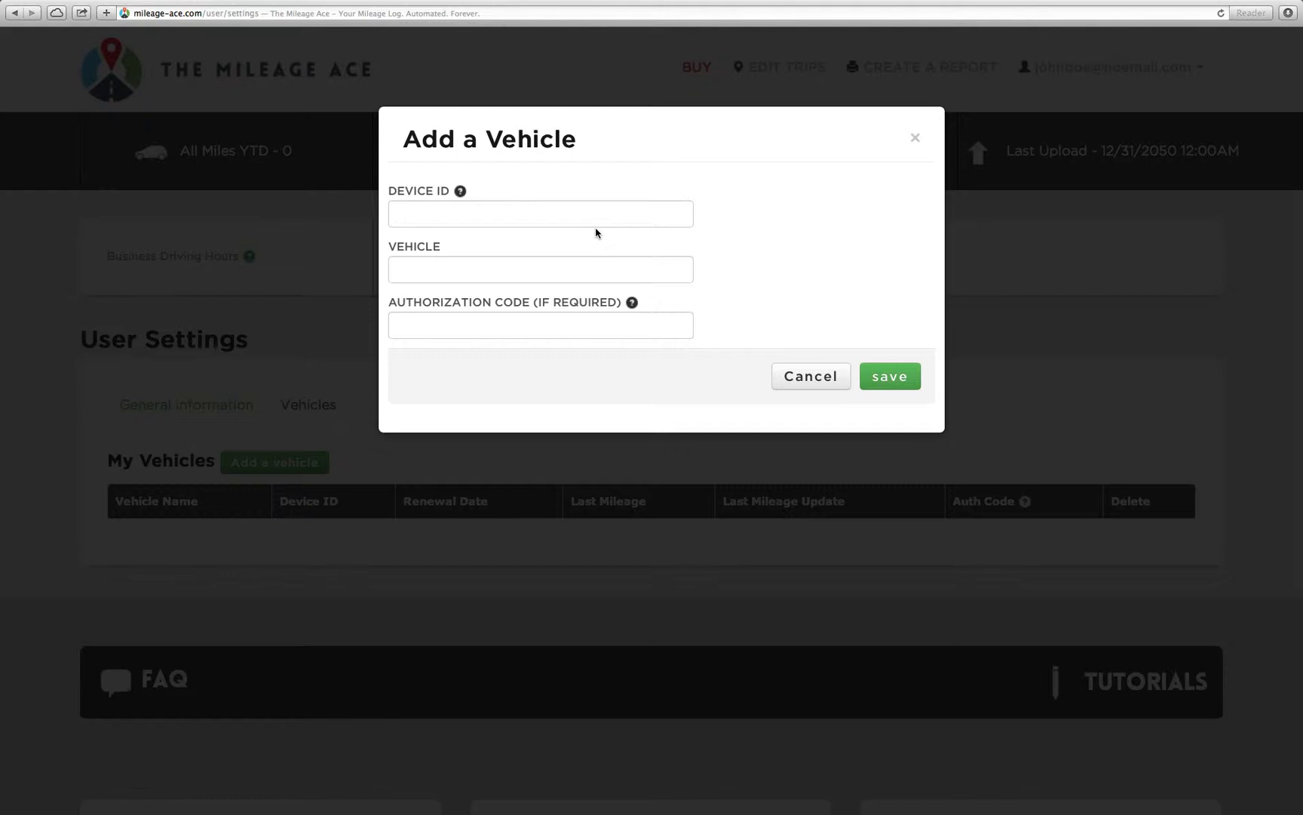
# - Enter device ID 'JDoeManualLog' and vehicle name 'Camry Manual Log' in the vehicle form
pyautogui.click(540, 214)
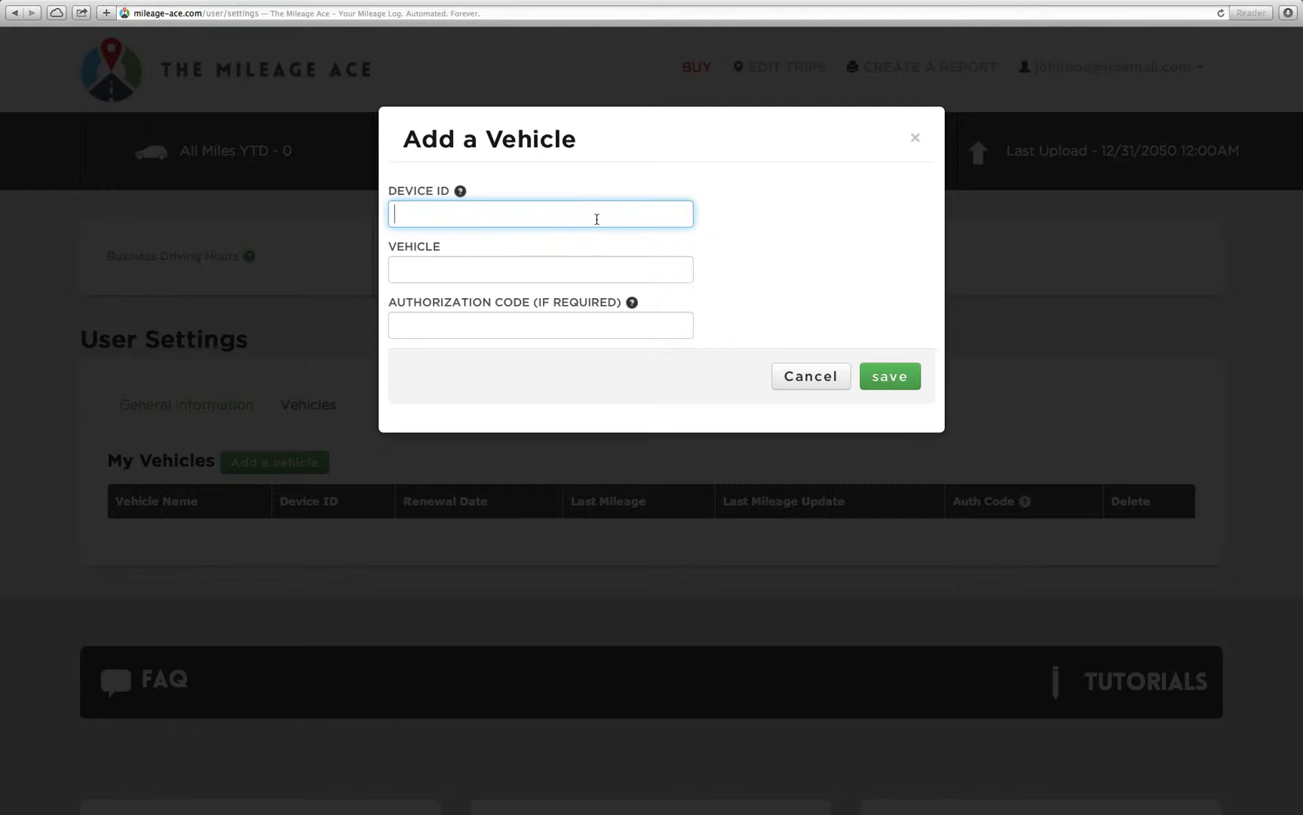
pyautogui.write('JDoeManua')
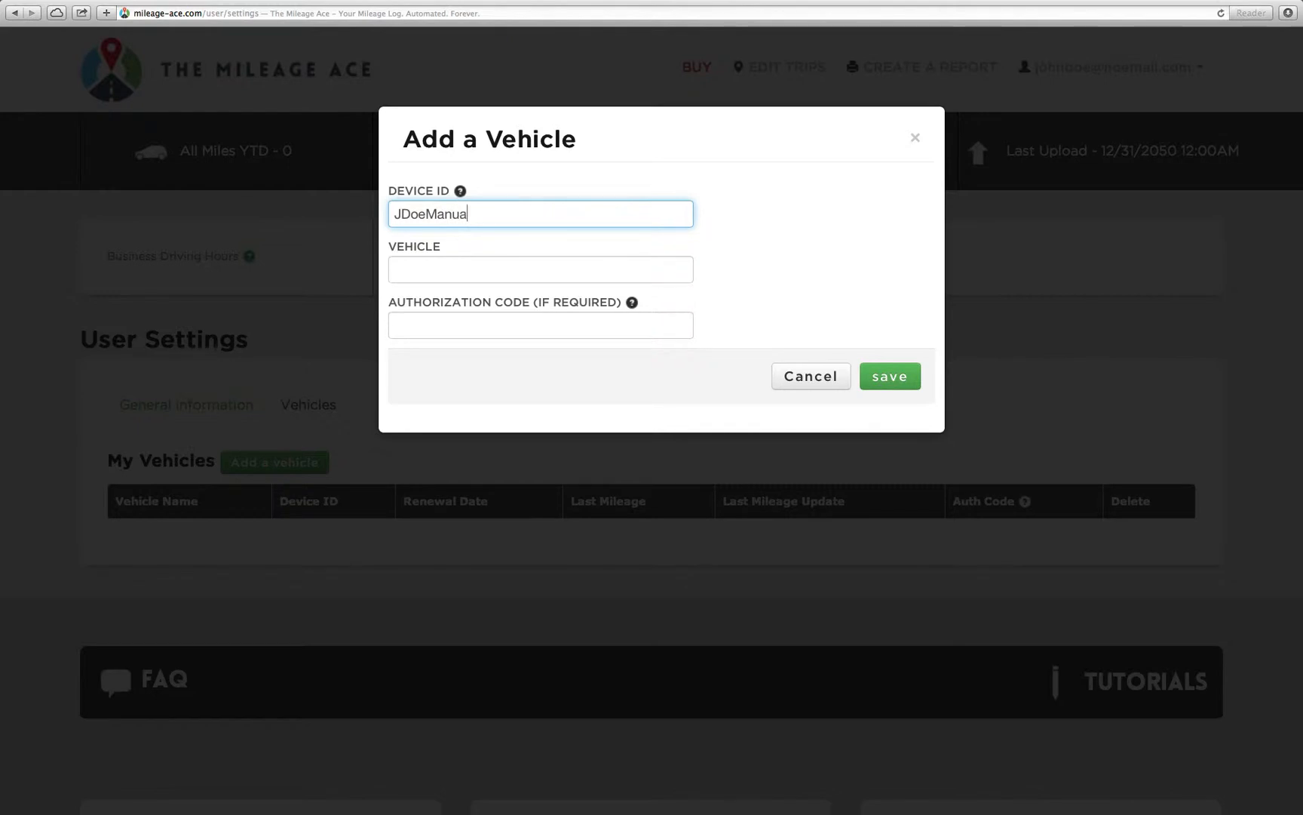
pyautogui.write('Log')
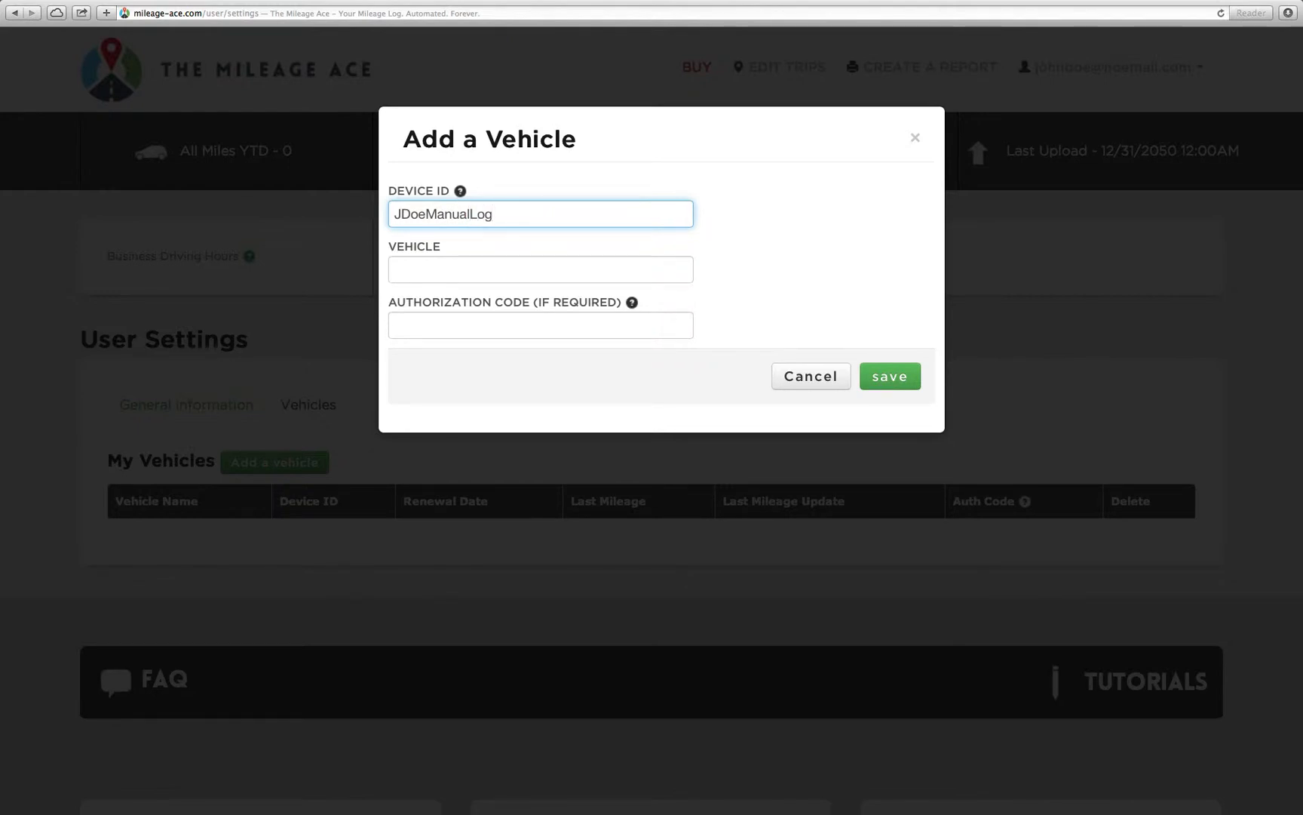
pyautogui.click(539, 269)
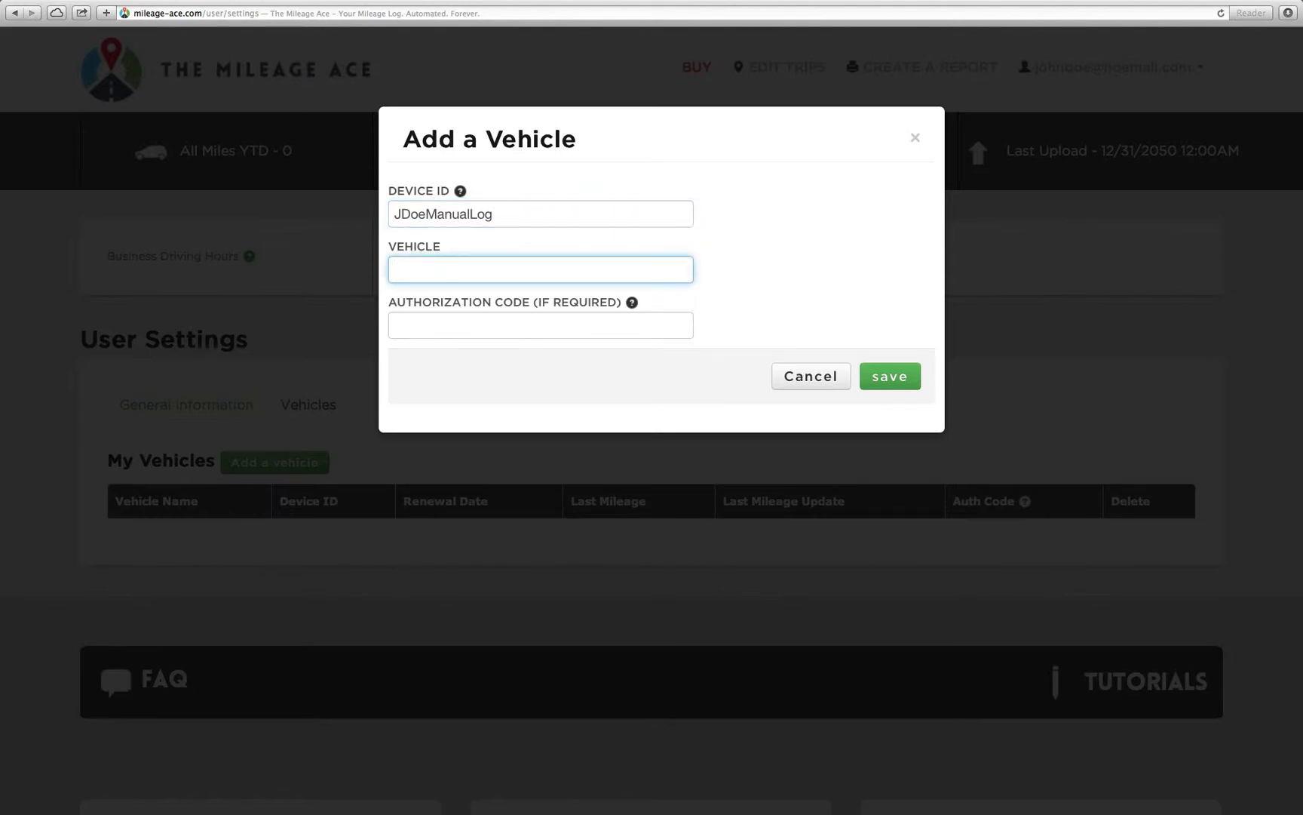
pyautogui.write('C')
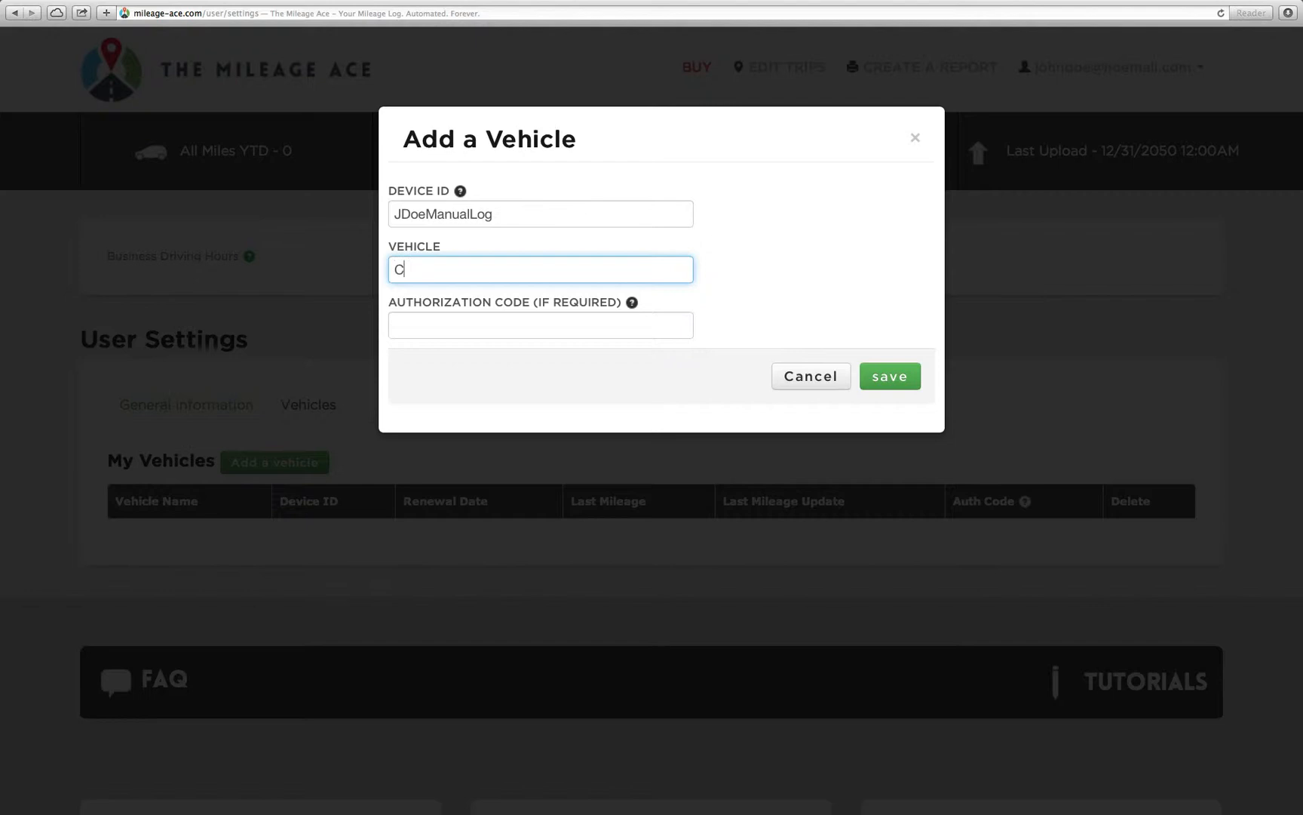
pyautogui.write('amry')
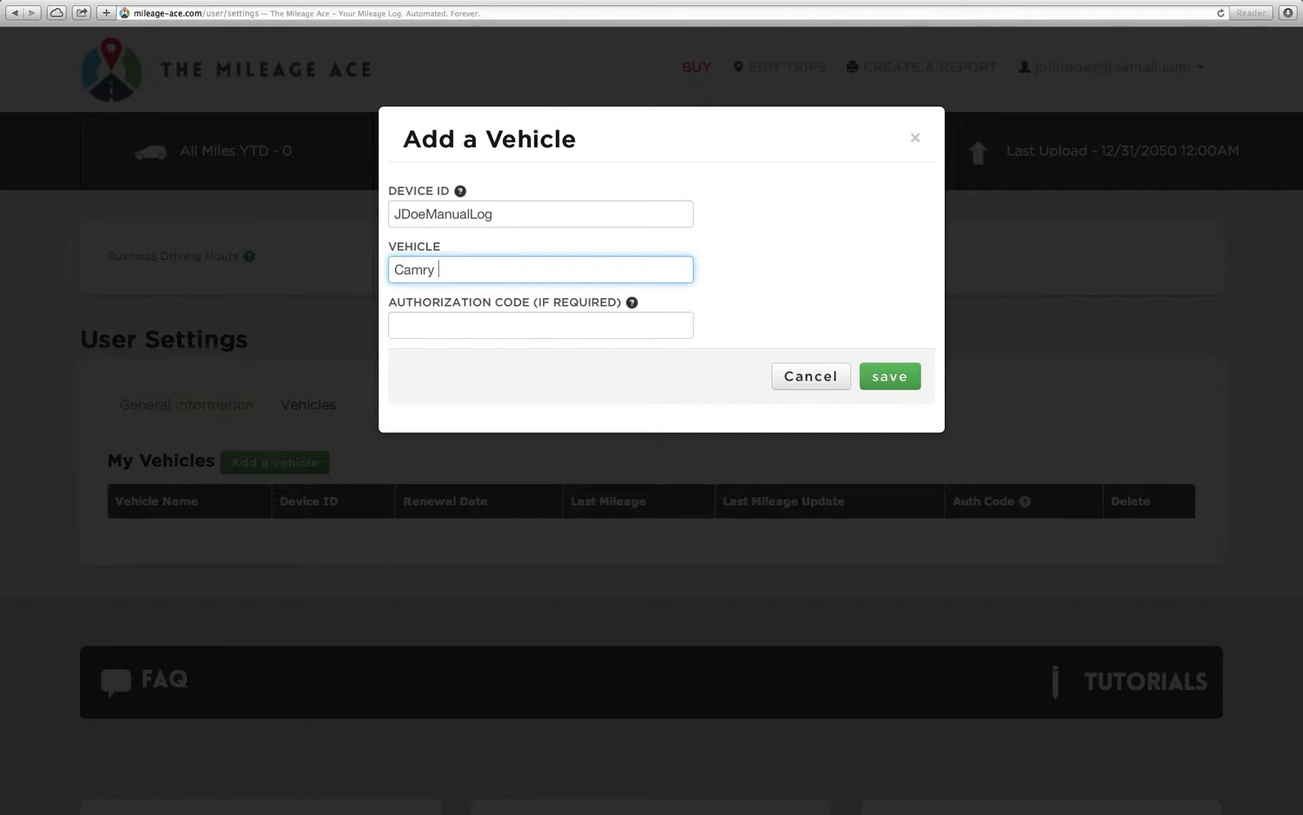
pyautogui.write('Manual Log')
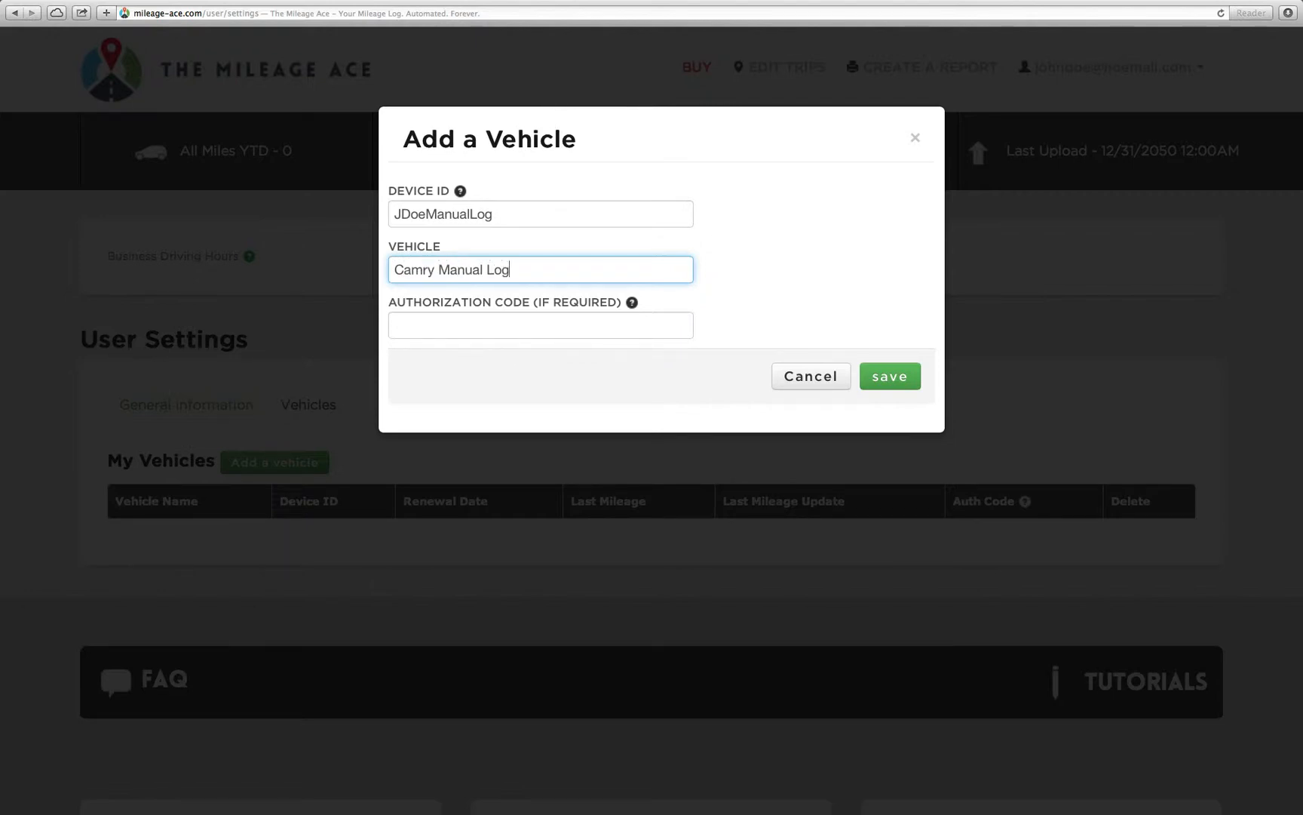
pyautogui.moveTo(629, 211)
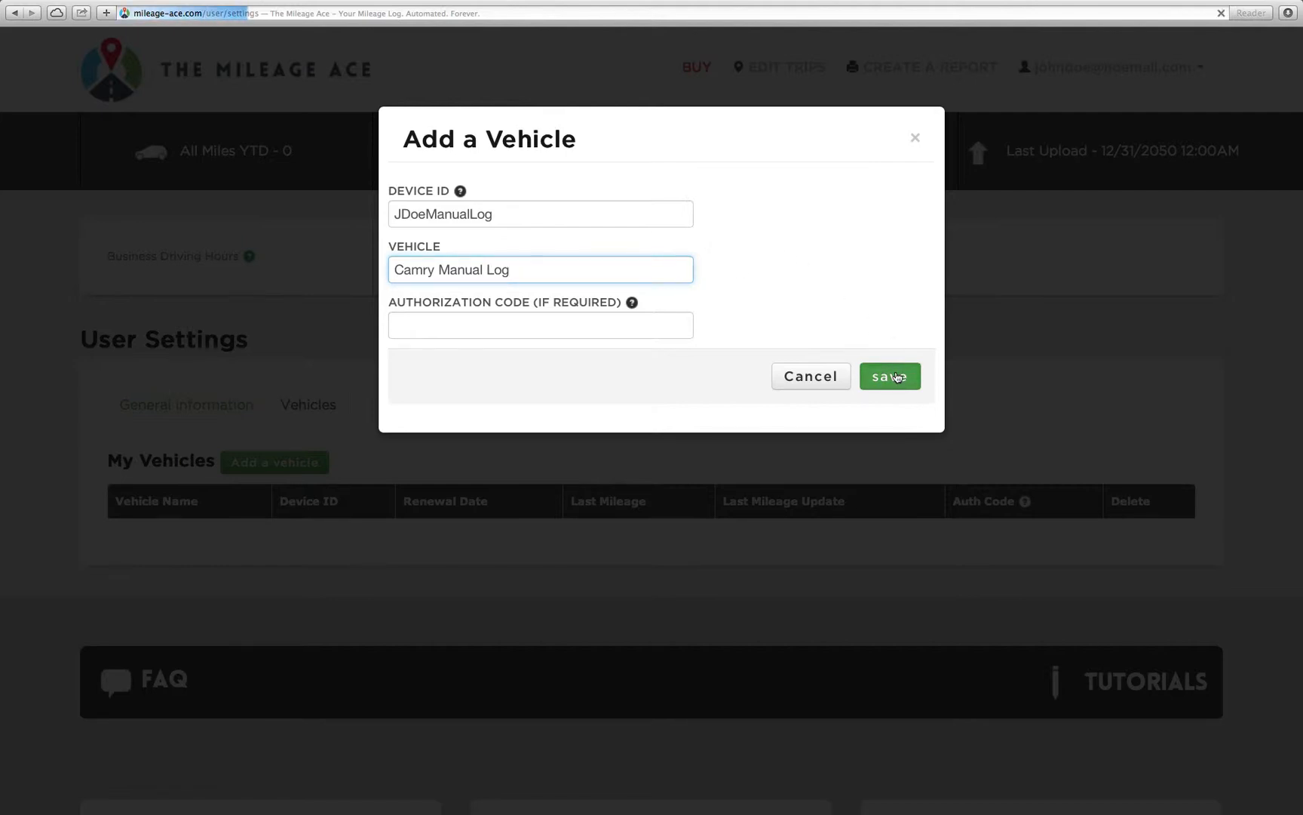
pyautogui.click(888, 376)
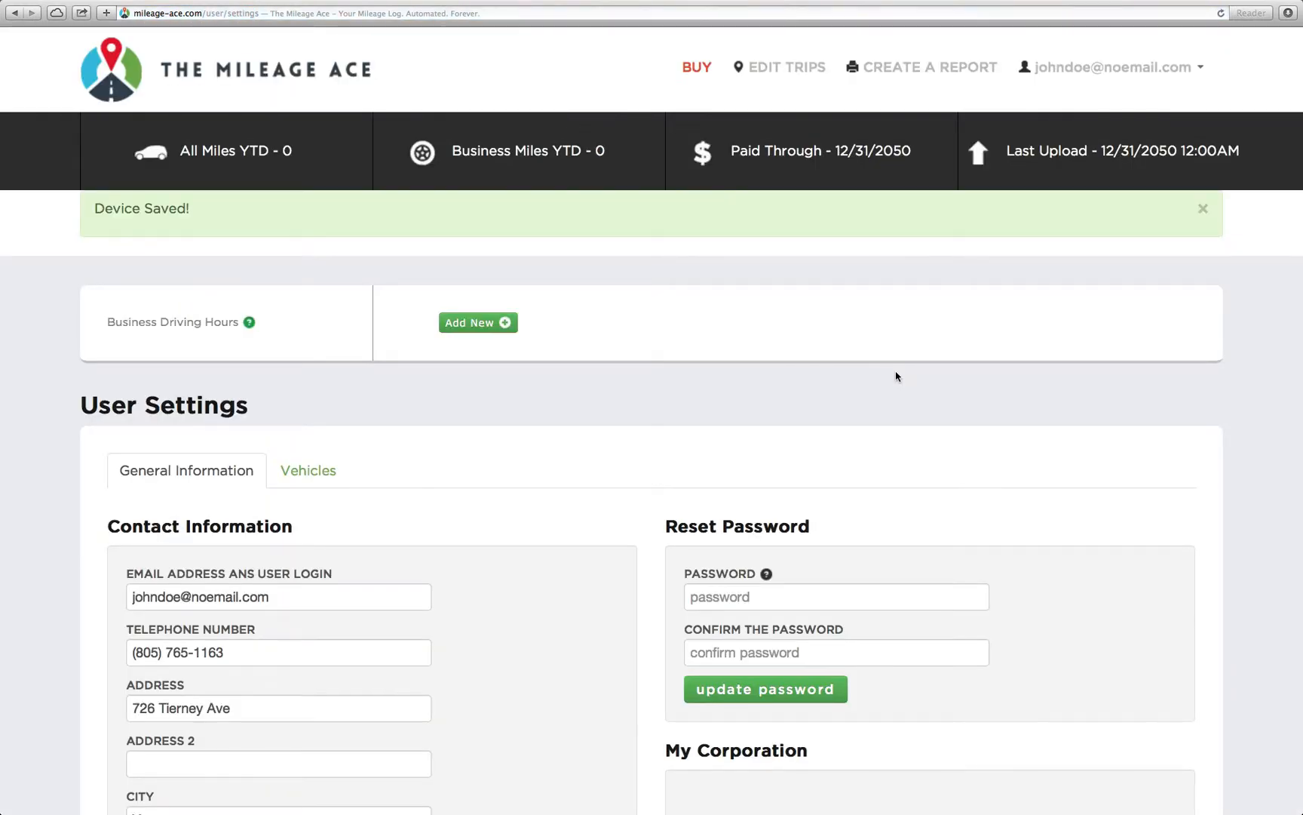
pyautogui.scroll(3)
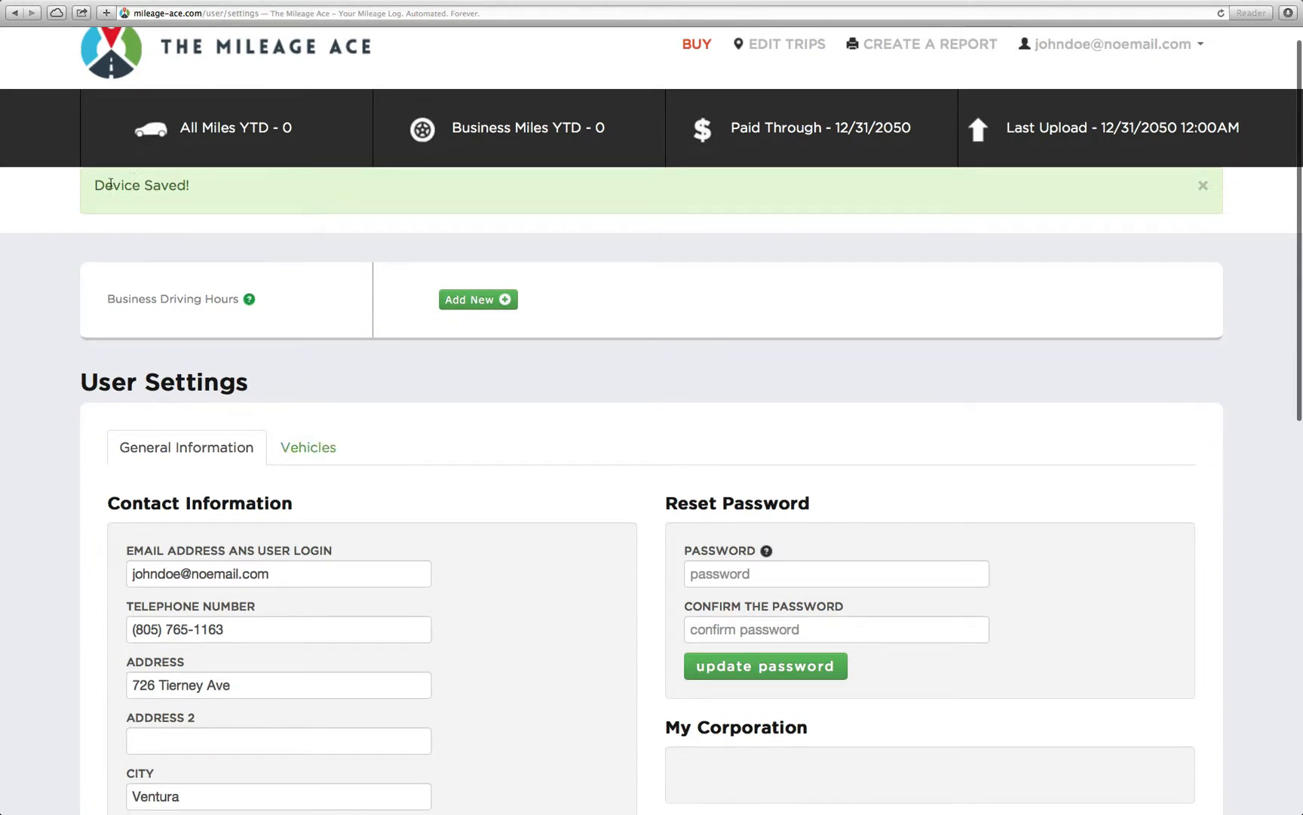
pyautogui.click(307, 447)
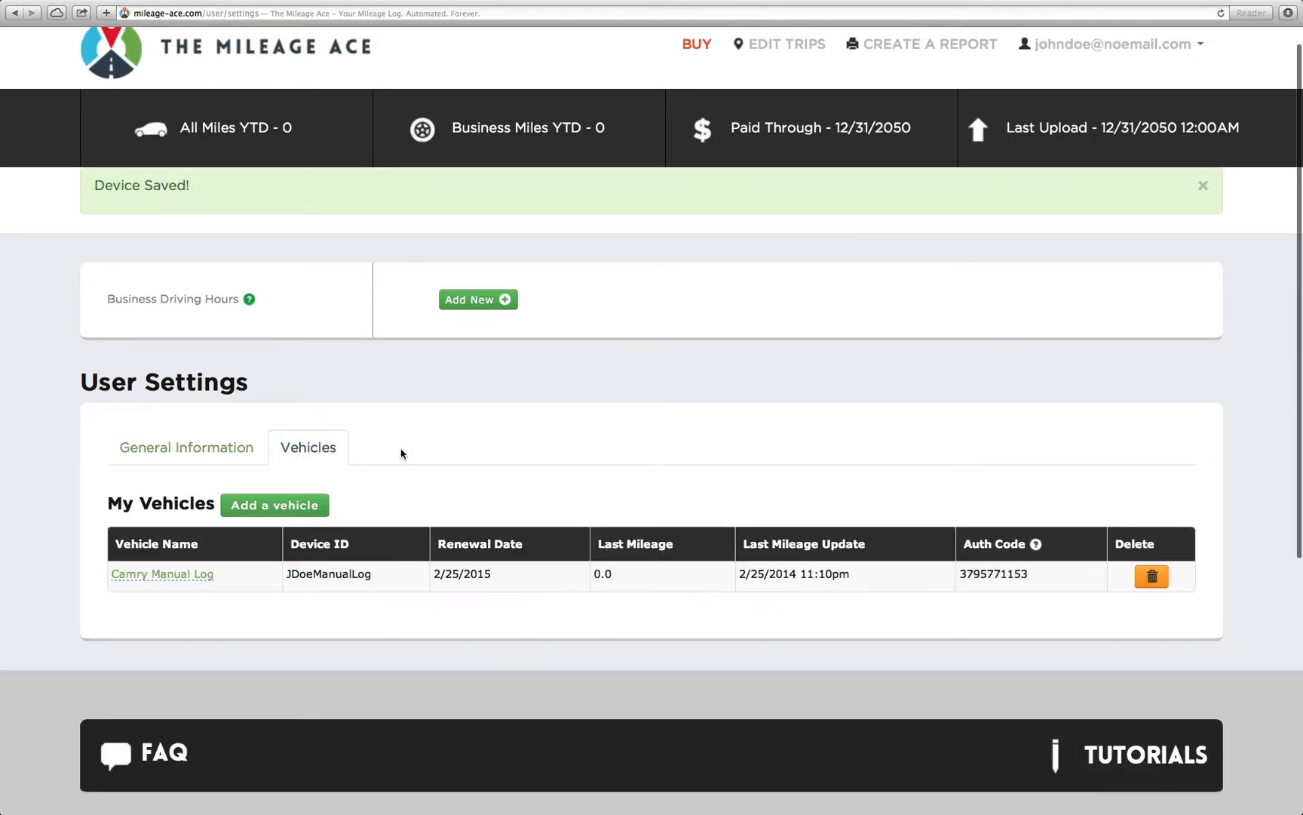
pyautogui.scroll(-3)
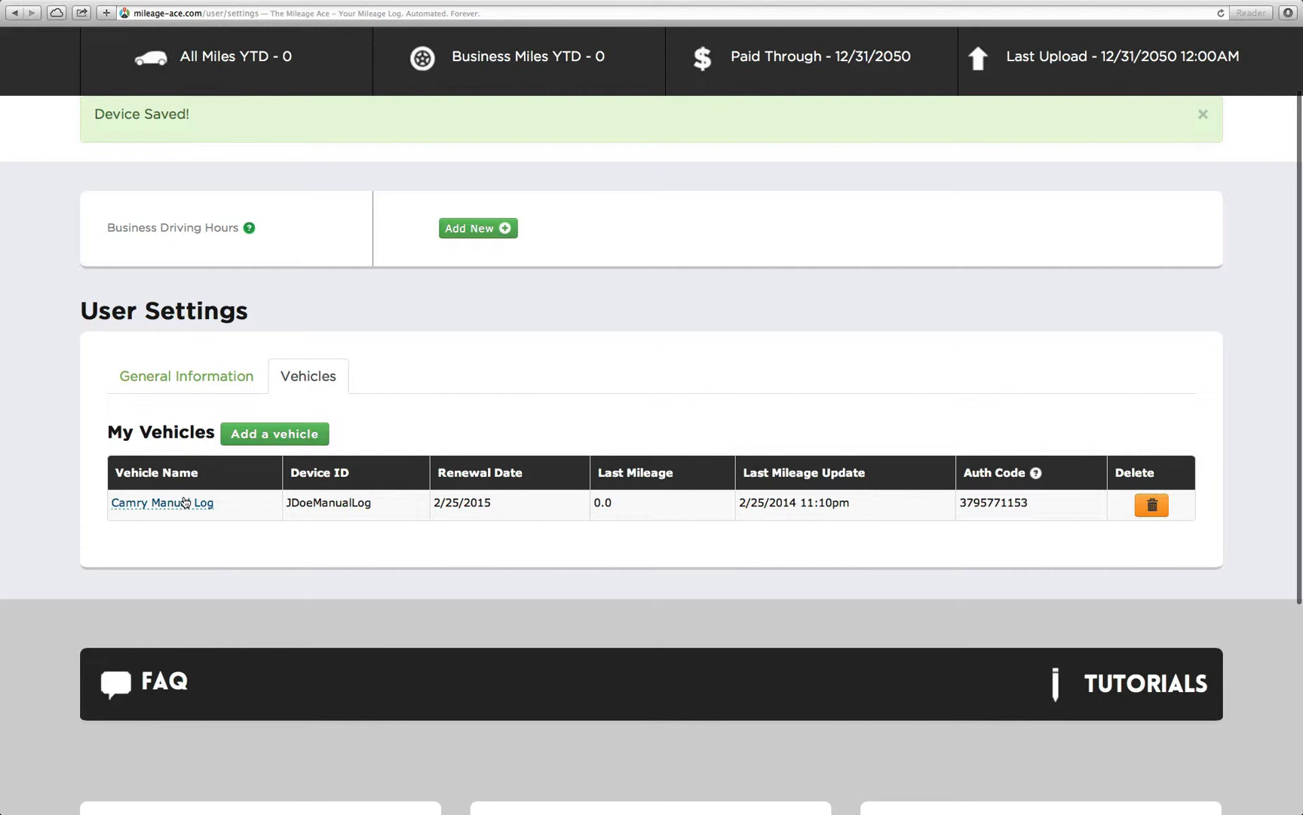
pyautogui.moveTo(669, 499)
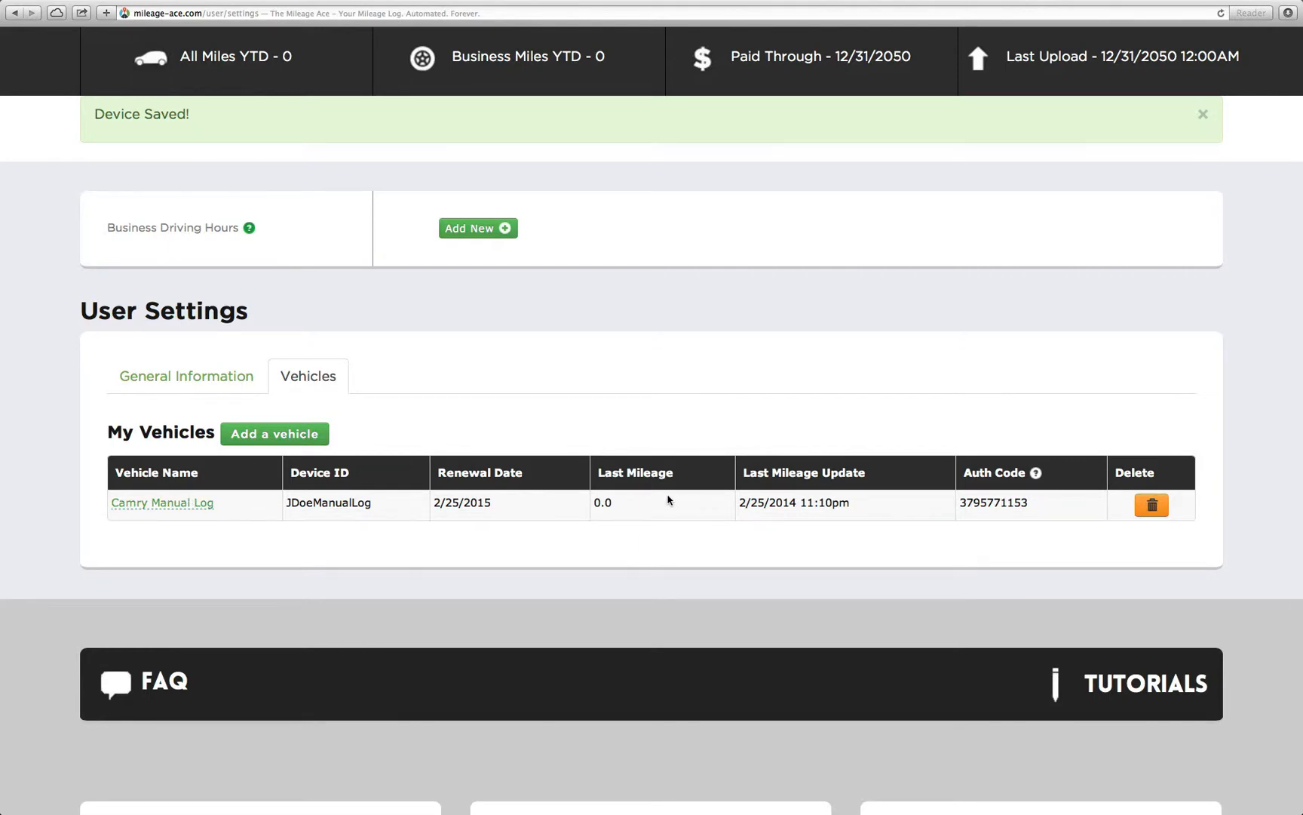
pyautogui.scroll(3)
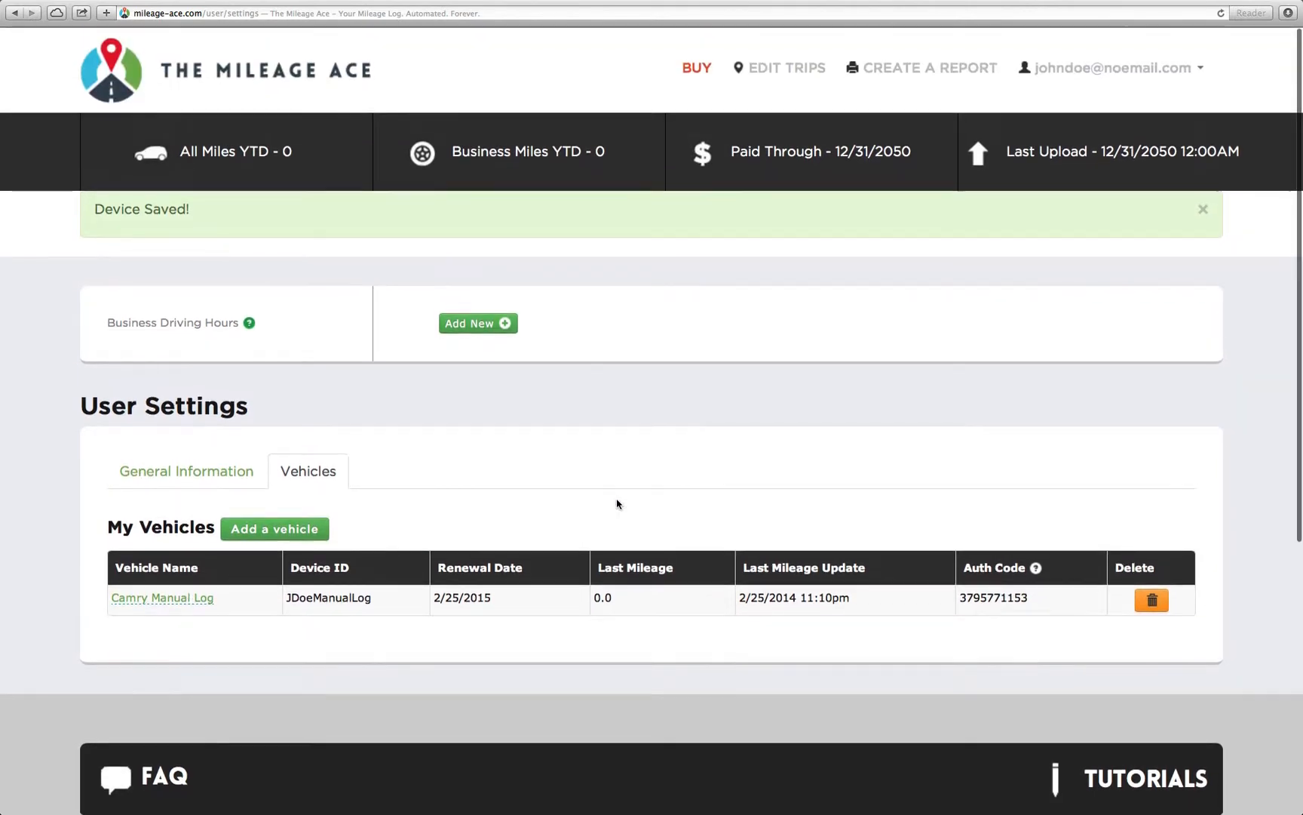
pyautogui.moveTo(790, 74)
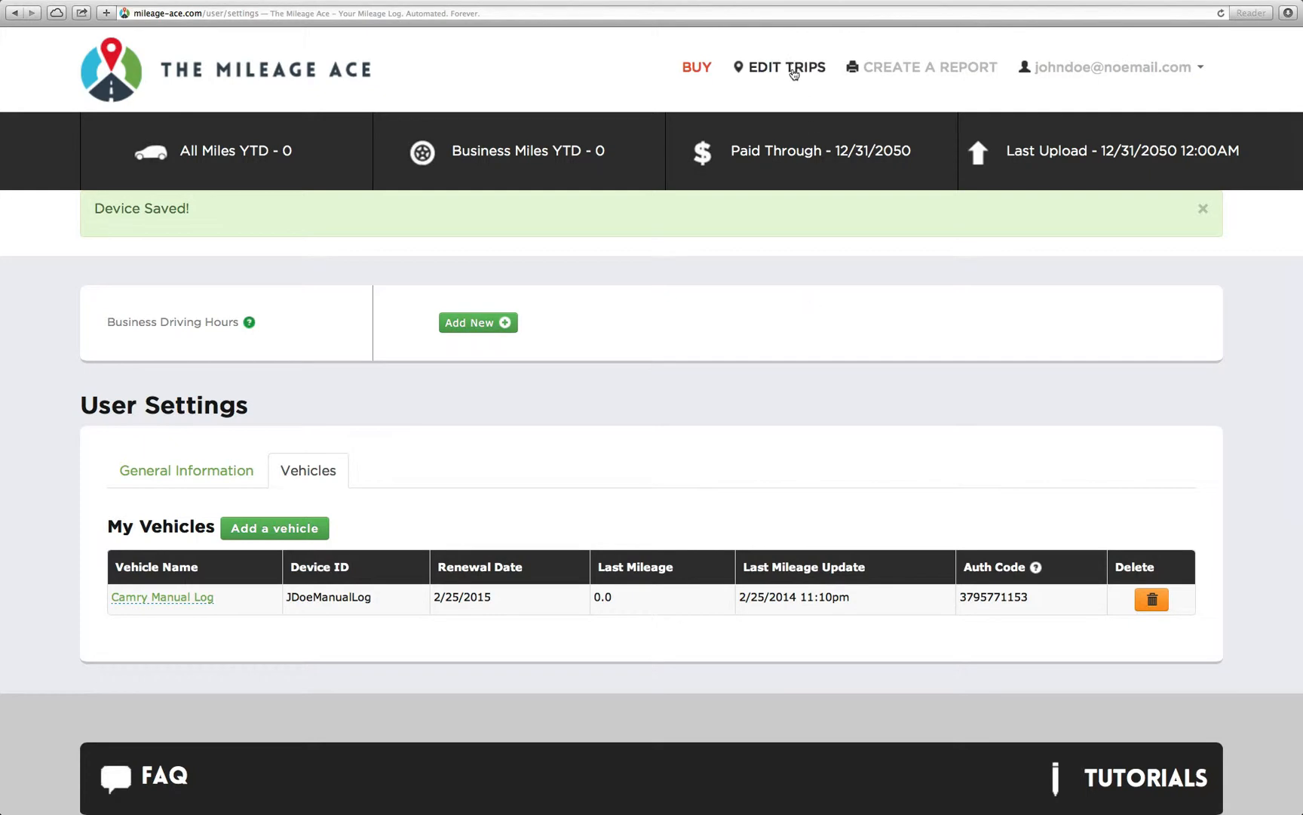
# - Go to Edit Trips and scroll down to the empty trip list
pyautogui.click(786, 67)
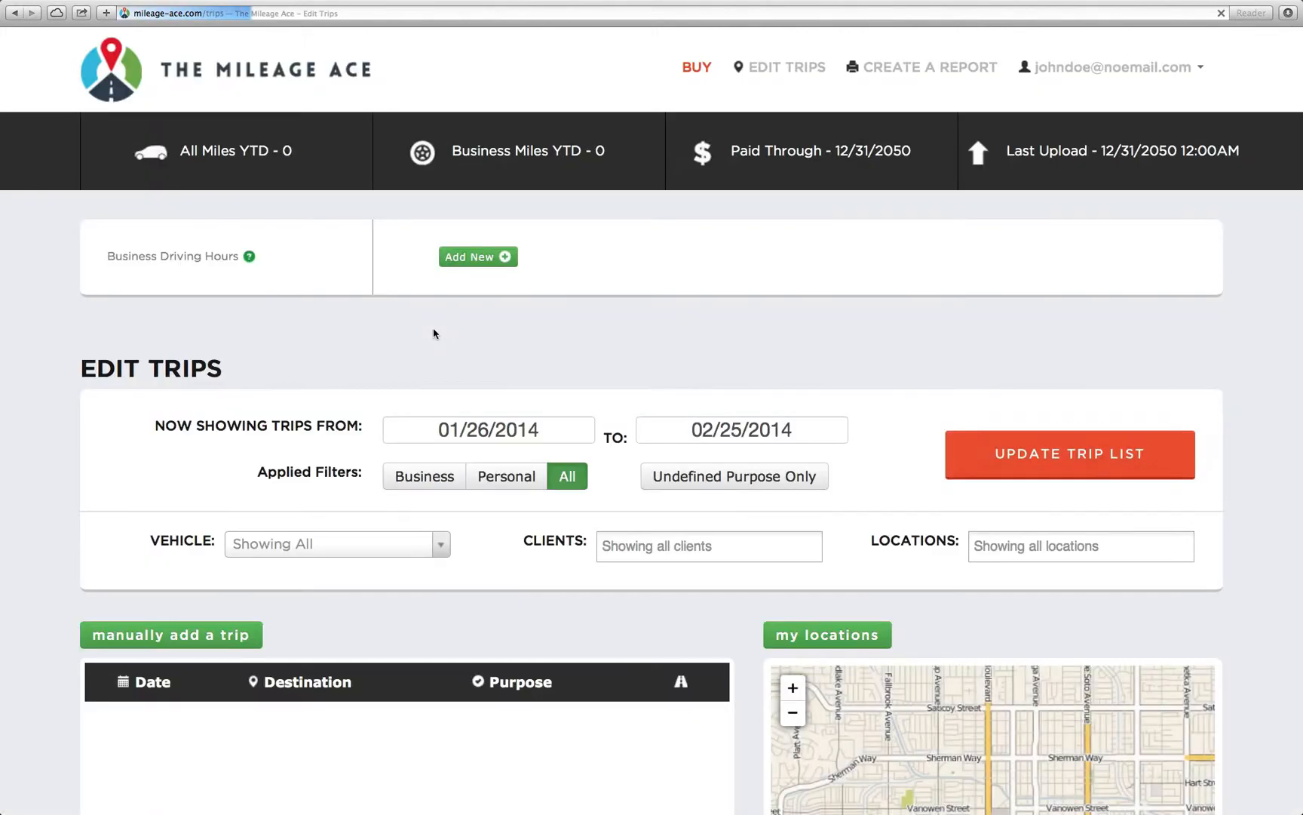
pyautogui.scroll(-3)
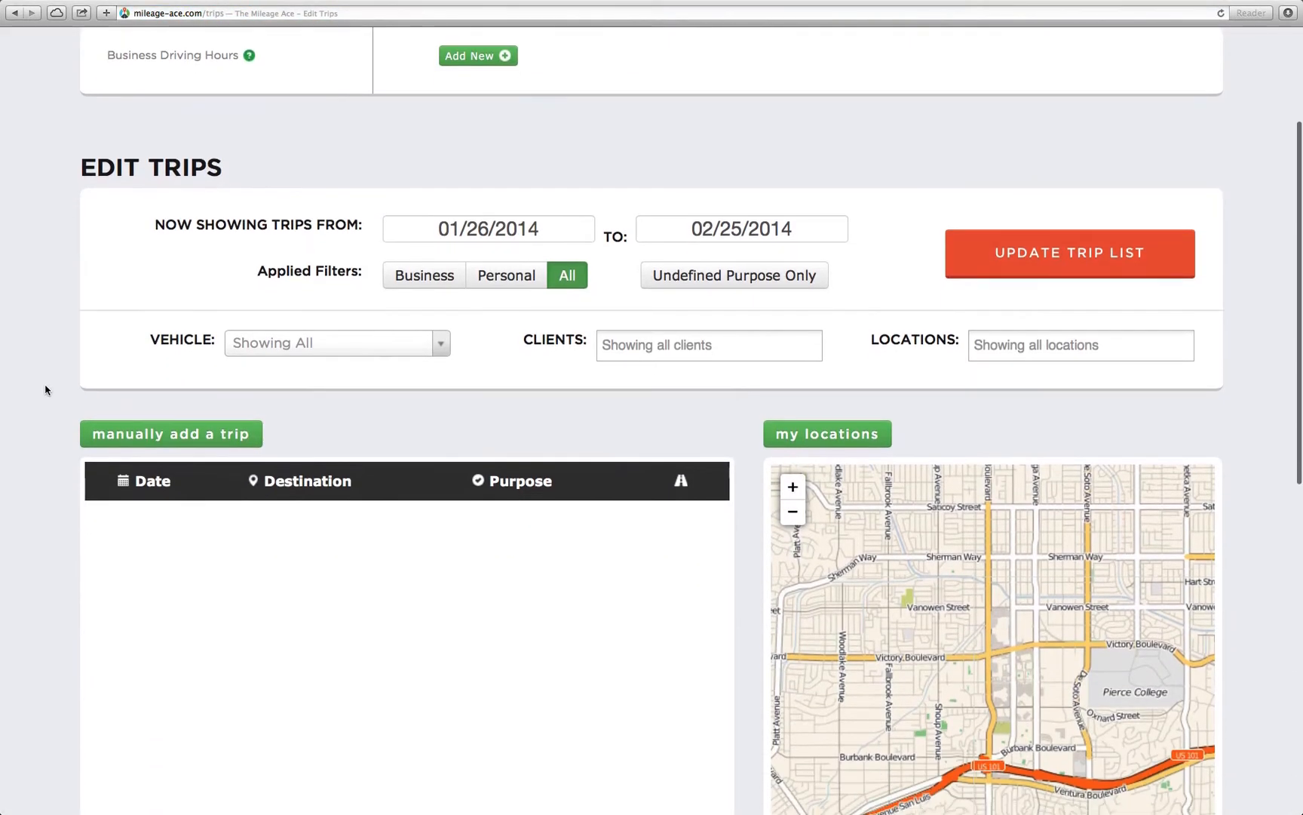
pyautogui.scroll(-3)
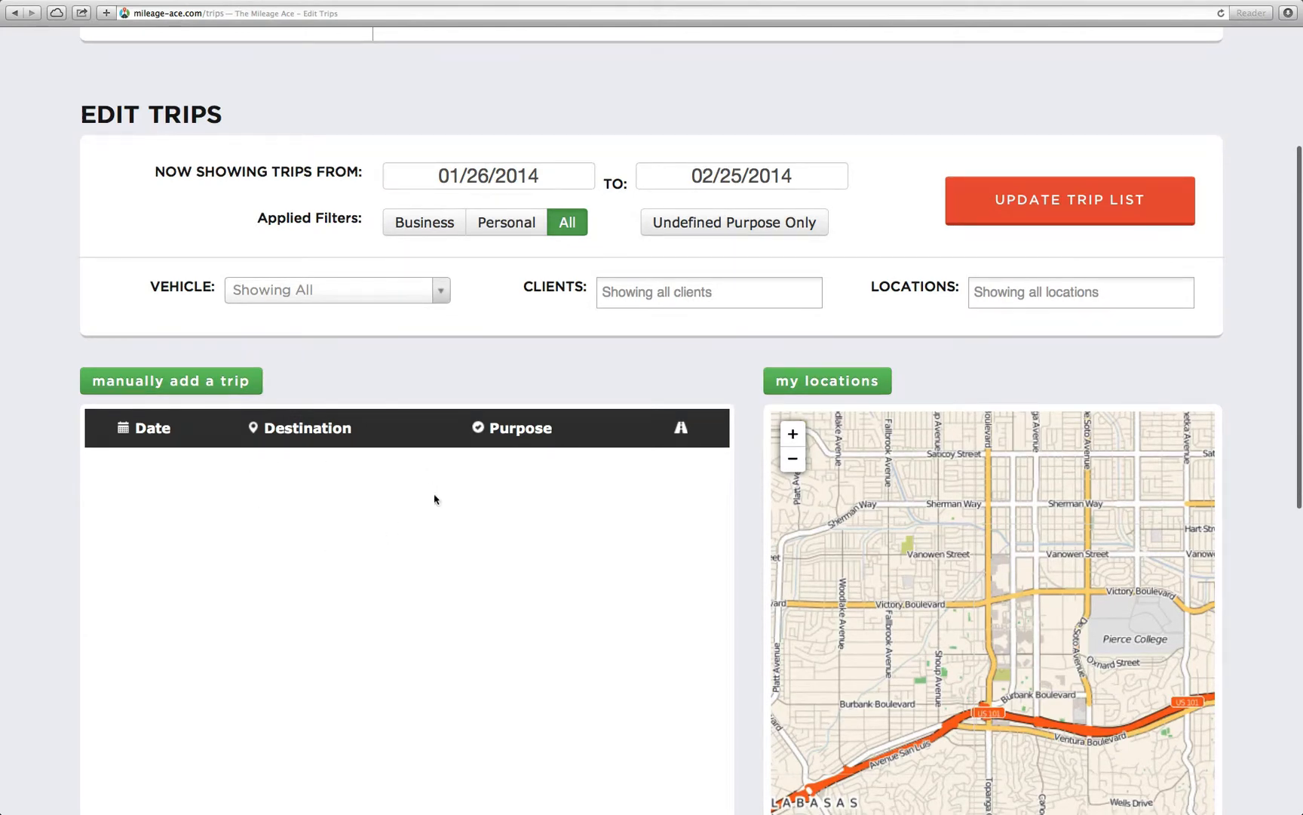
pyautogui.moveTo(294, 518)
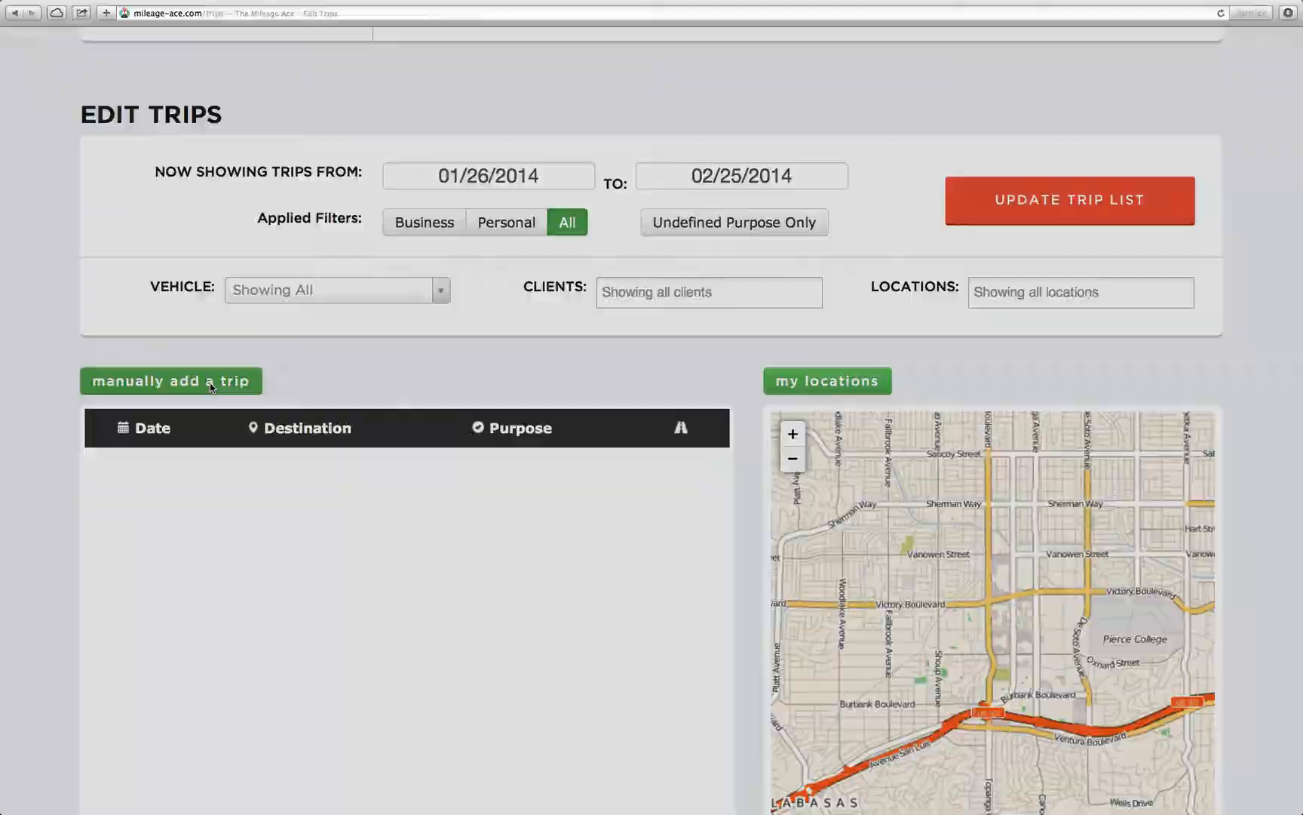
# - Start a manual trip for Camry Manual Log with 10 miles driven
pyautogui.click(171, 382)
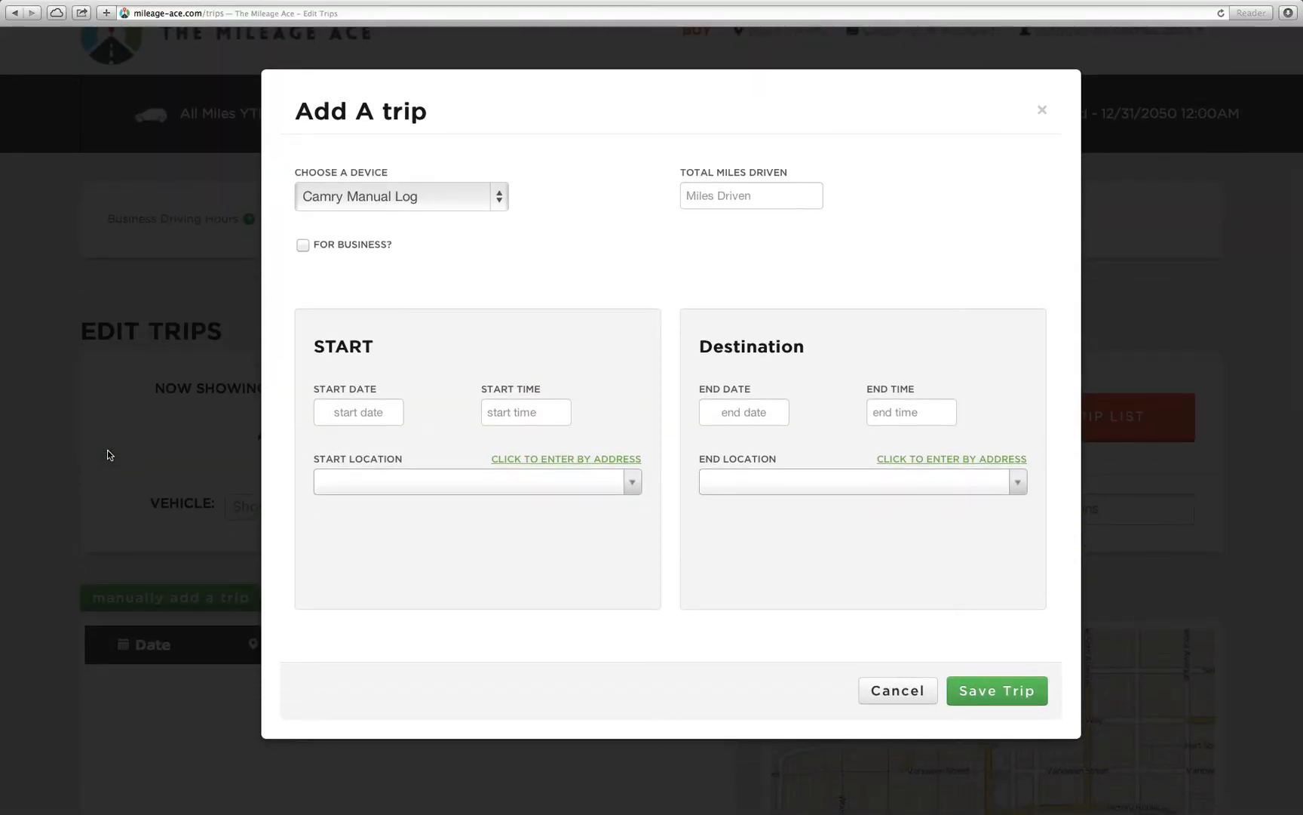
pyautogui.moveTo(285, 227)
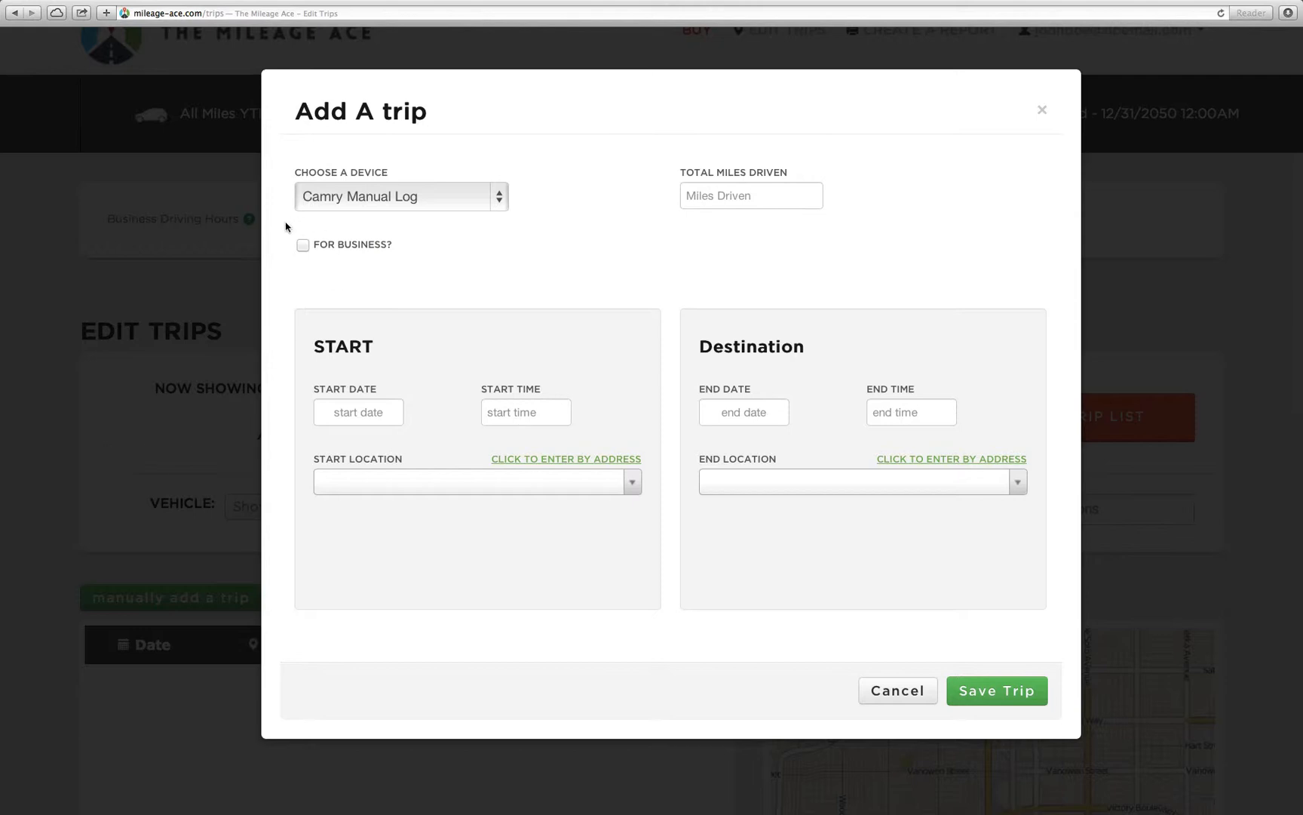
pyautogui.click(401, 196)
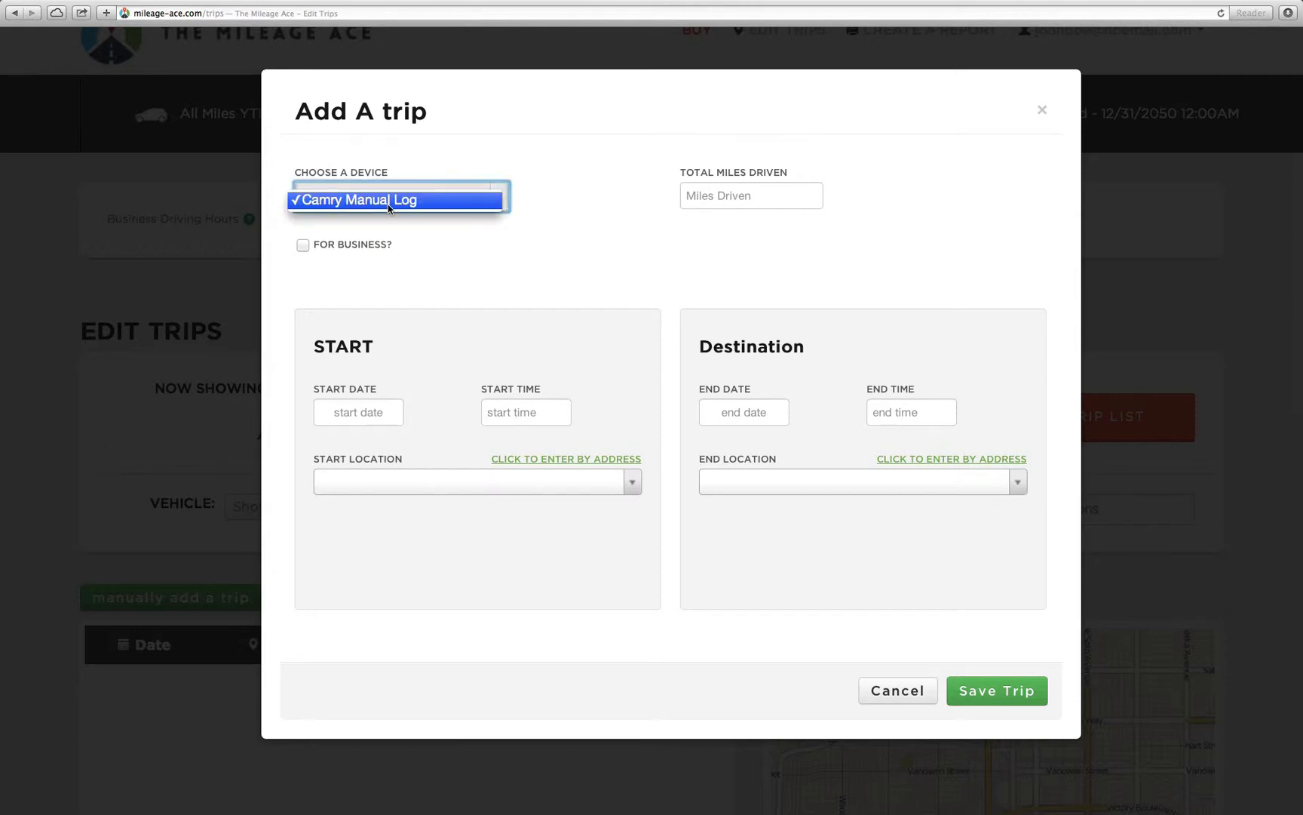
pyautogui.click(397, 199)
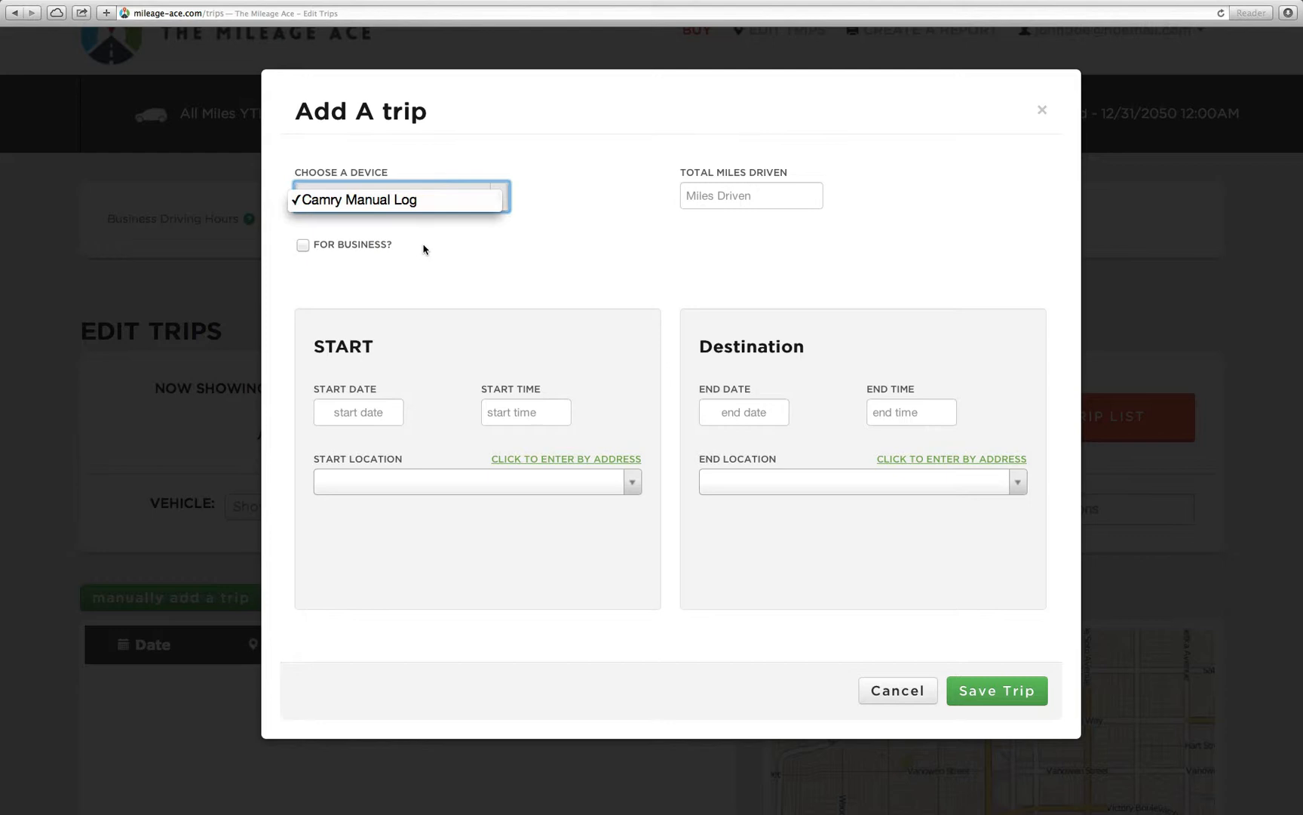
pyautogui.moveTo(440, 247)
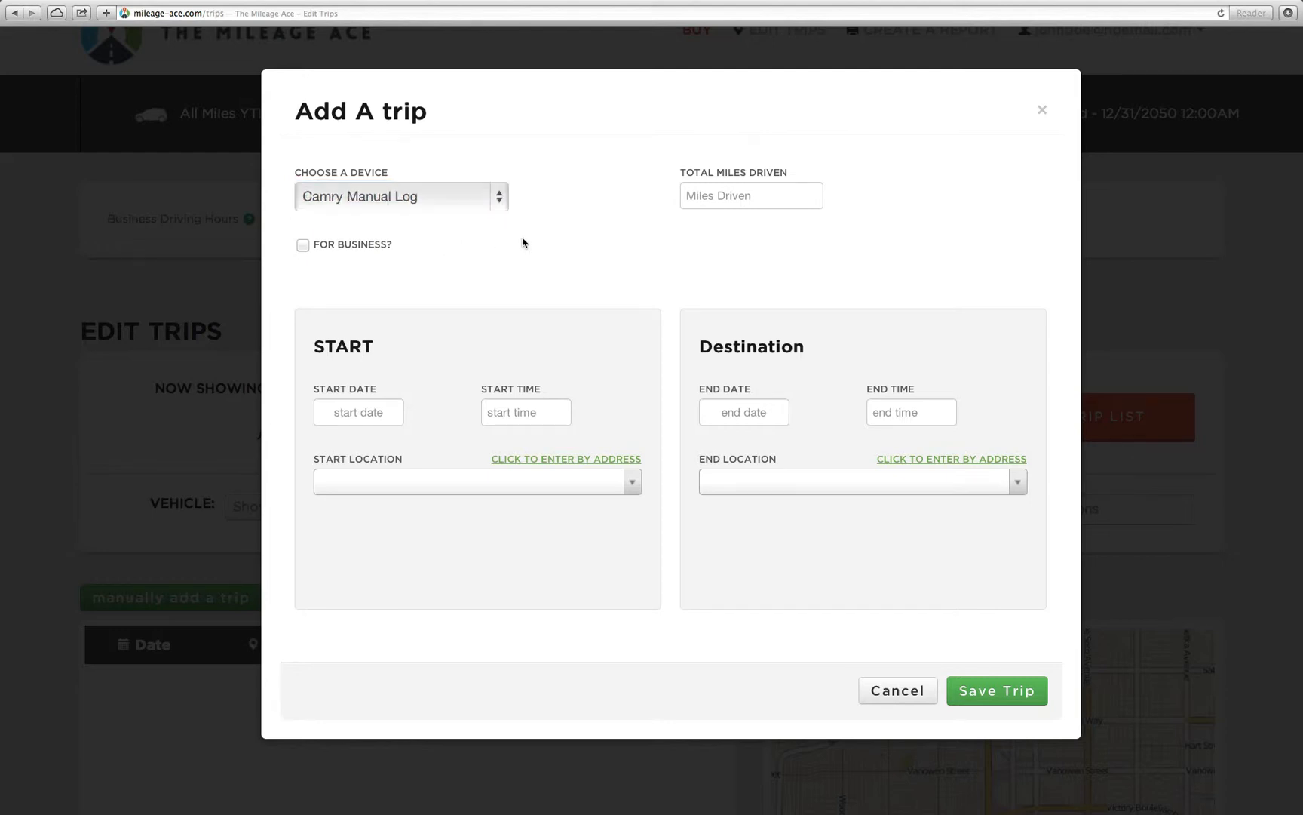
pyautogui.moveTo(751, 196)
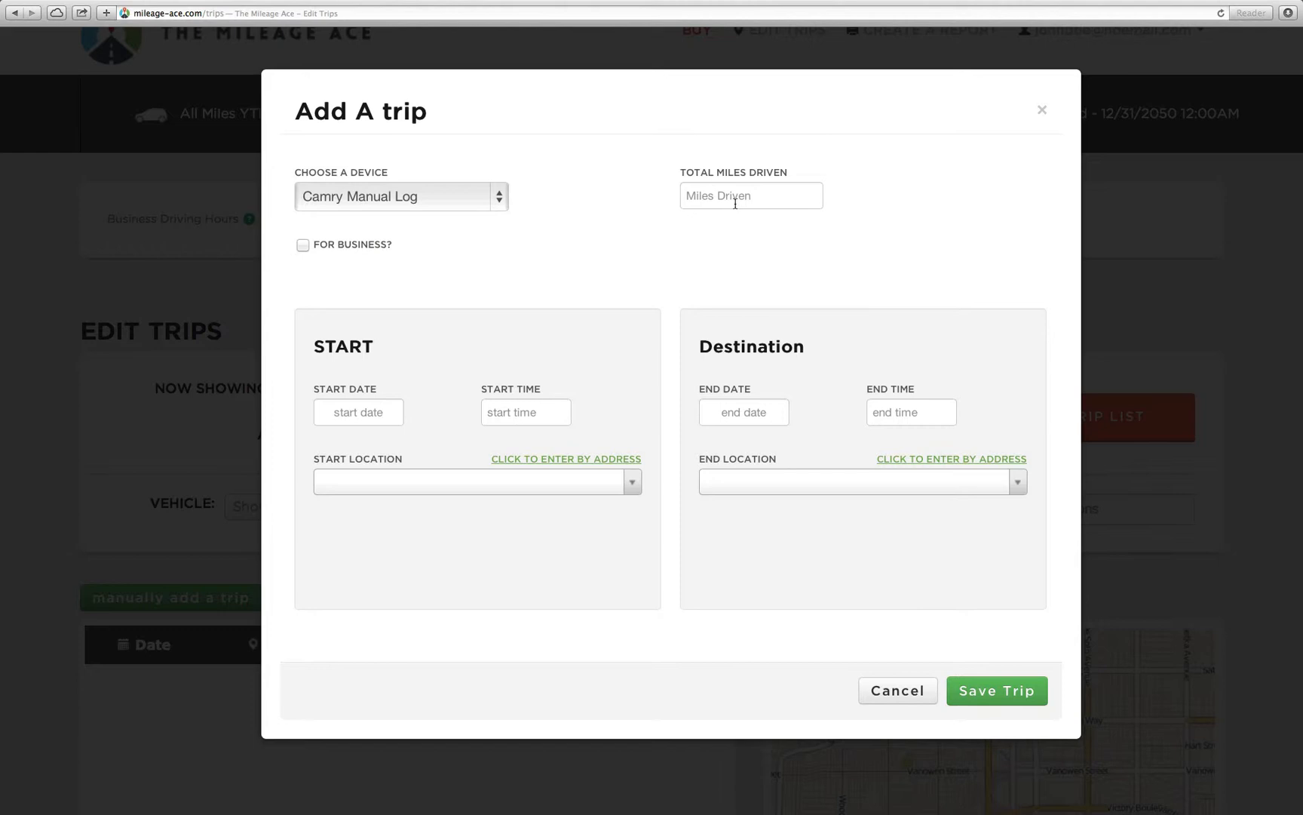
pyautogui.write('10')
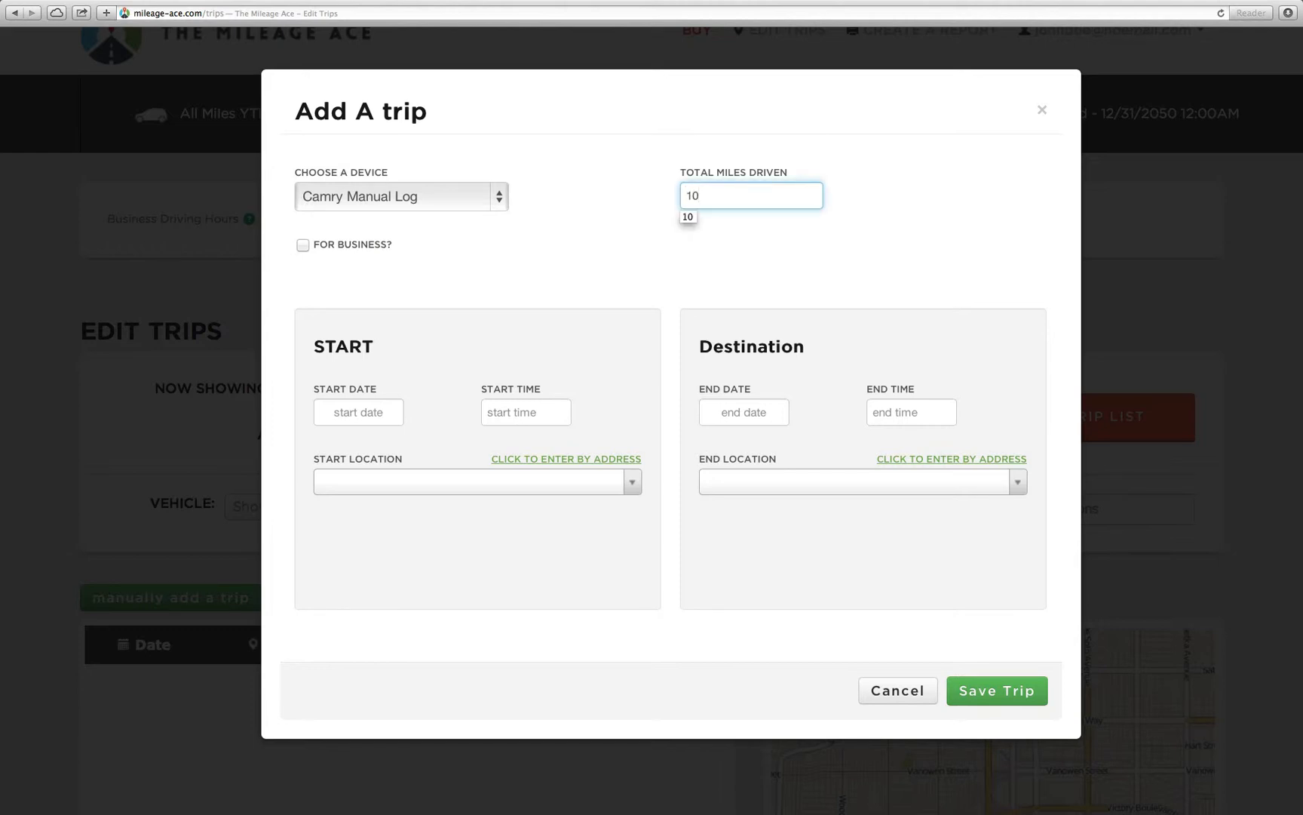
# - Mark the trip as business with the purpose 'Sales Visit'
pyautogui.click(302, 244)
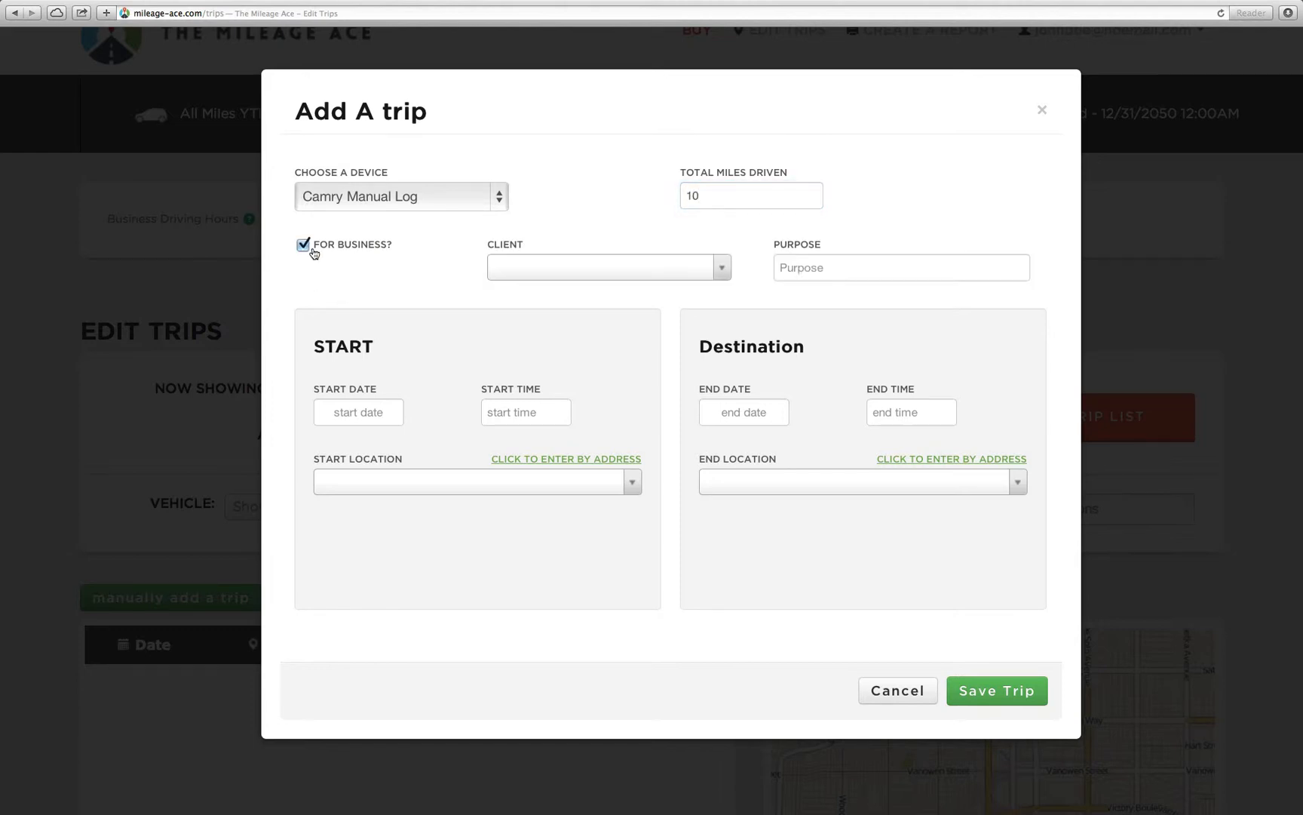
pyautogui.moveTo(674, 269)
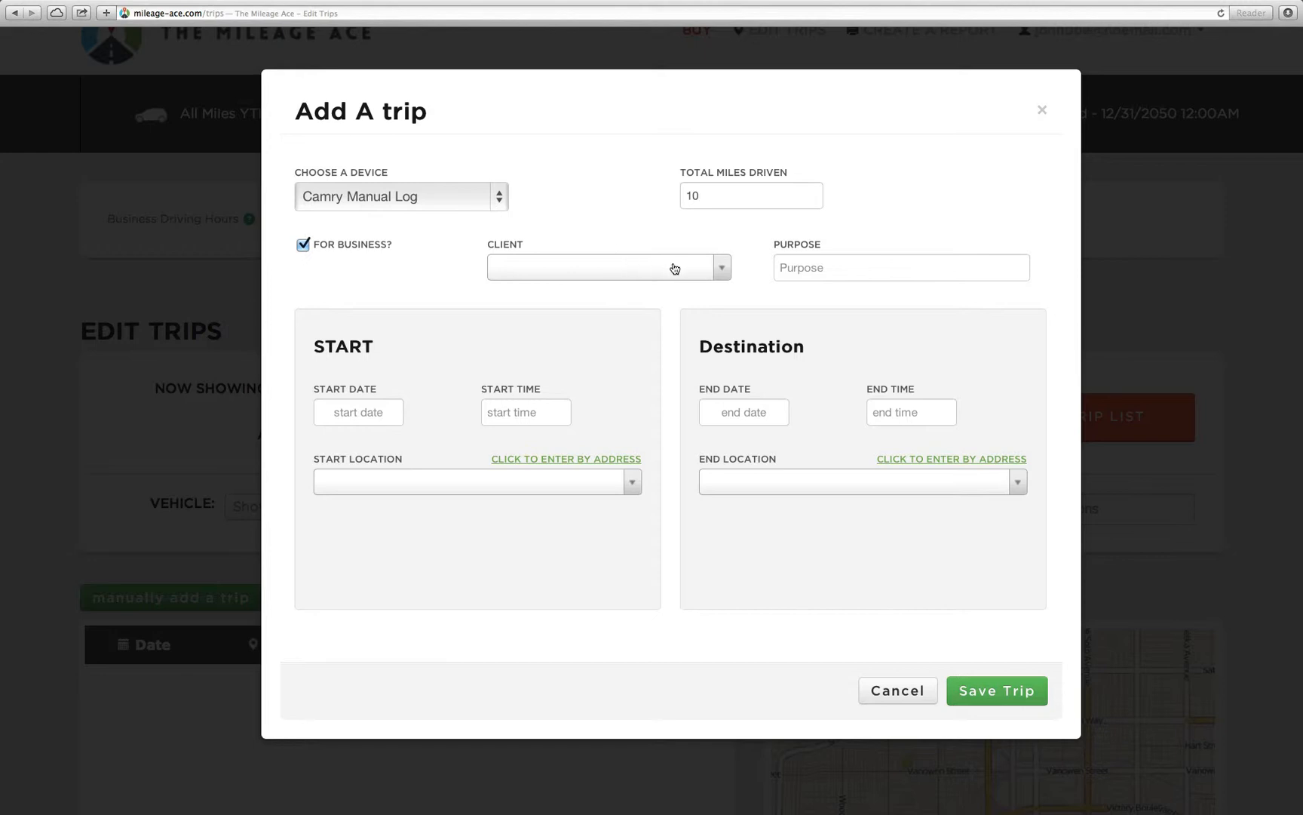
pyautogui.click(900, 267)
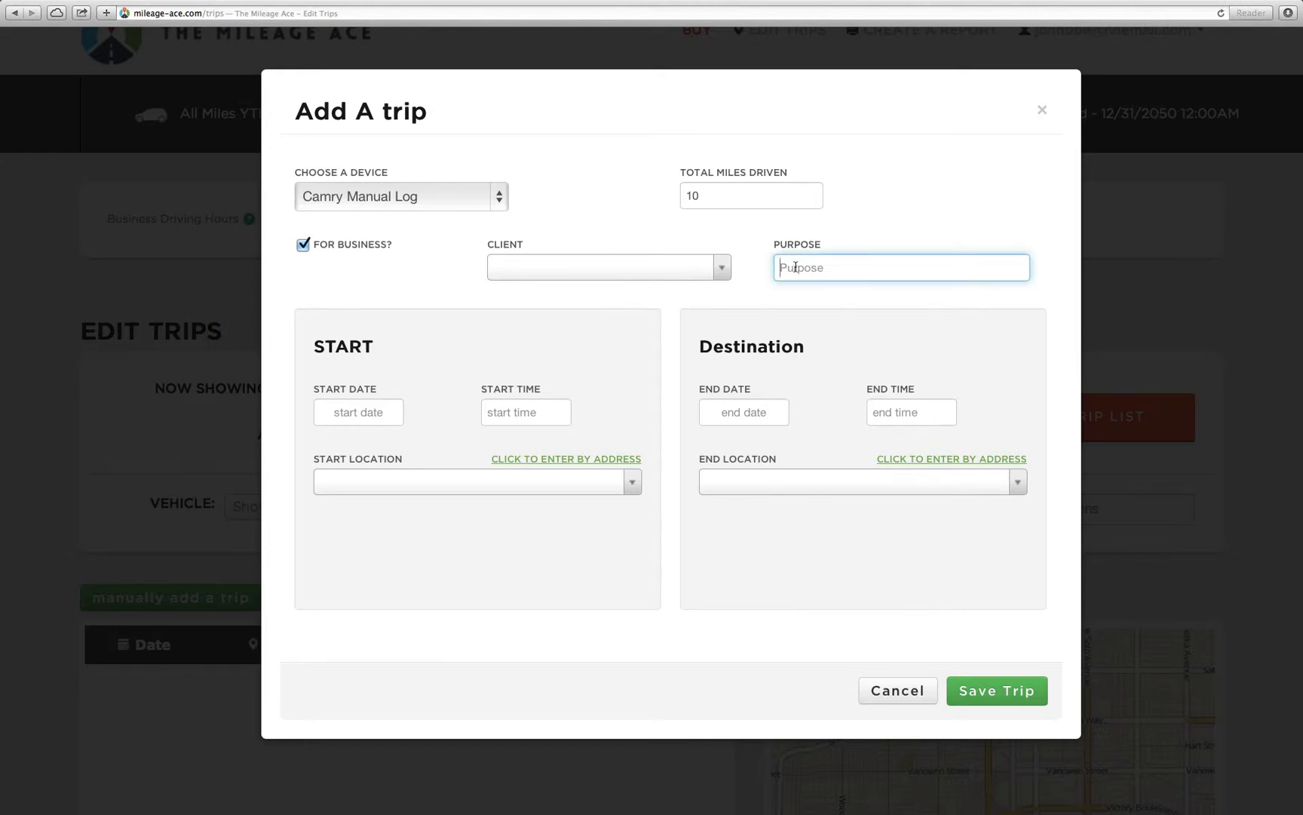
pyautogui.write('Sales Visit')
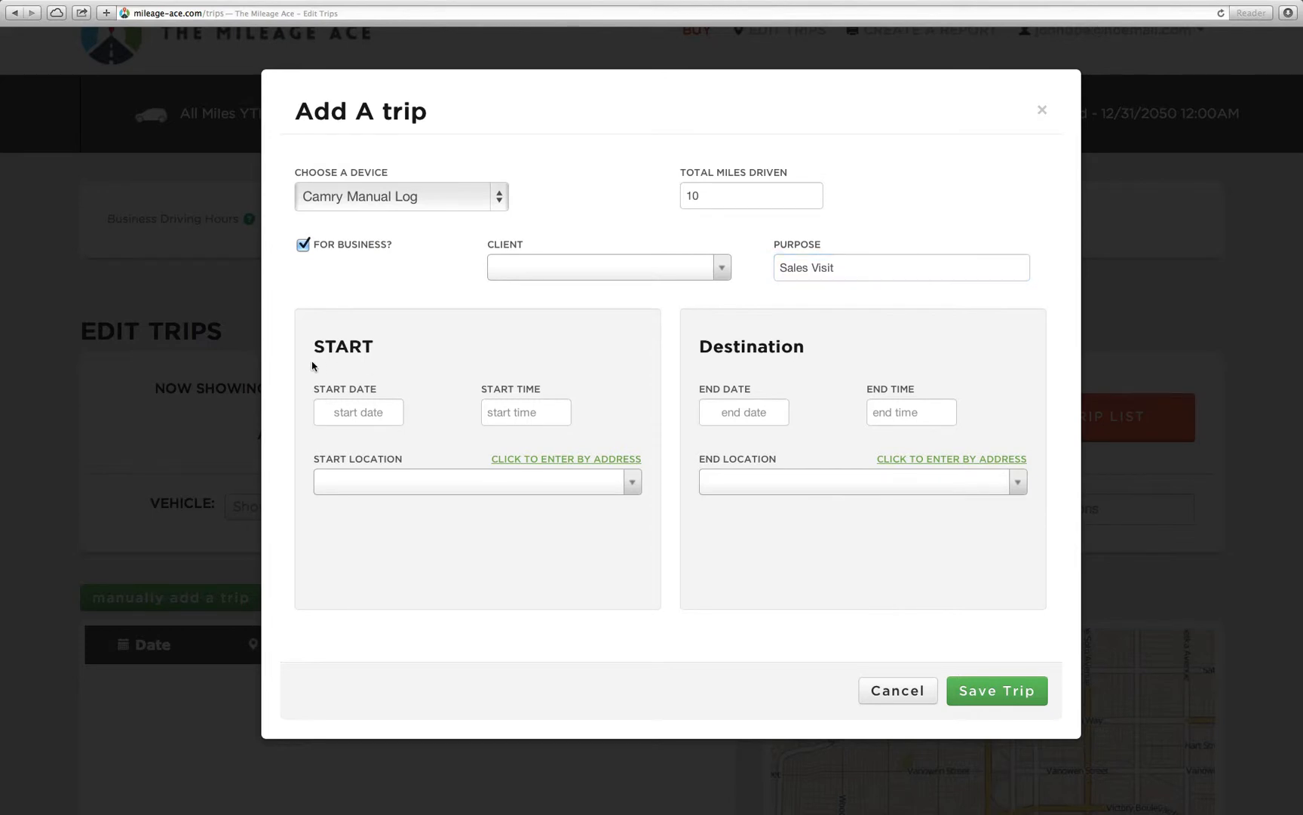
# - Set the trip date to February 25, 2014 with a 9:00am start time
pyautogui.click(358, 412)
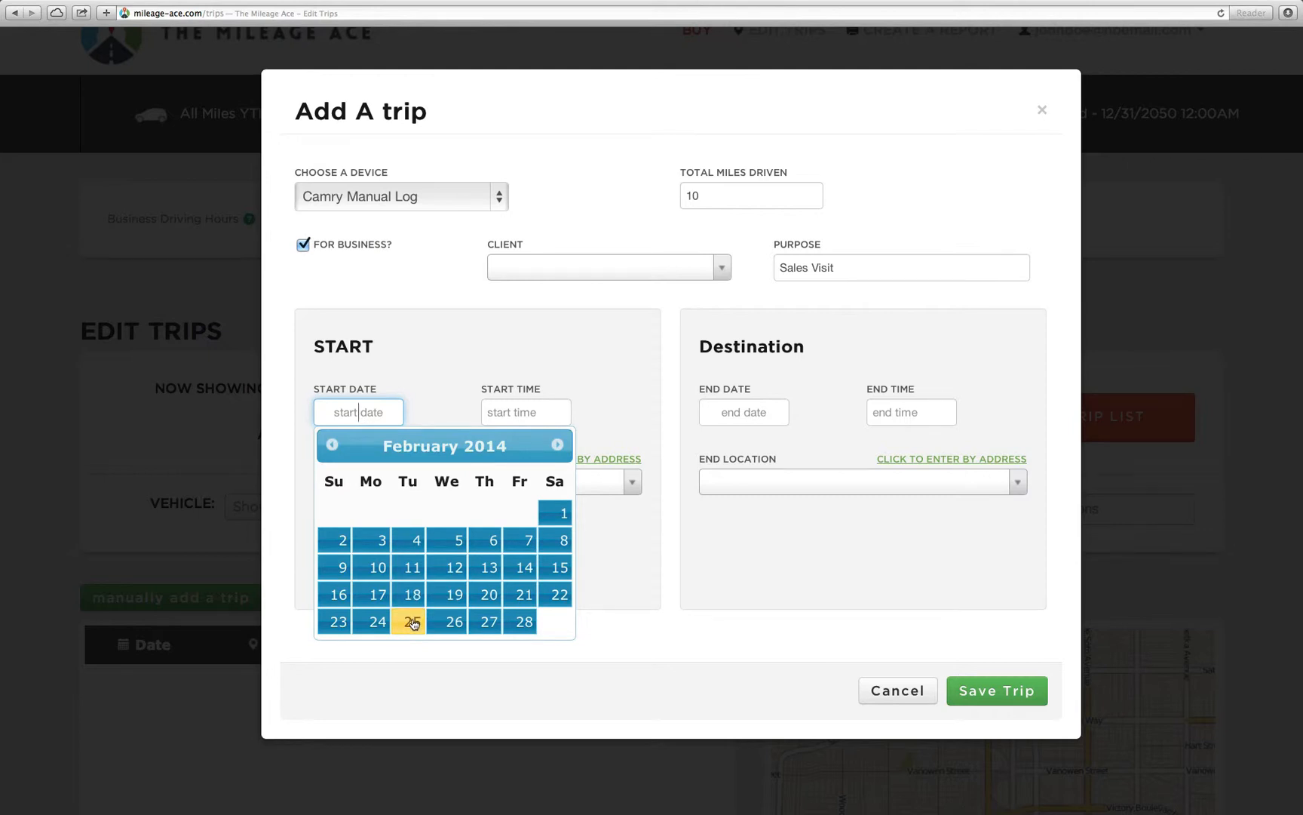
pyautogui.click(409, 621)
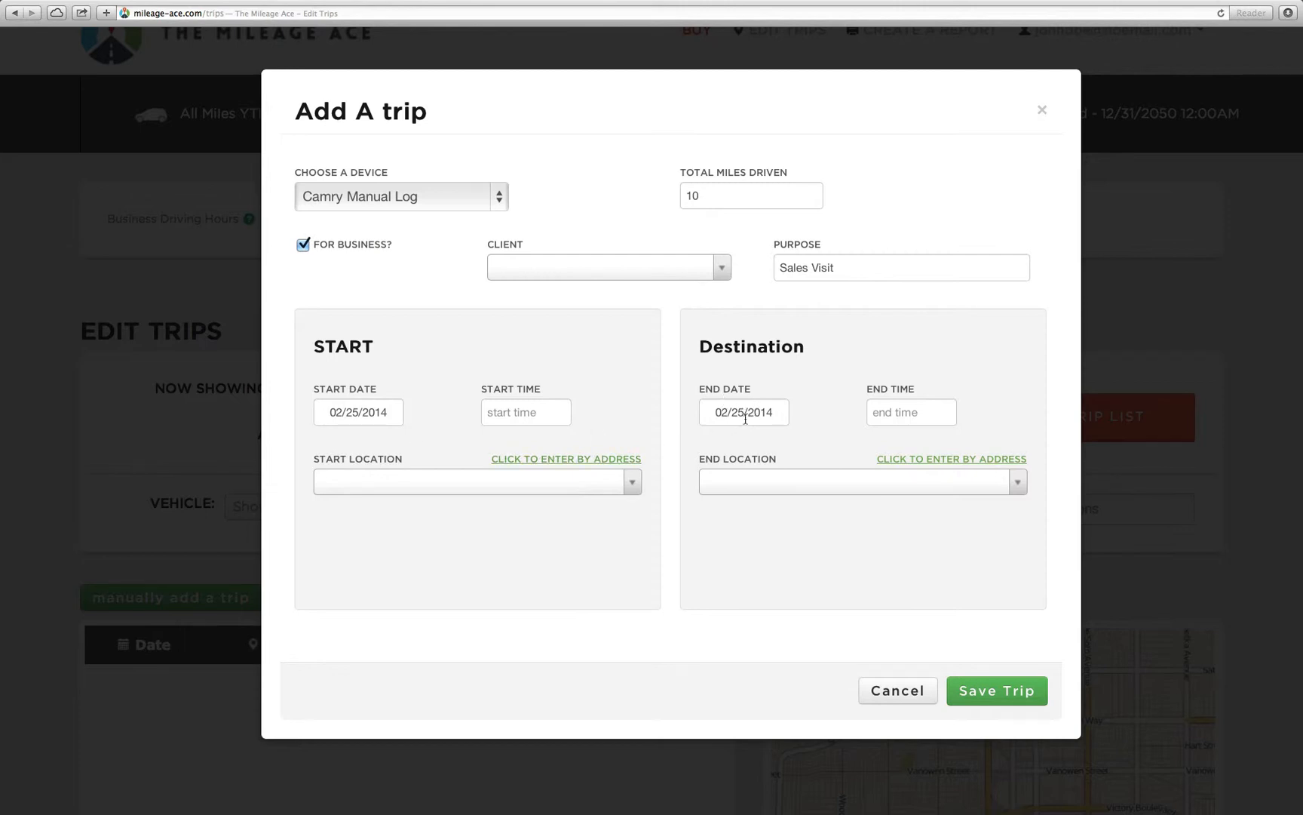
pyautogui.moveTo(531, 441)
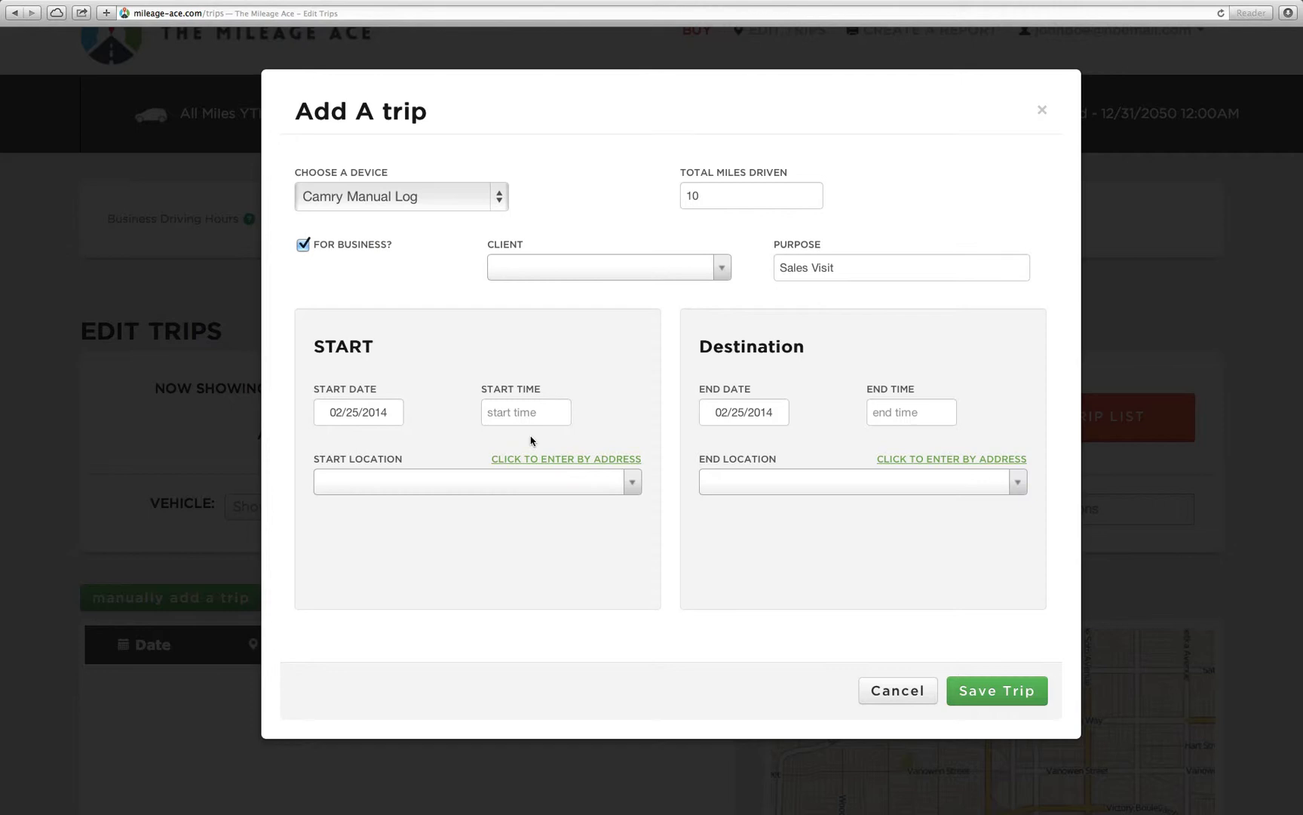
pyautogui.click(525, 412)
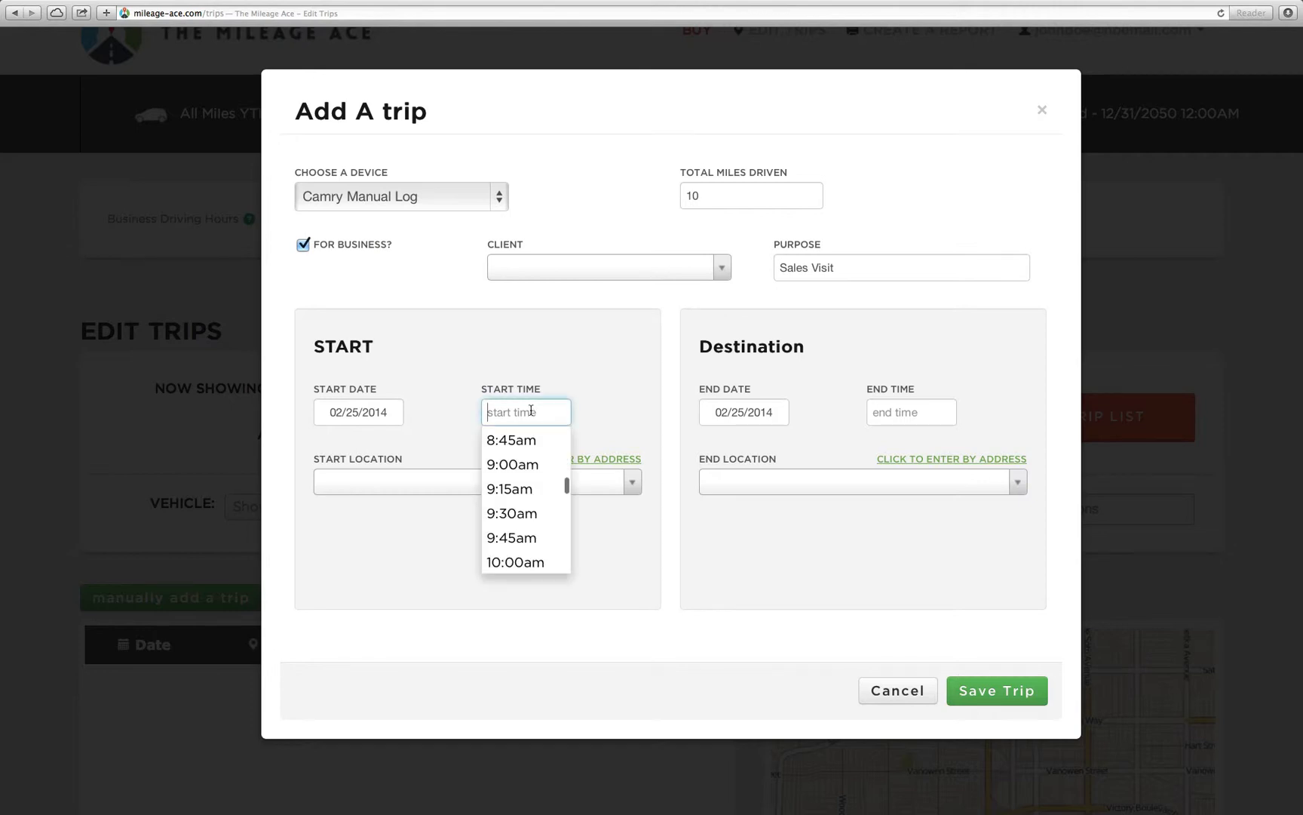
pyautogui.click(512, 464)
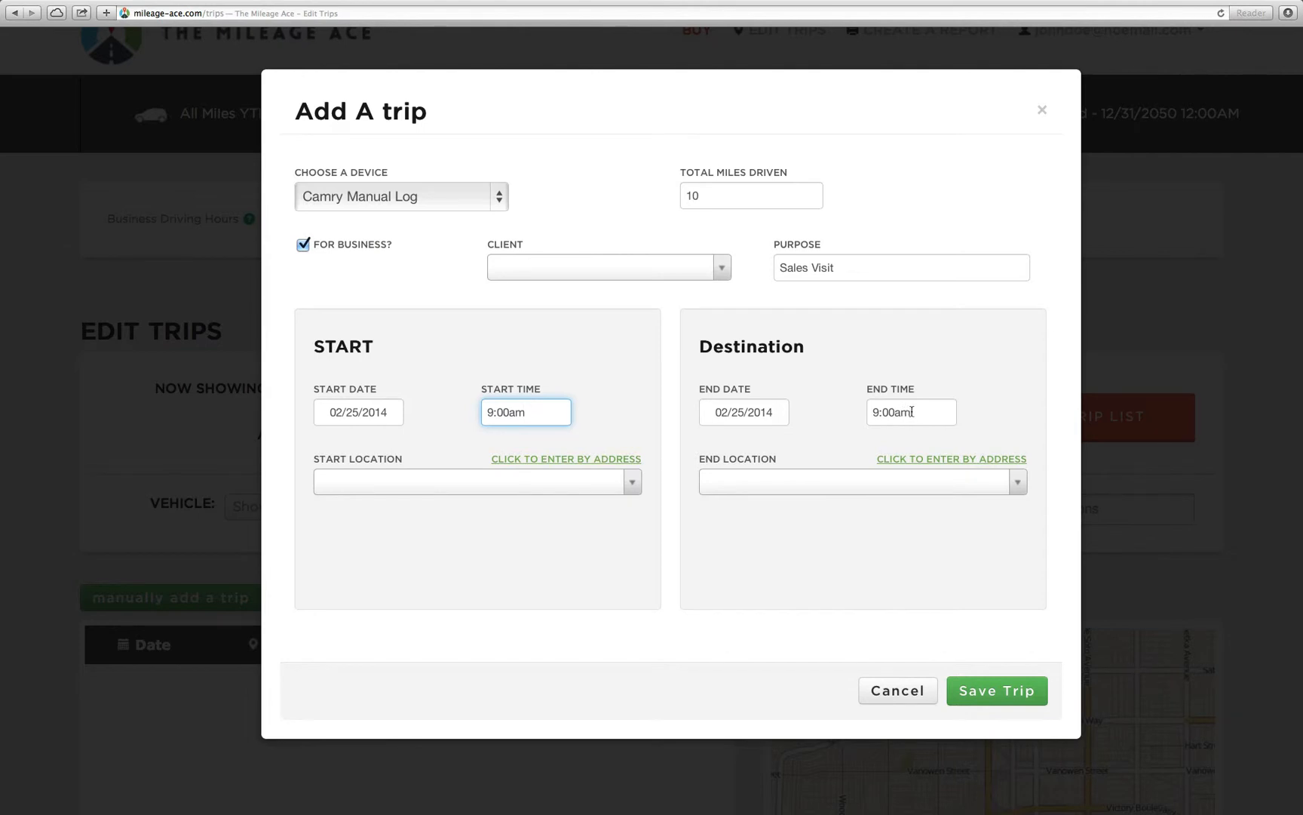
# - Set the trip's end time to 9:24am
pyautogui.click(911, 412)
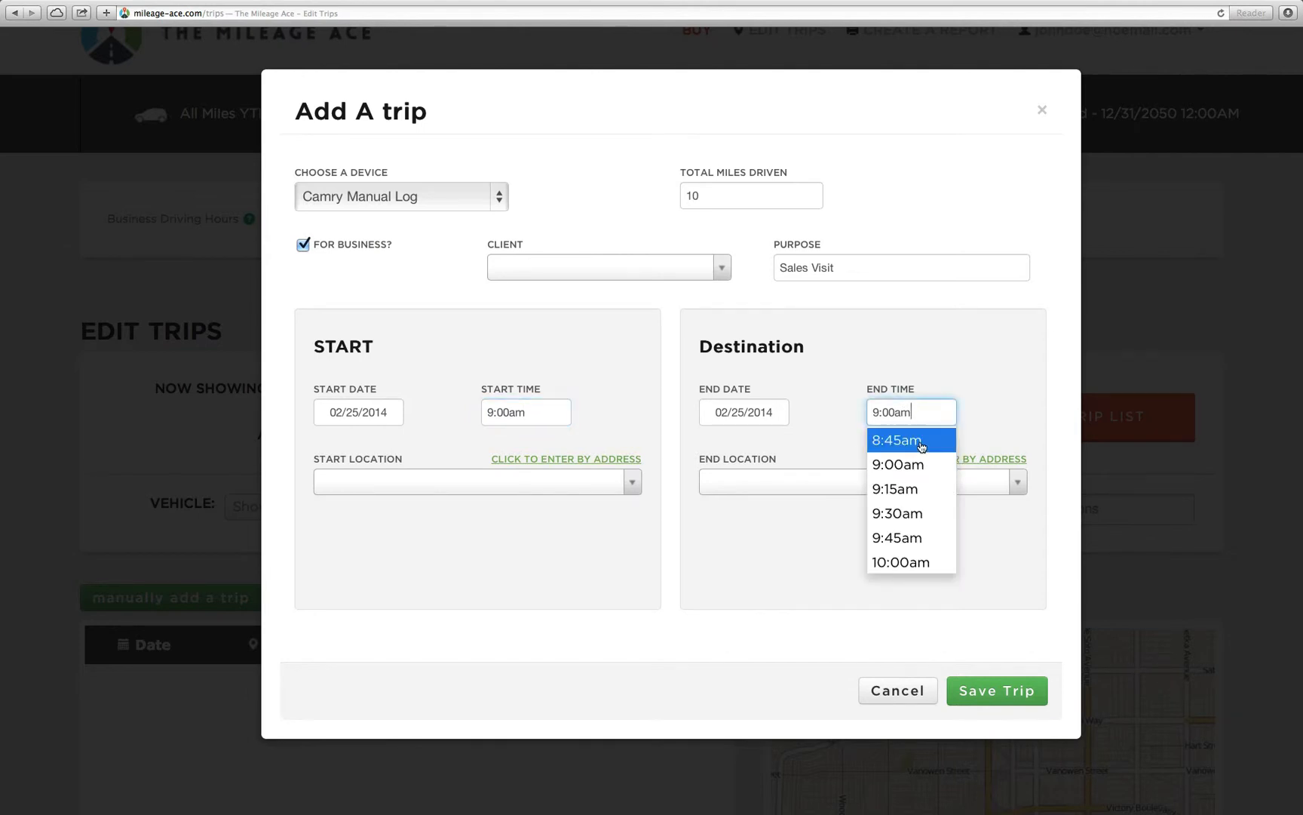
pyautogui.click(896, 488)
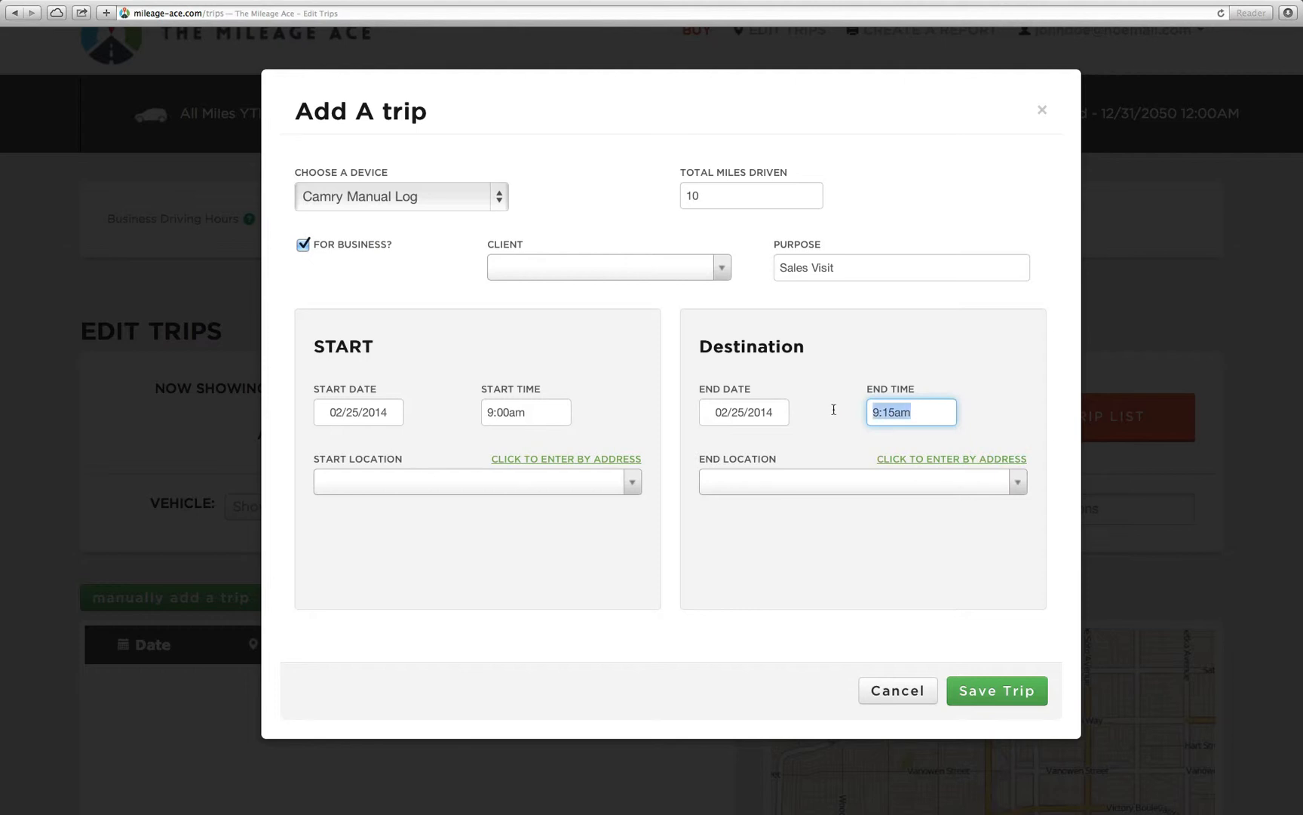
pyautogui.write('924')
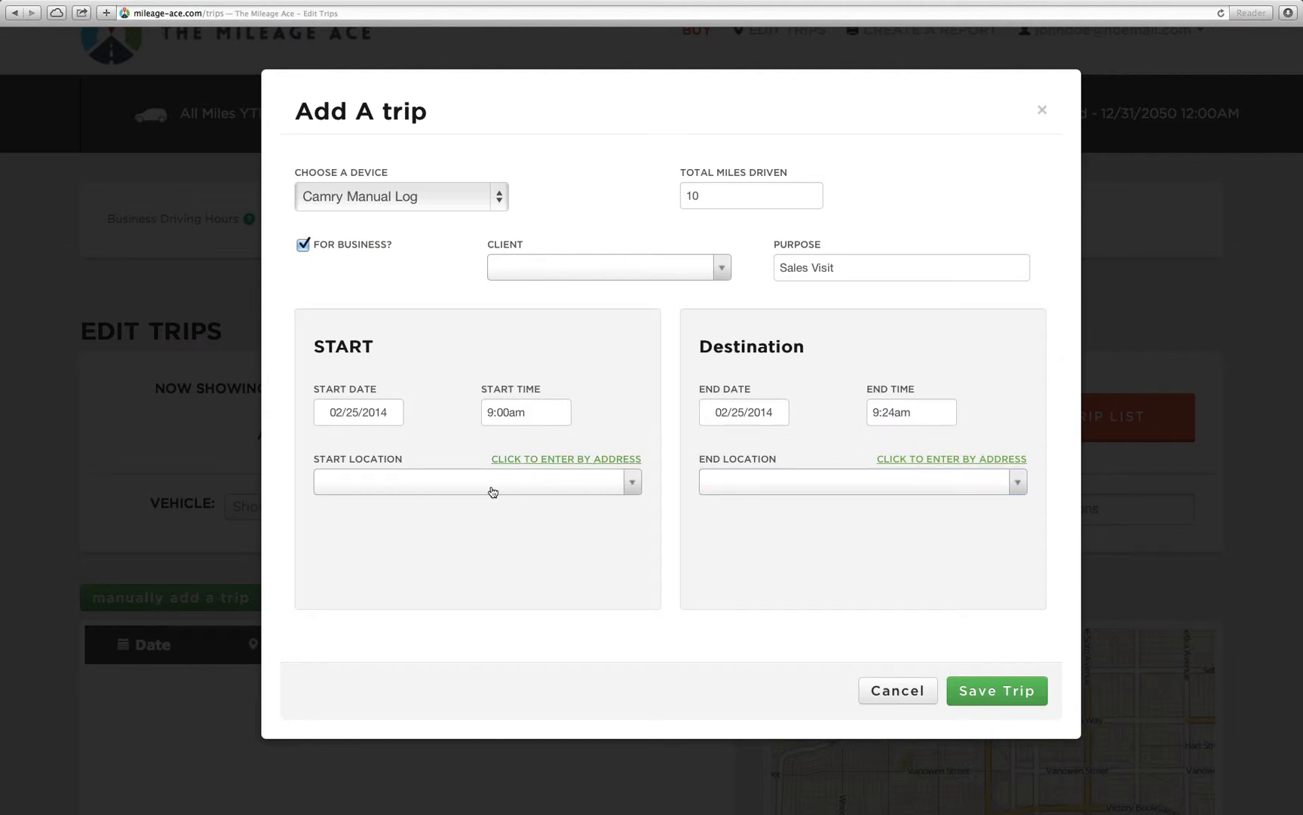
pyautogui.moveTo(445, 489)
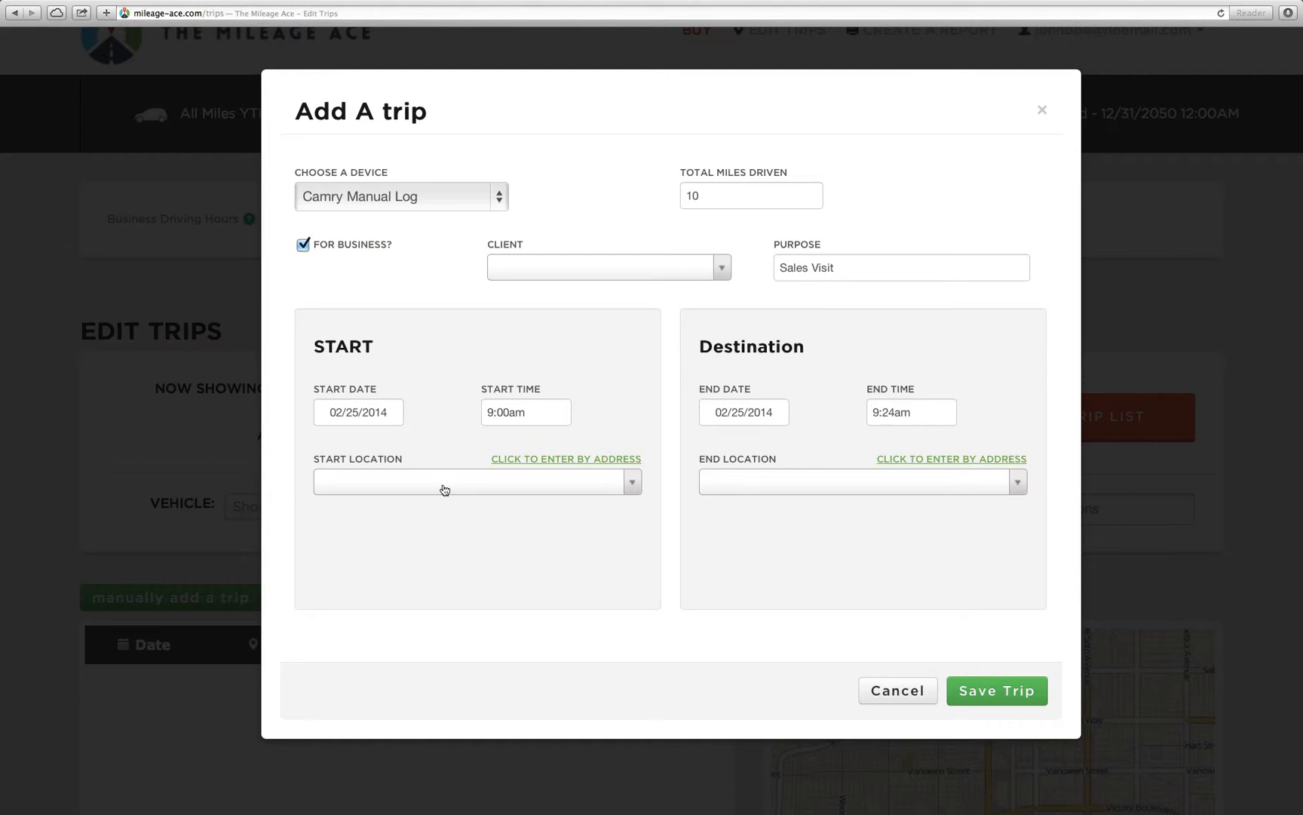
pyautogui.moveTo(465, 484)
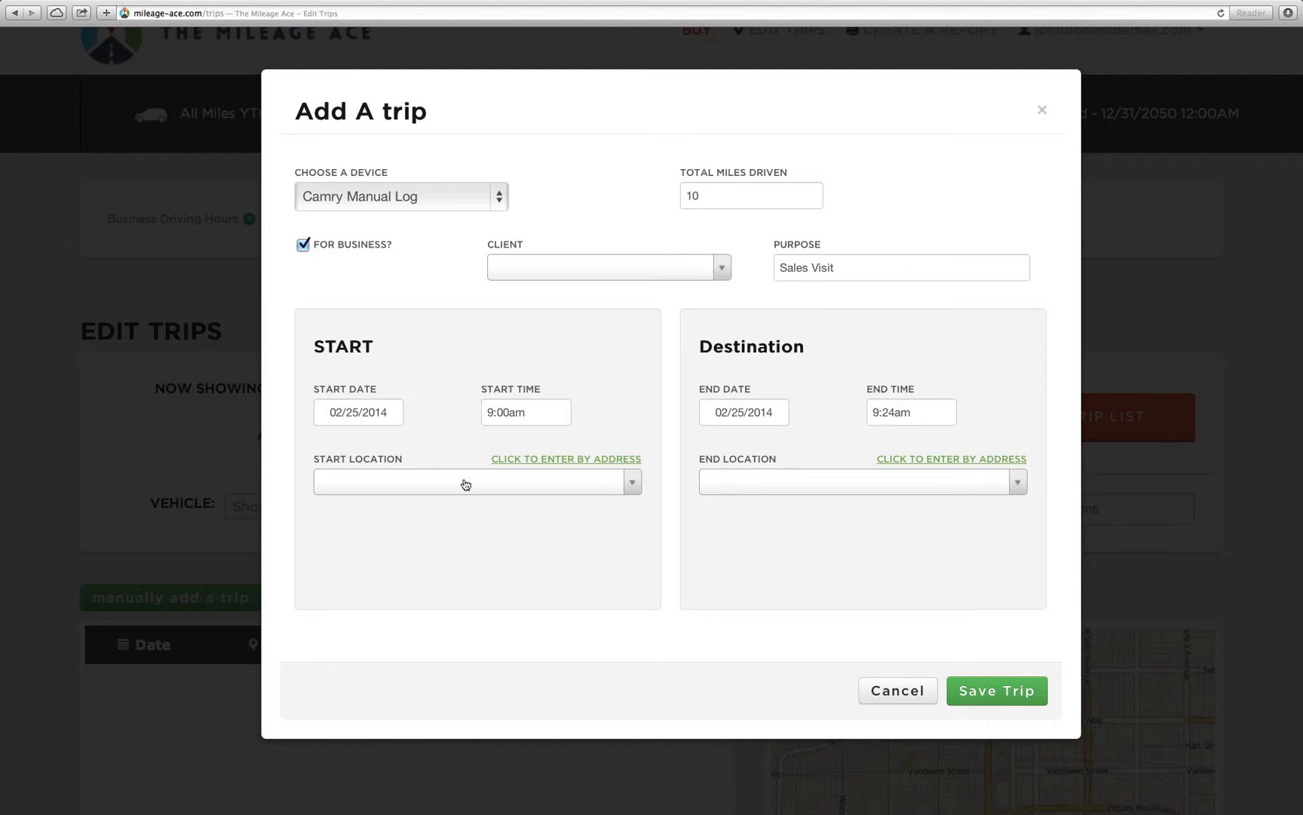
# - Set Main Office as start and end location, toggling address entry and back
pyautogui.click(469, 482)
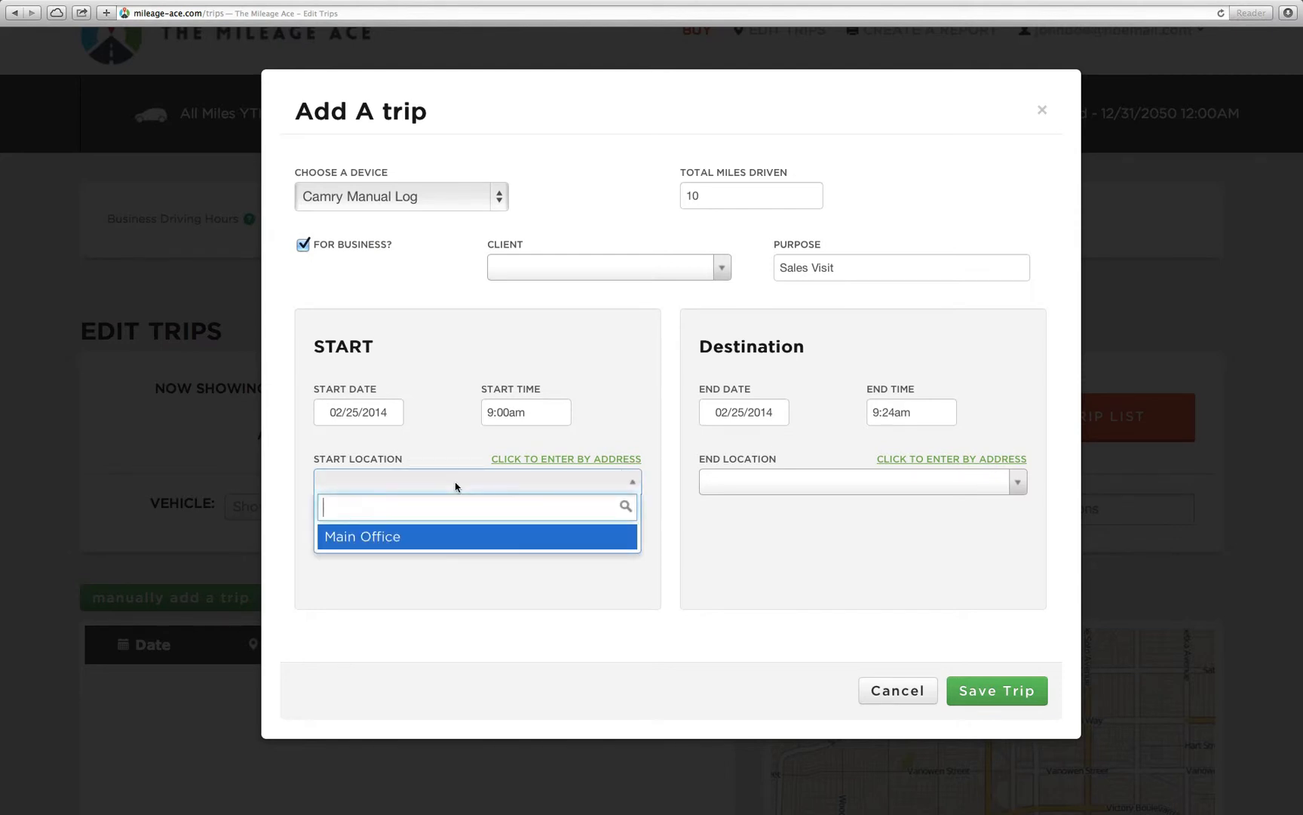
pyautogui.moveTo(419, 538)
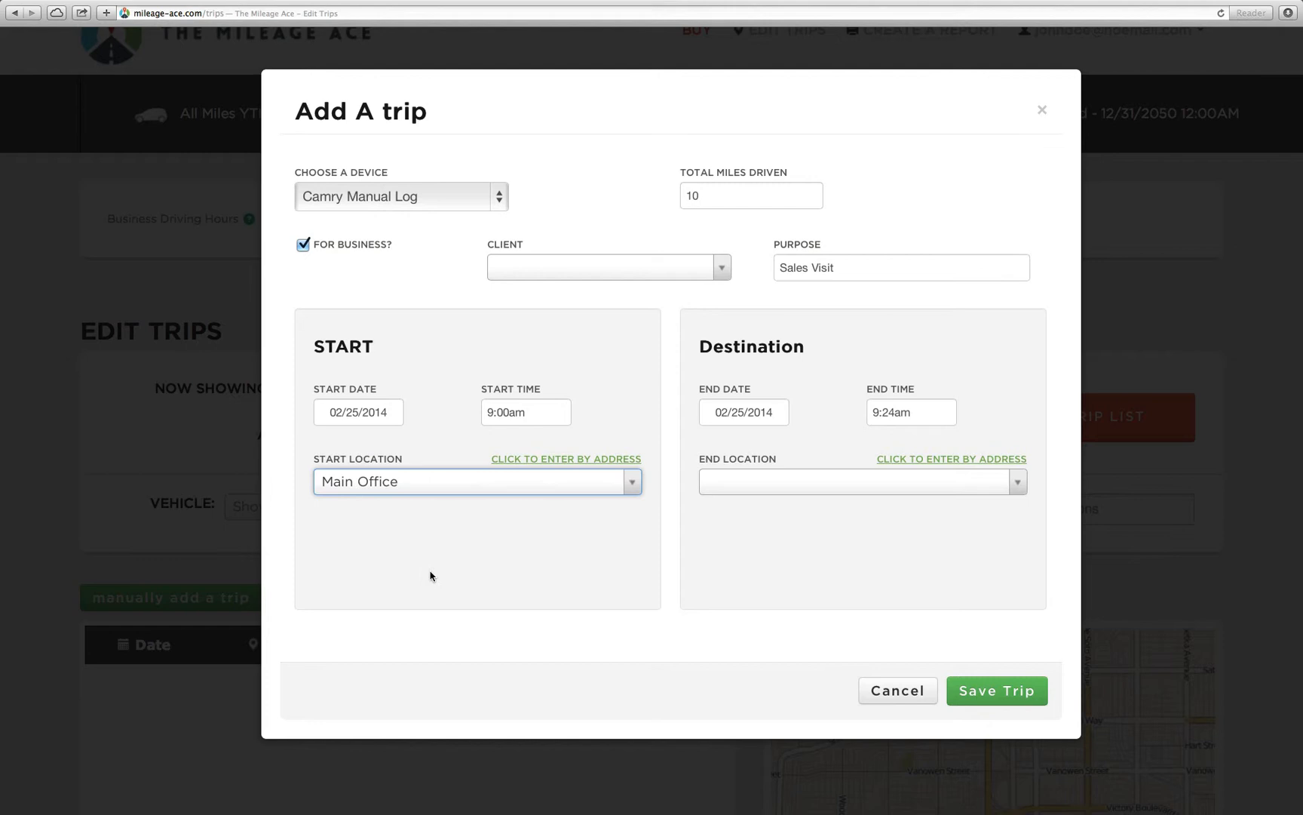
pyautogui.moveTo(389, 491)
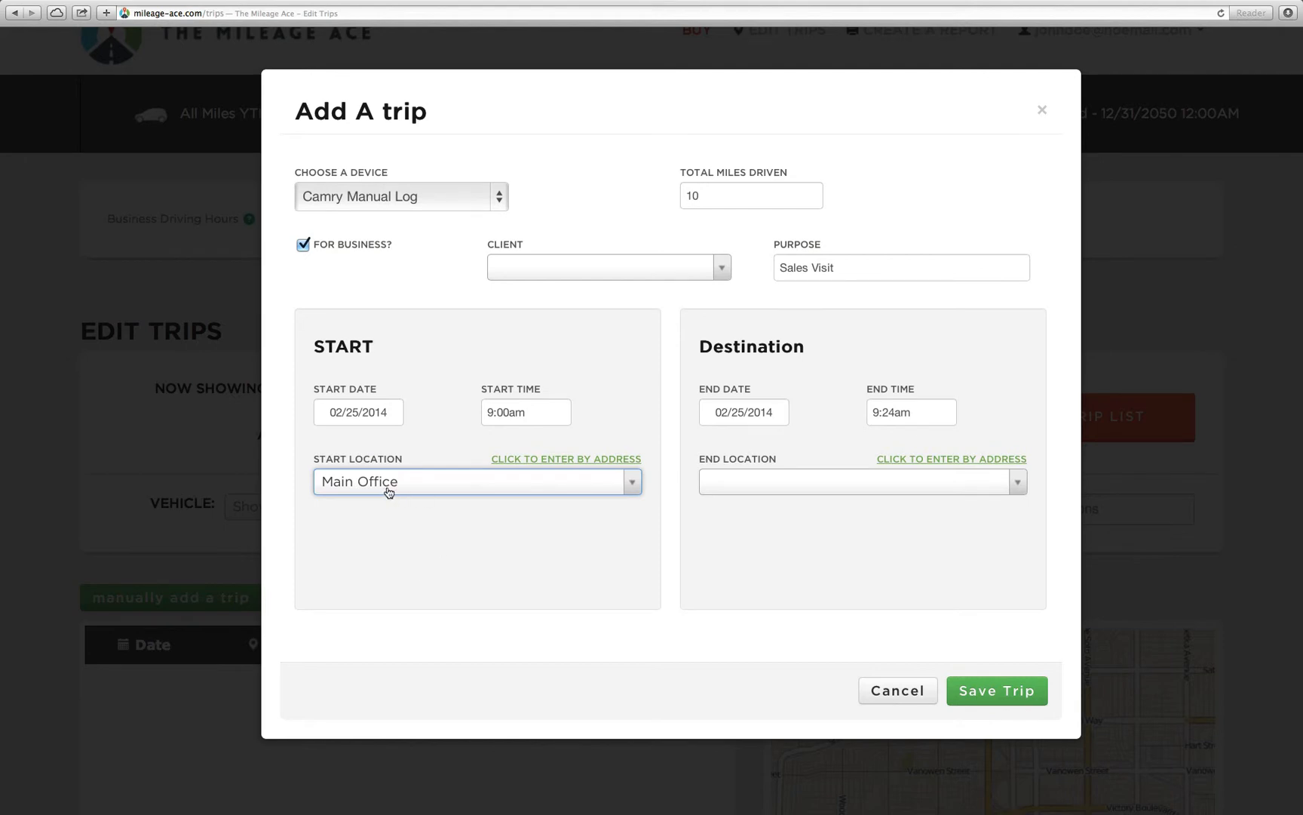
pyautogui.moveTo(422, 522)
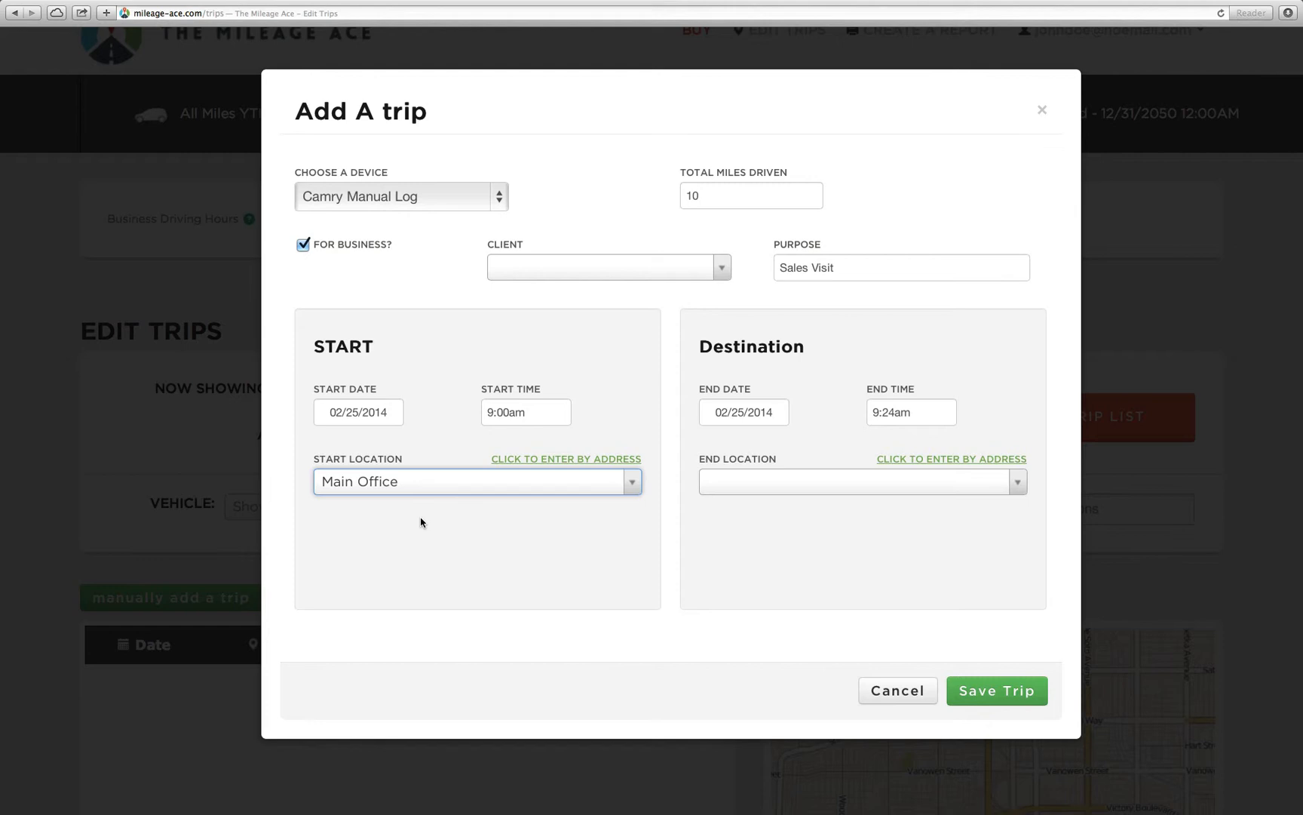
pyautogui.moveTo(451, 495)
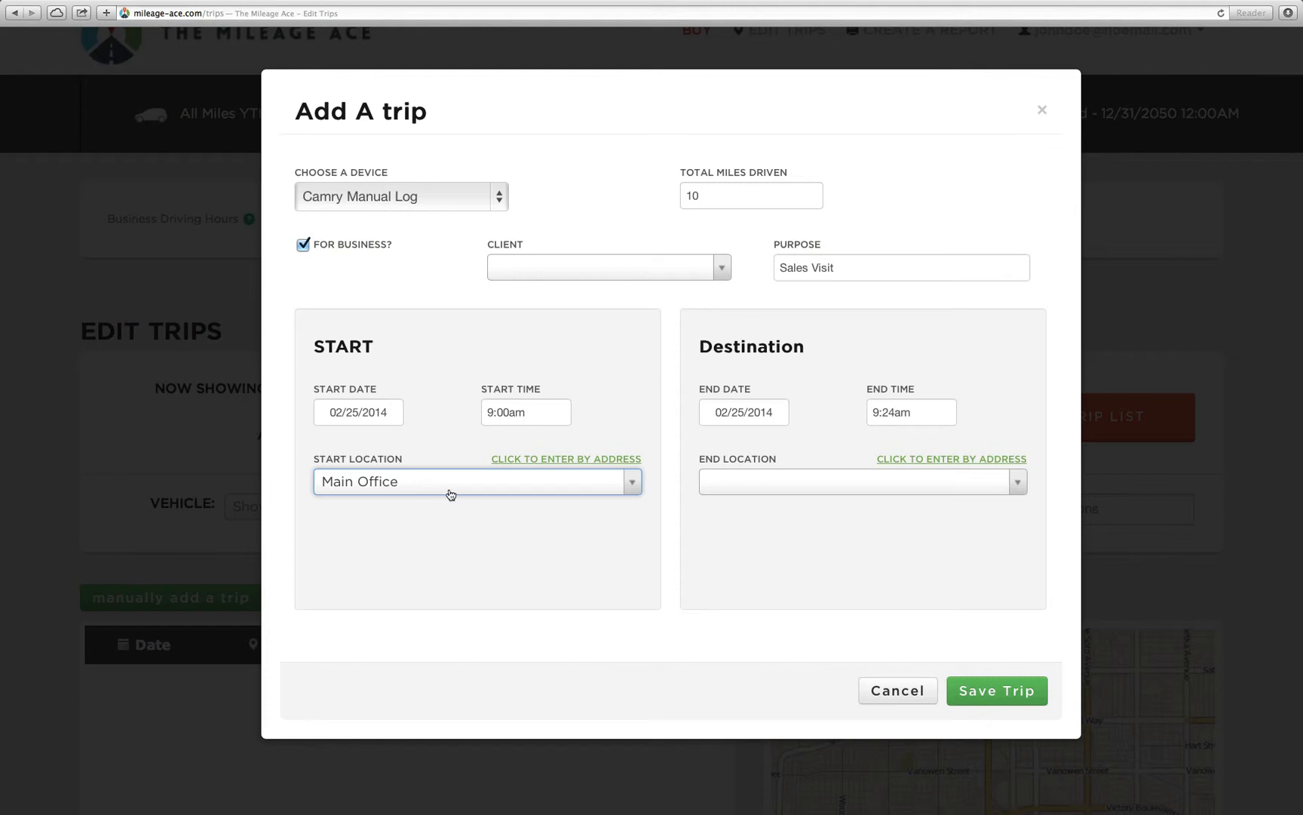
pyautogui.moveTo(531, 463)
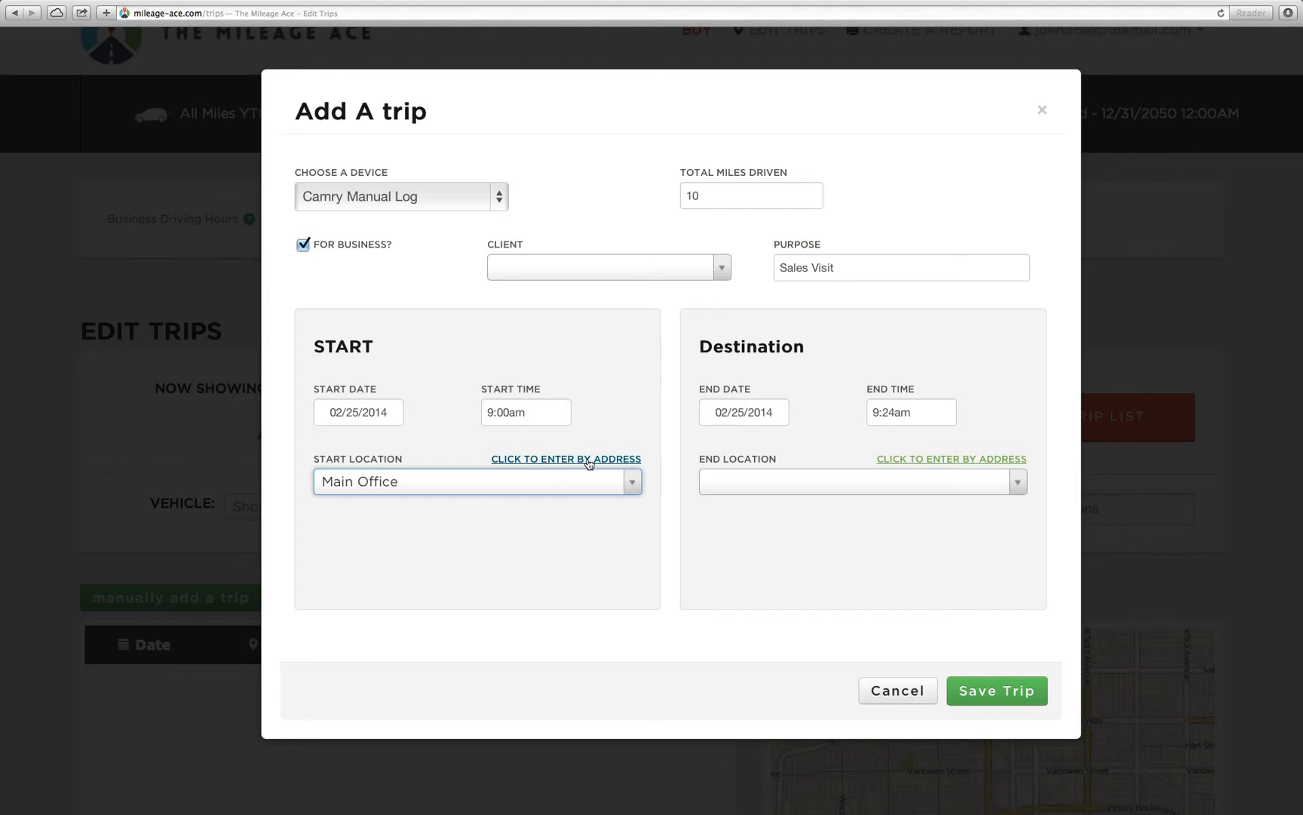
pyautogui.click(565, 458)
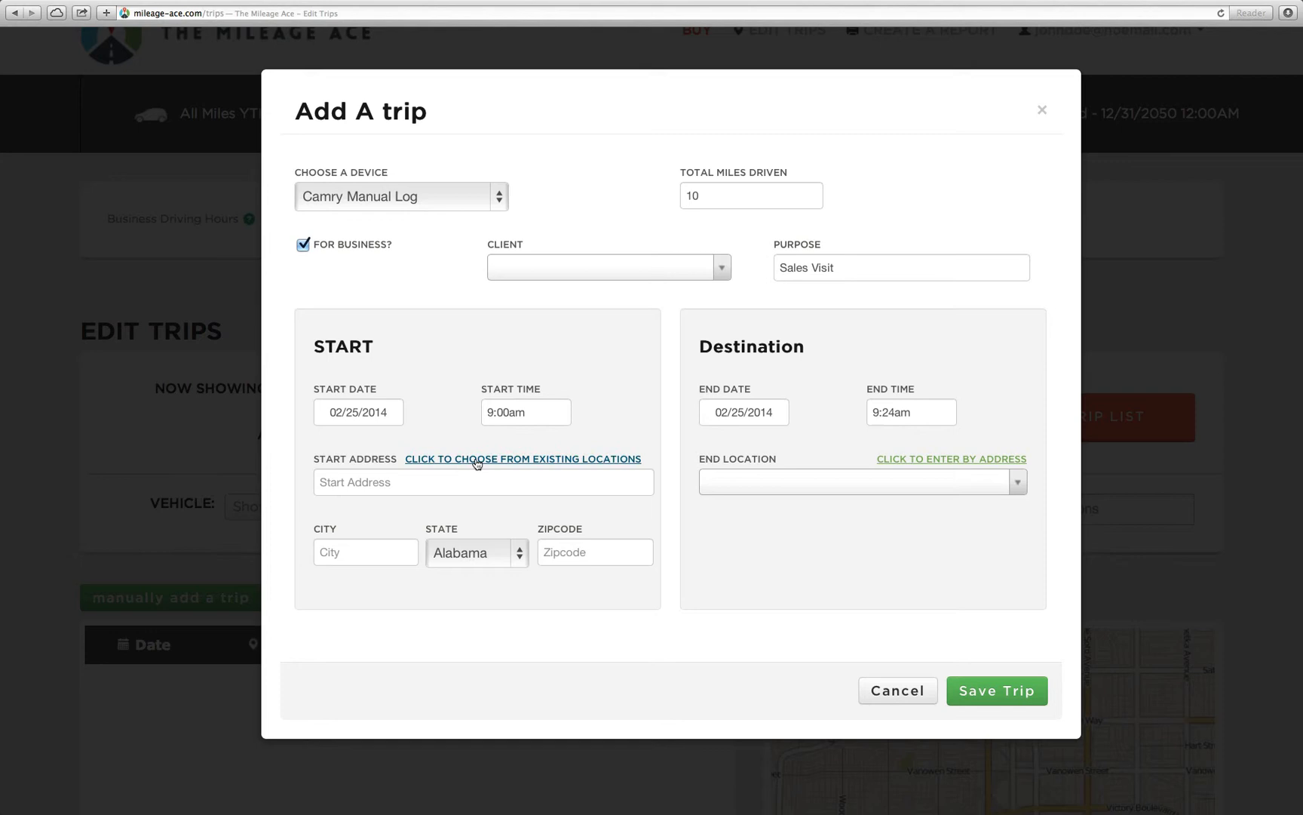
pyautogui.click(522, 458)
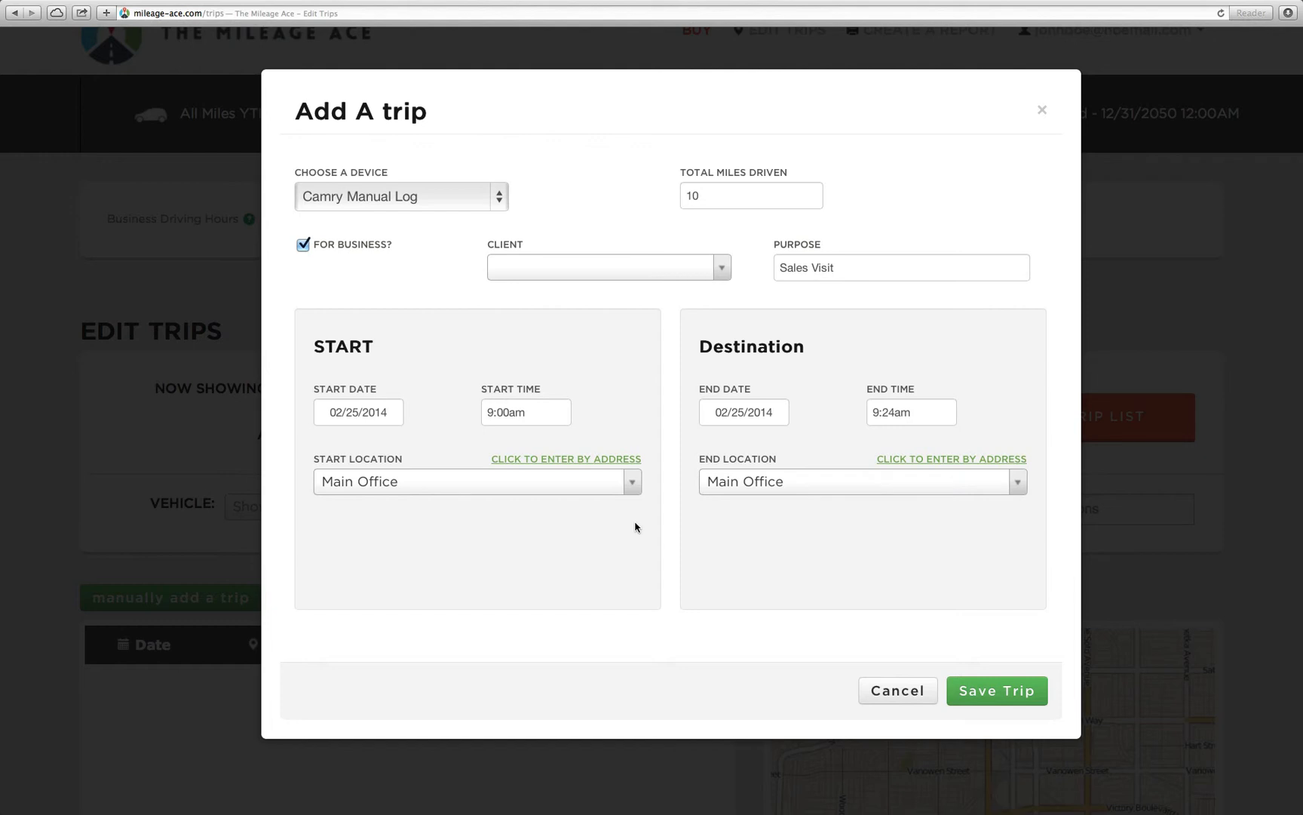
pyautogui.moveTo(872, 577)
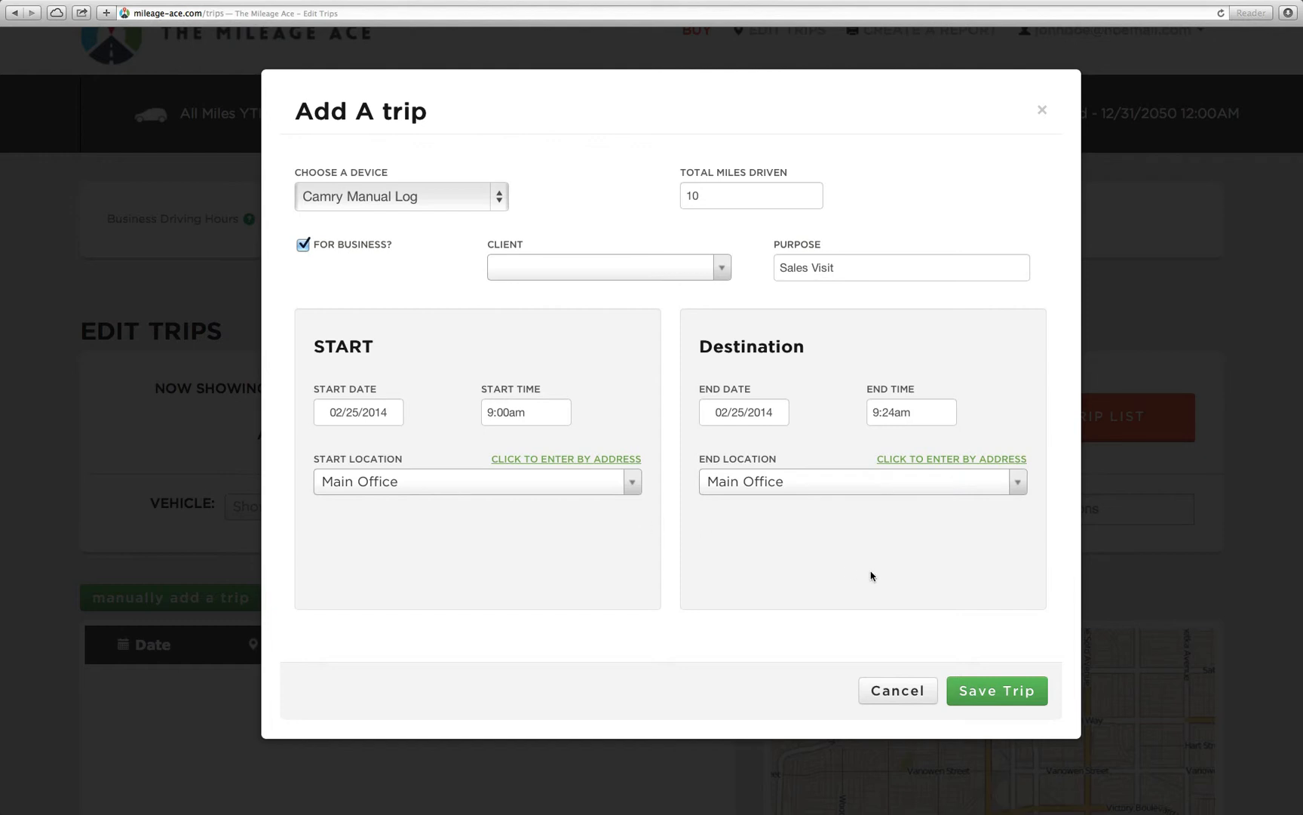
pyautogui.moveTo(987, 636)
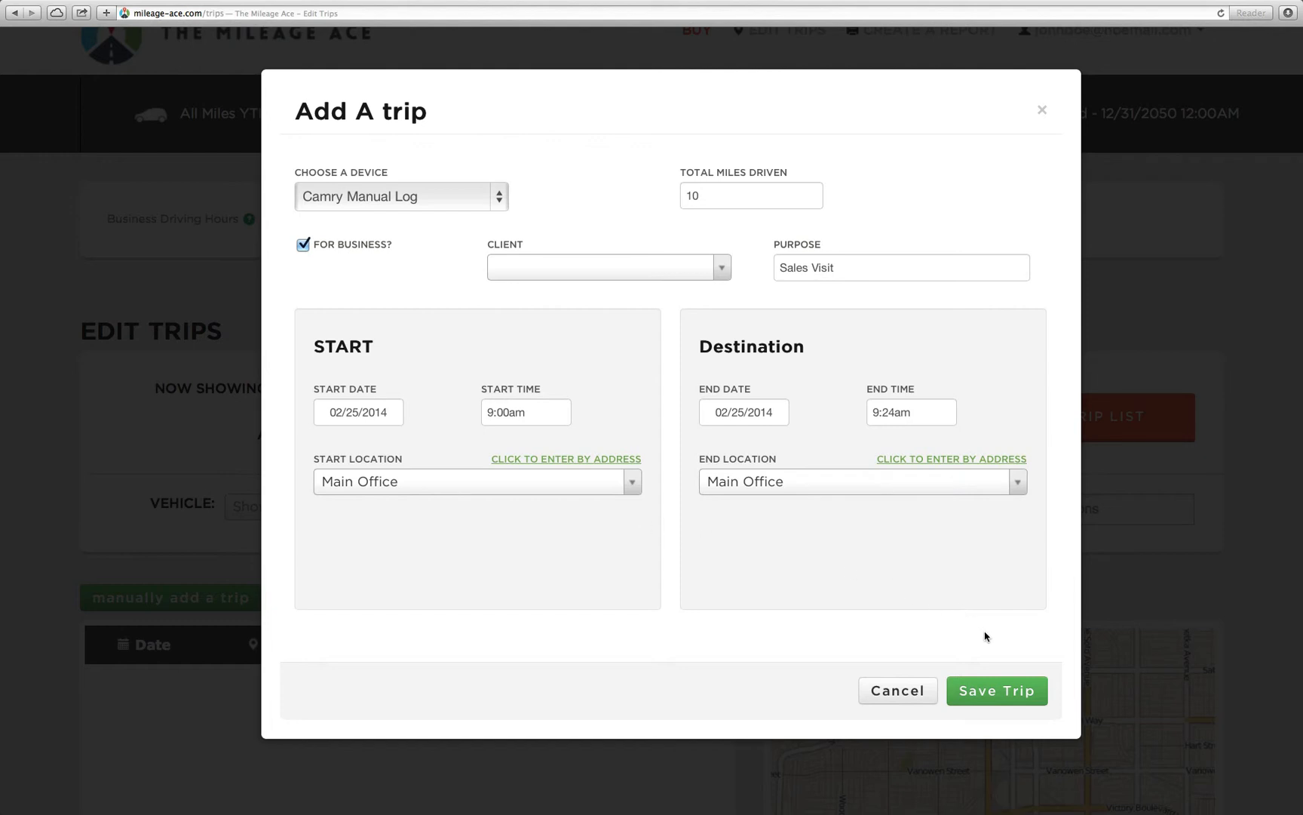
pyautogui.moveTo(996, 691)
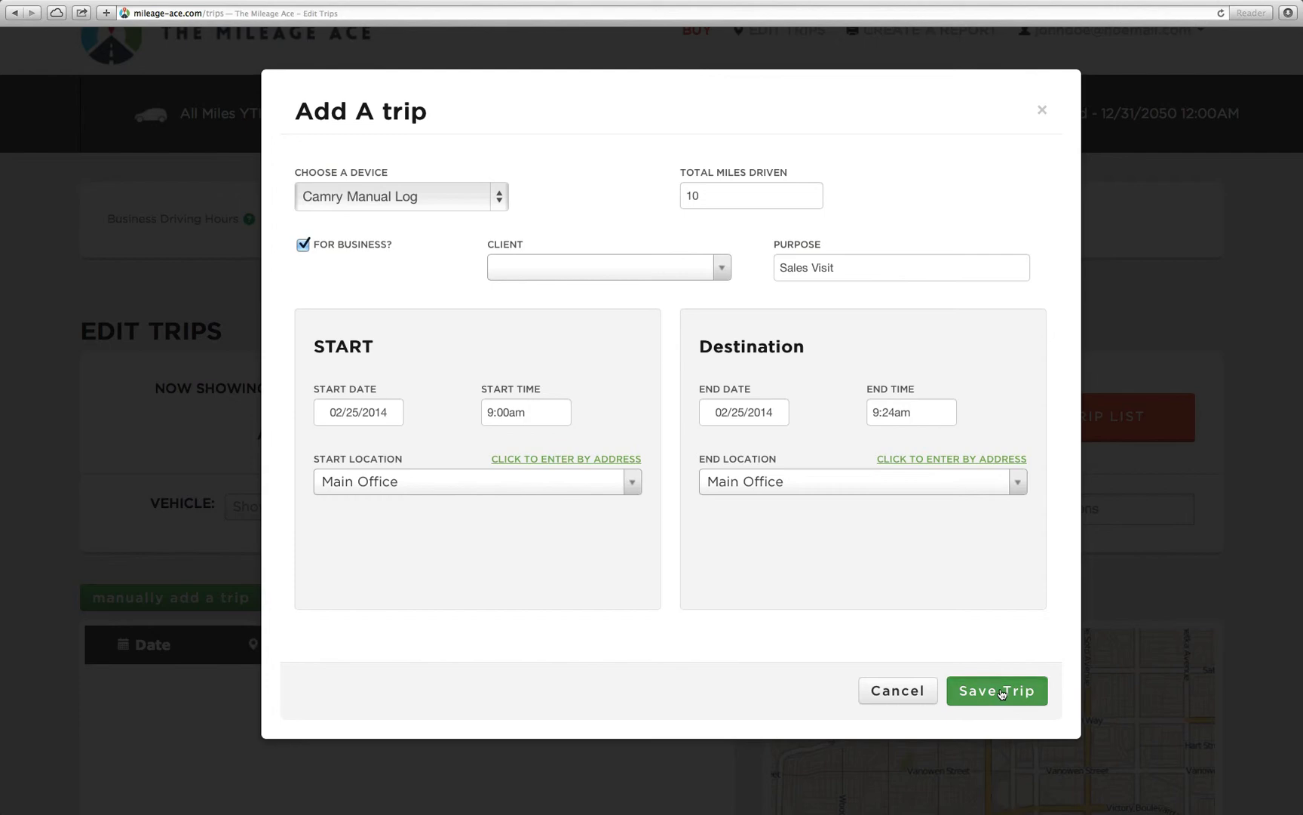
# - Save the trip and scroll the Edit Trips page, which still shows no trips
pyautogui.click(996, 691)
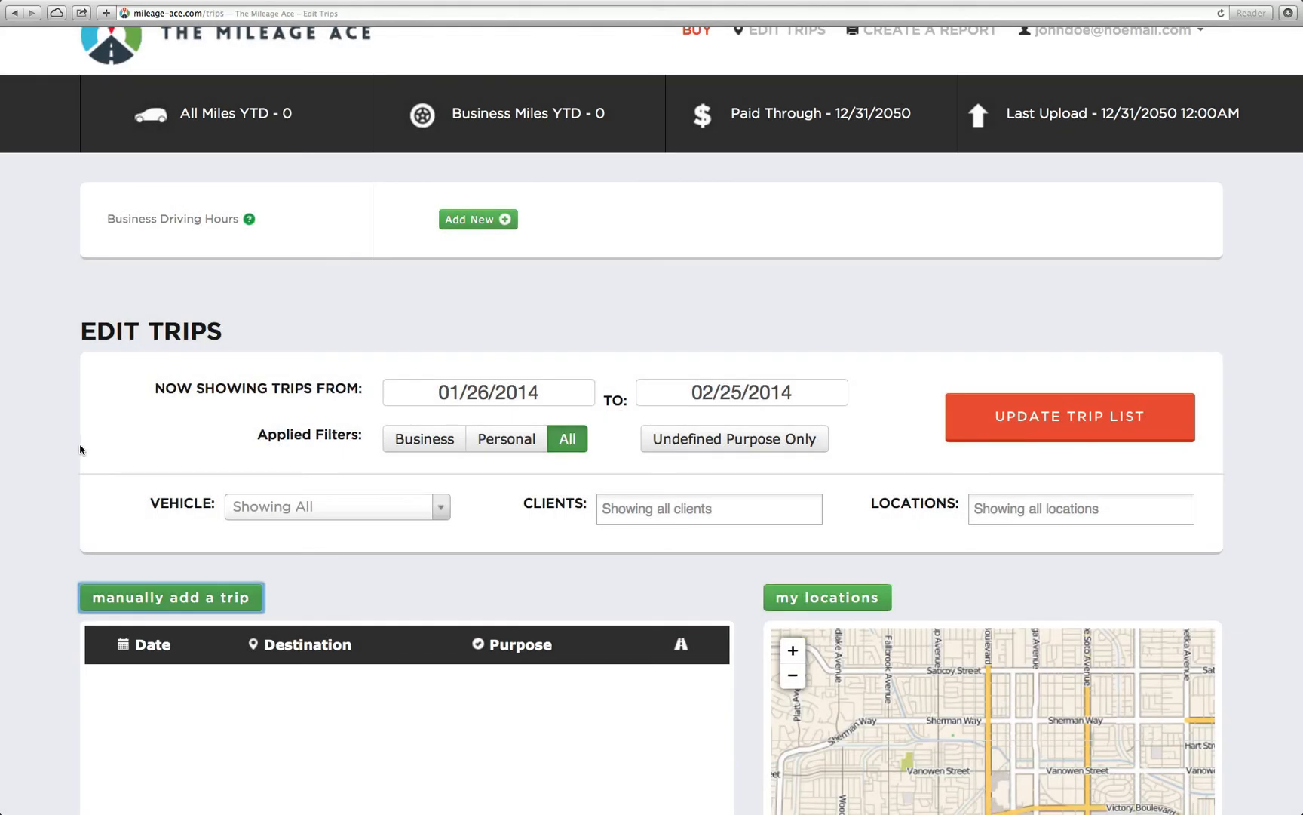
pyautogui.scroll(-3)
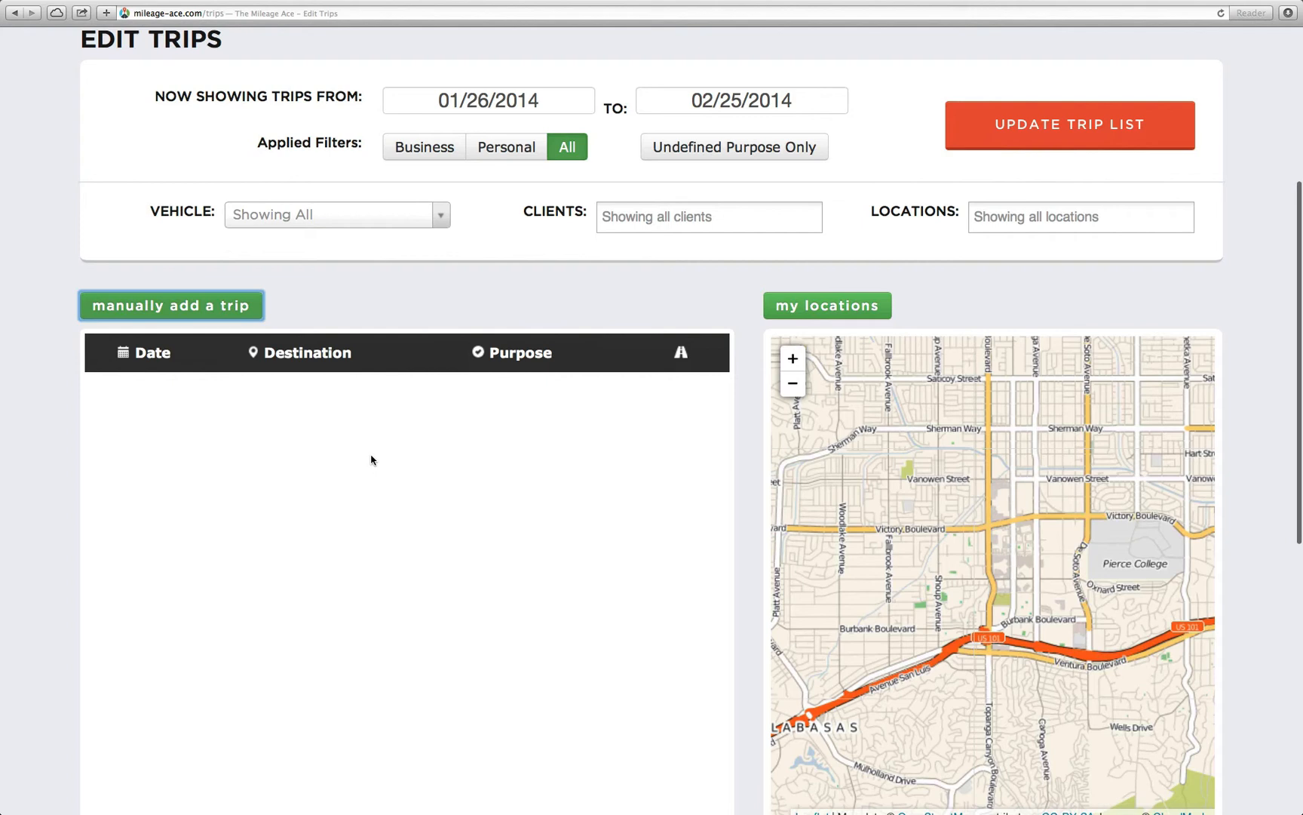
pyautogui.moveTo(275, 470)
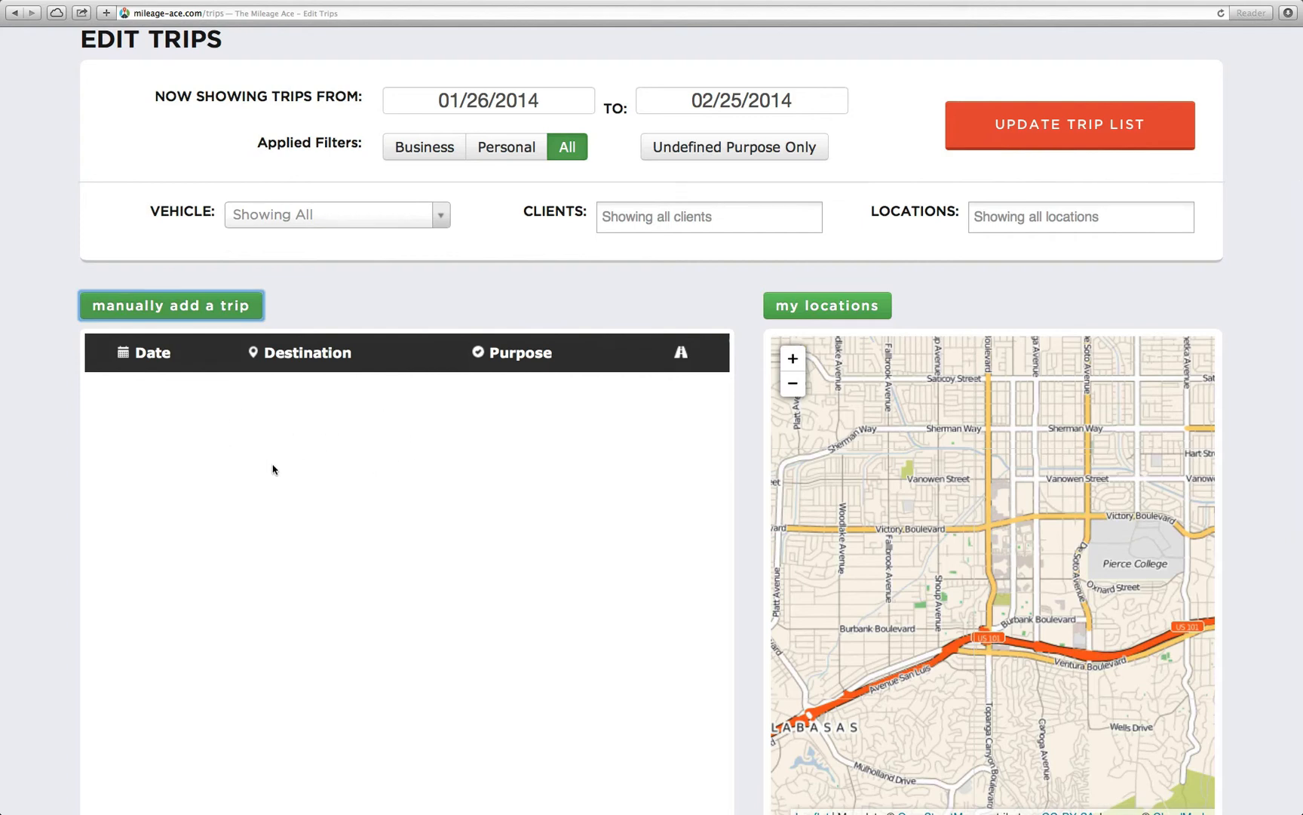
pyautogui.scroll(3)
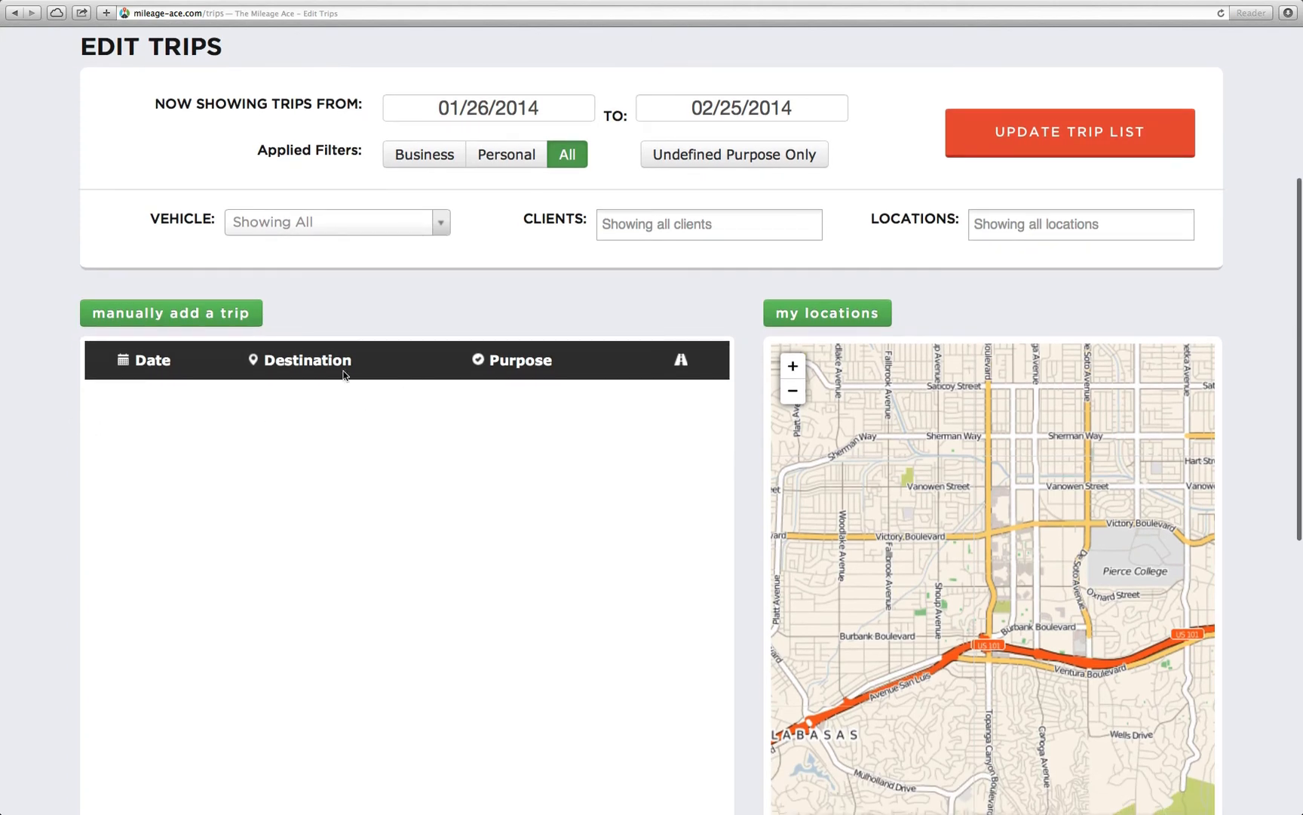
pyautogui.moveTo(481, 472)
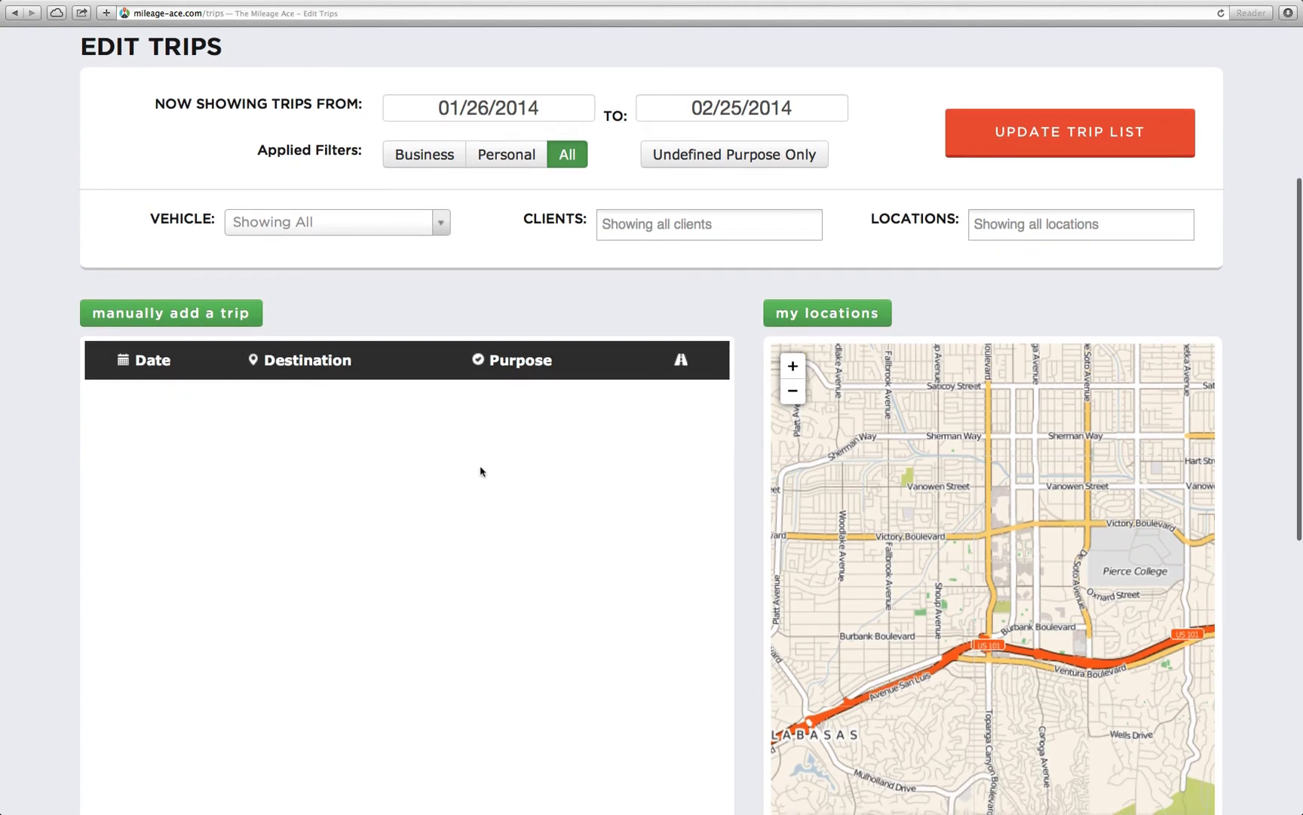
pyautogui.scroll(3)
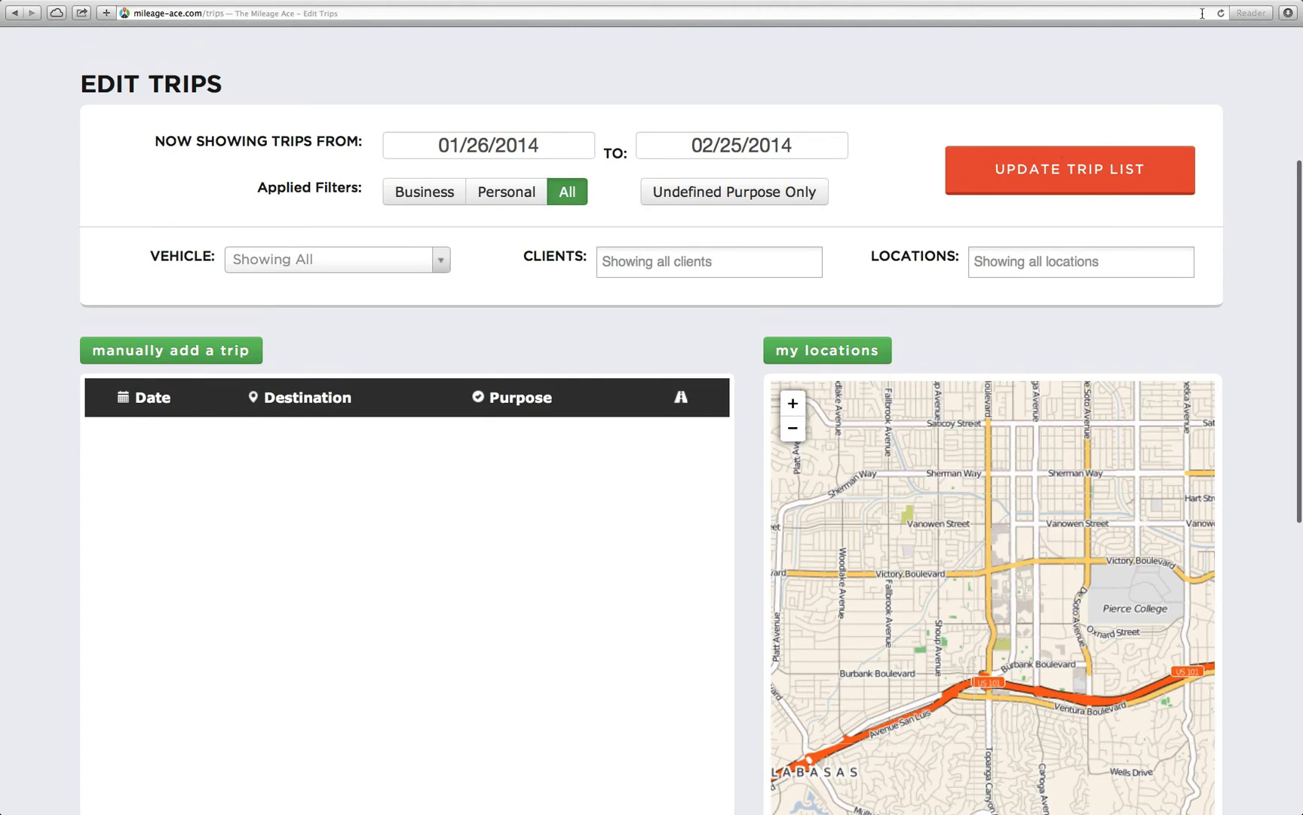
pyautogui.moveTo(1210, 12)
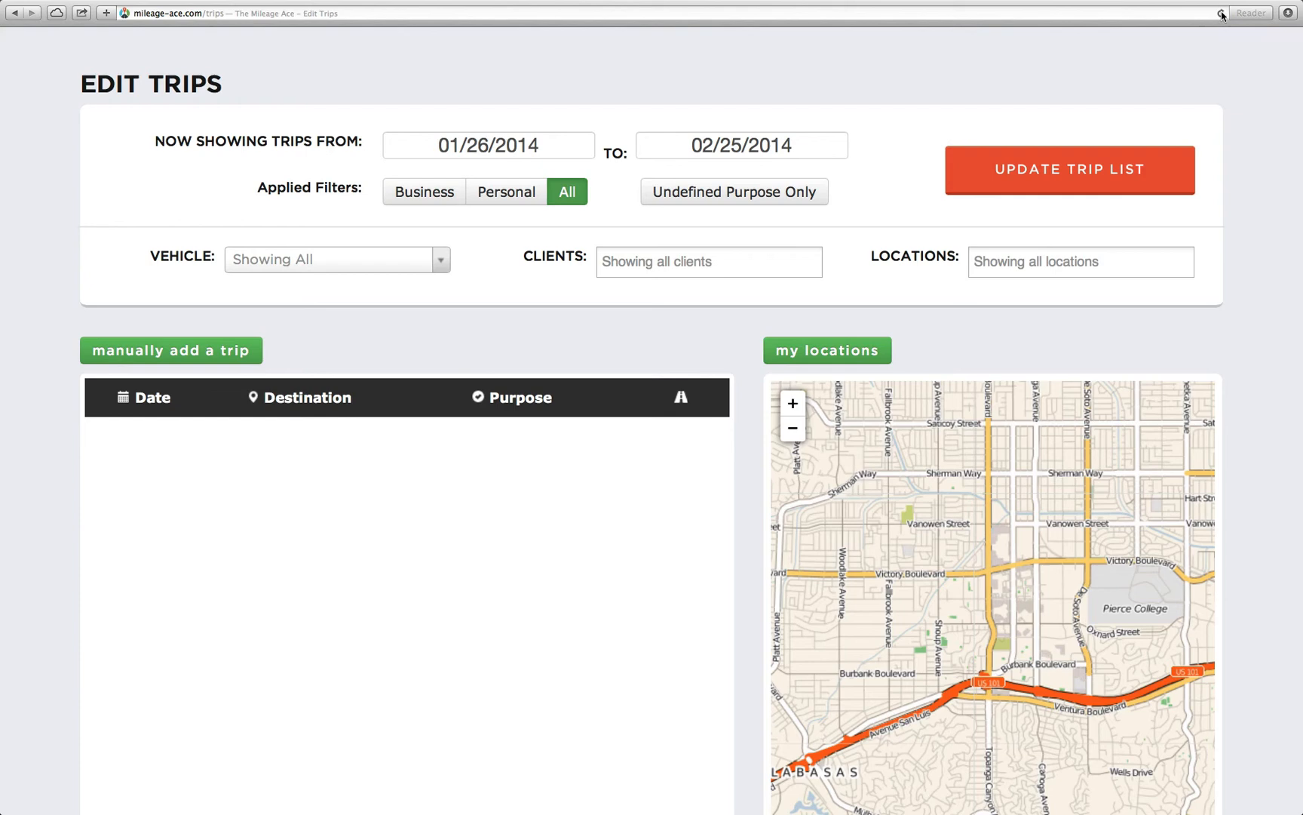
# - Reload the page so the list shows the 02/25 Sales Visit trip of 10.0 miles
pyautogui.click(1069, 170)
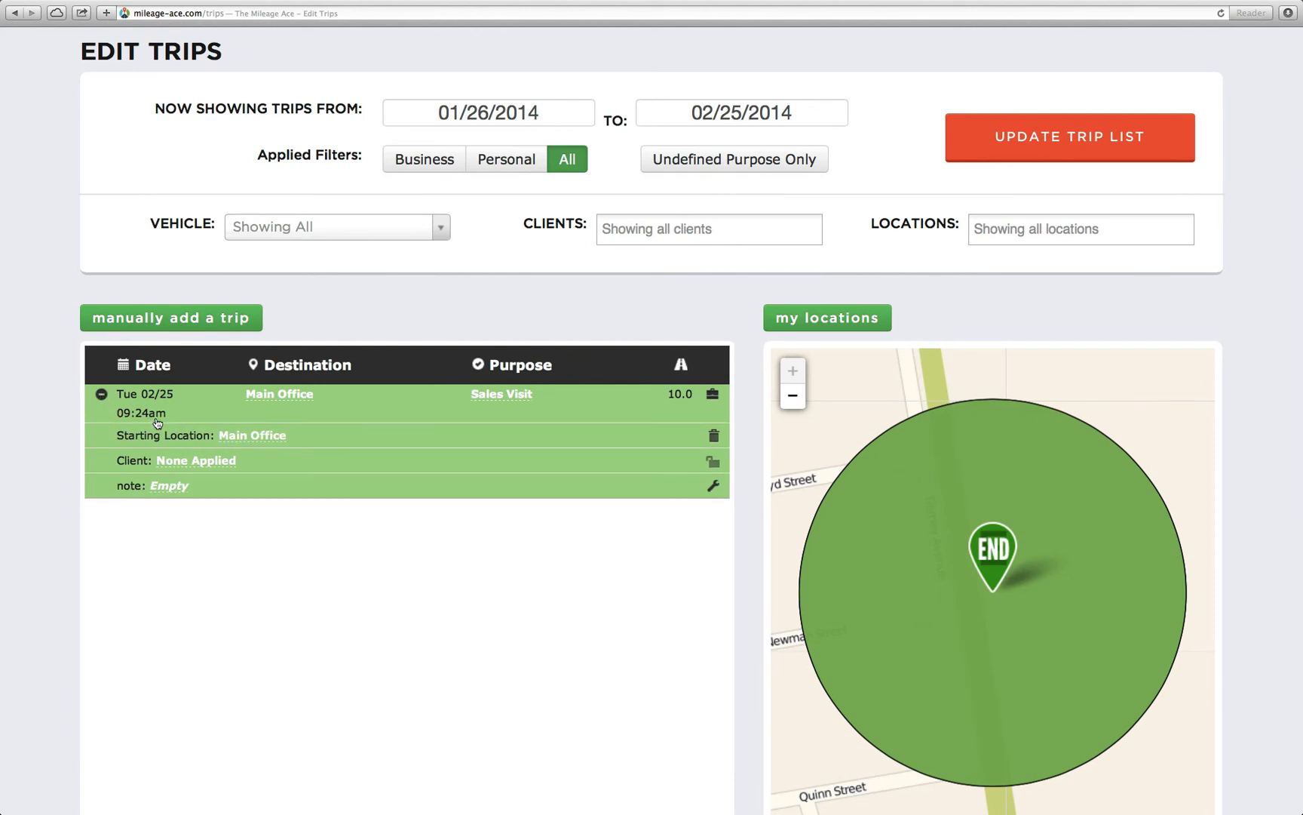
pyautogui.moveTo(280, 402)
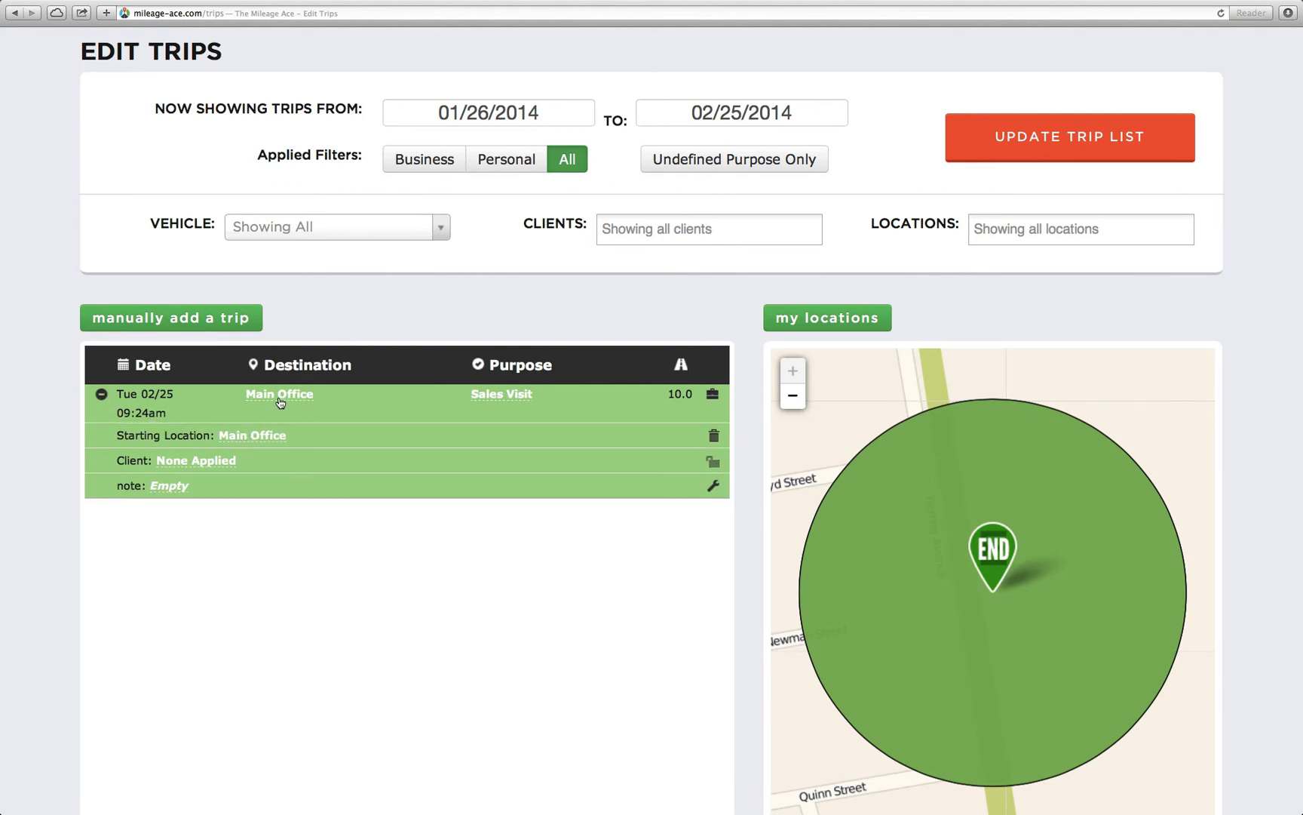
pyautogui.moveTo(502, 393)
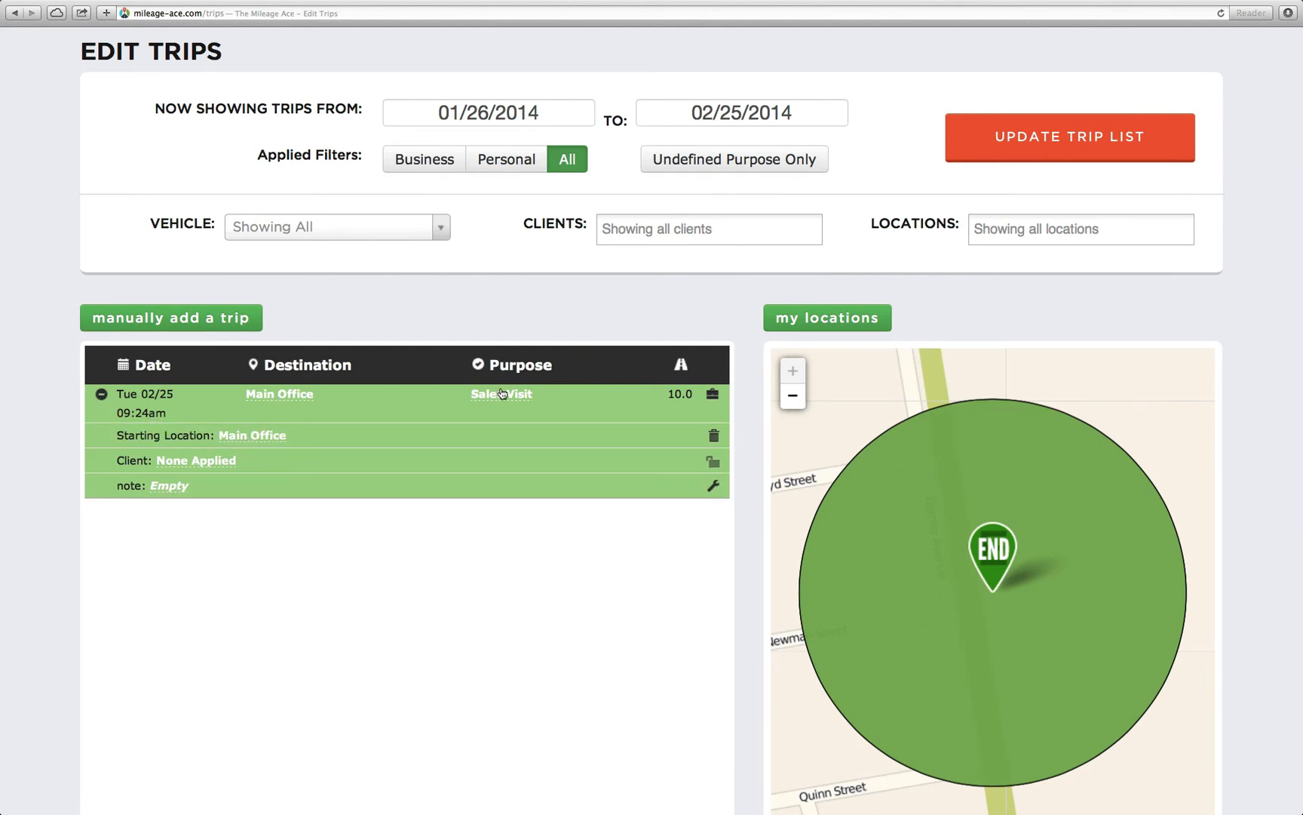
pyautogui.moveTo(394, 497)
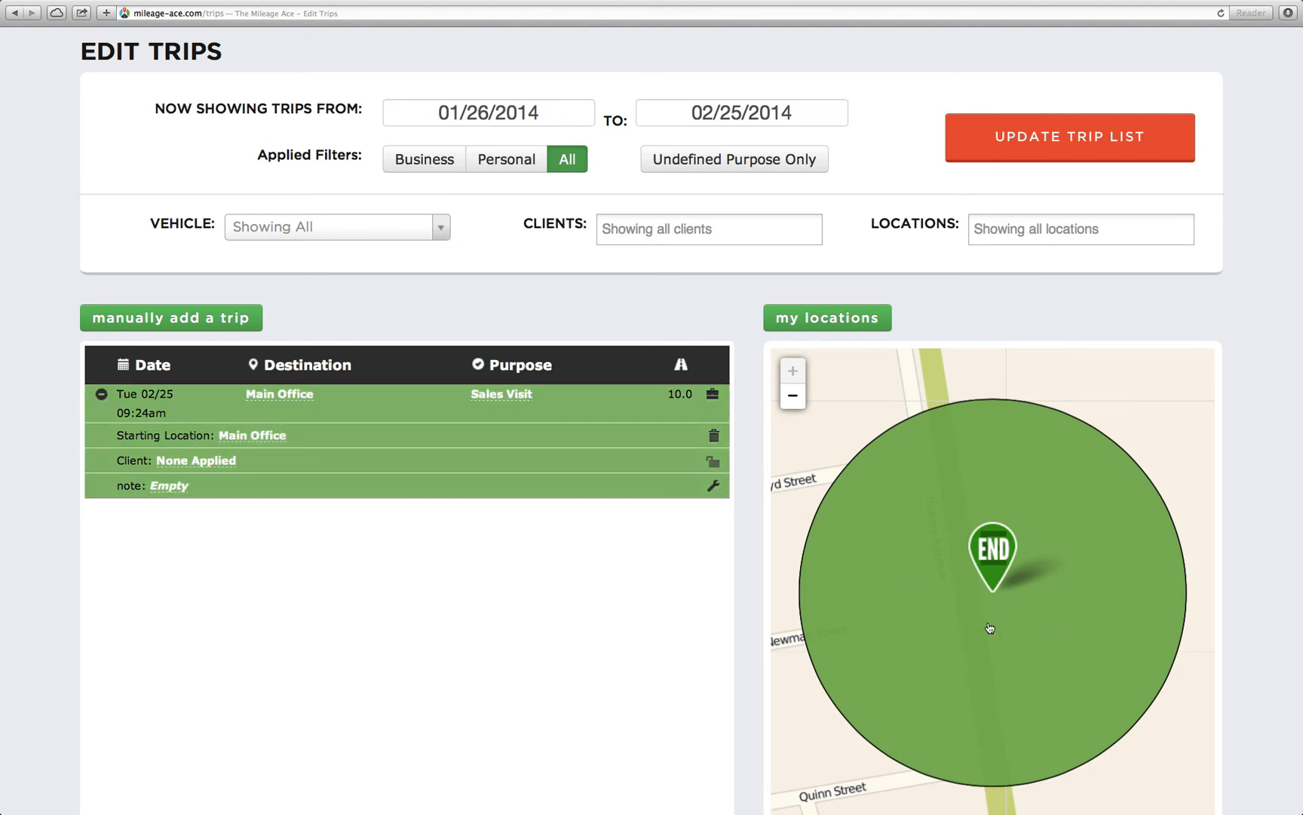
pyautogui.moveTo(501, 612)
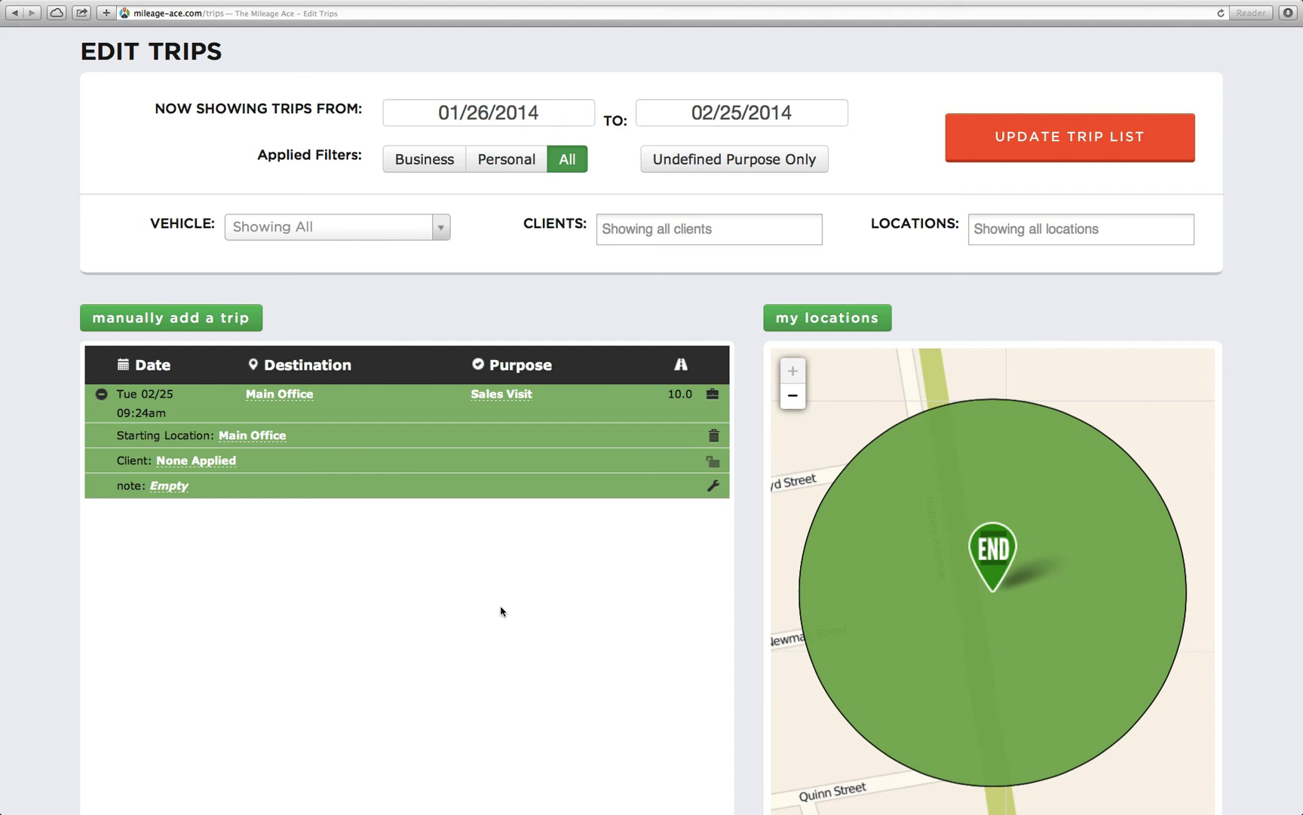
pyautogui.scroll(-3)
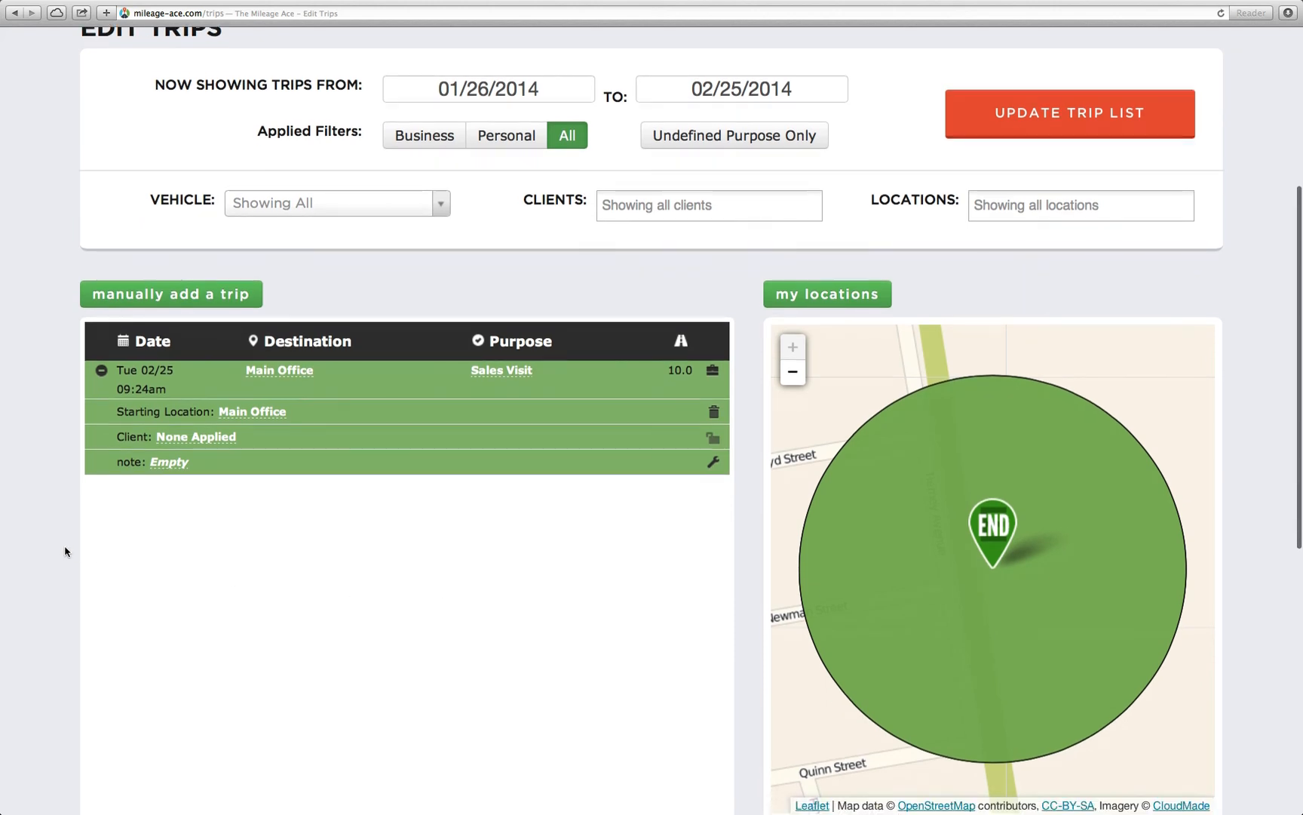
pyautogui.scroll(3)
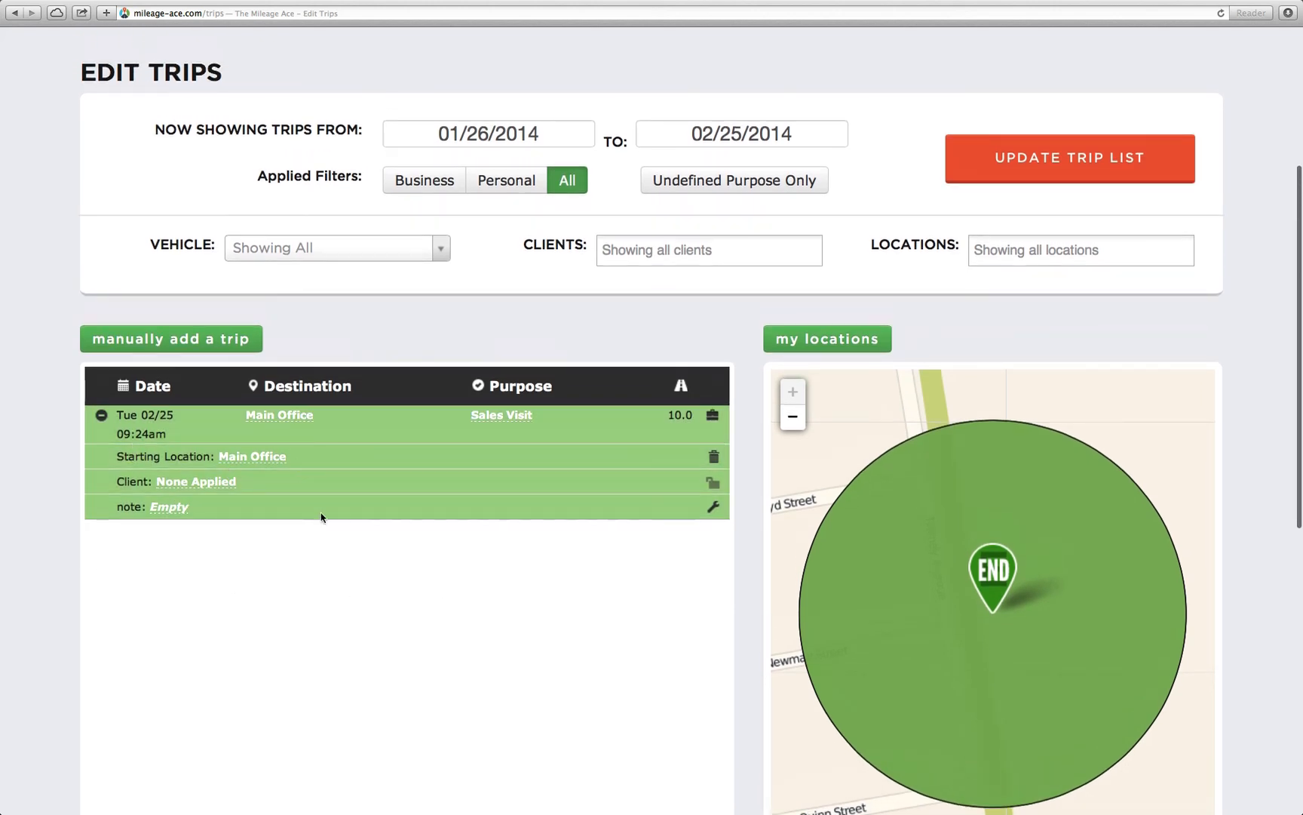
pyautogui.scroll(-3)
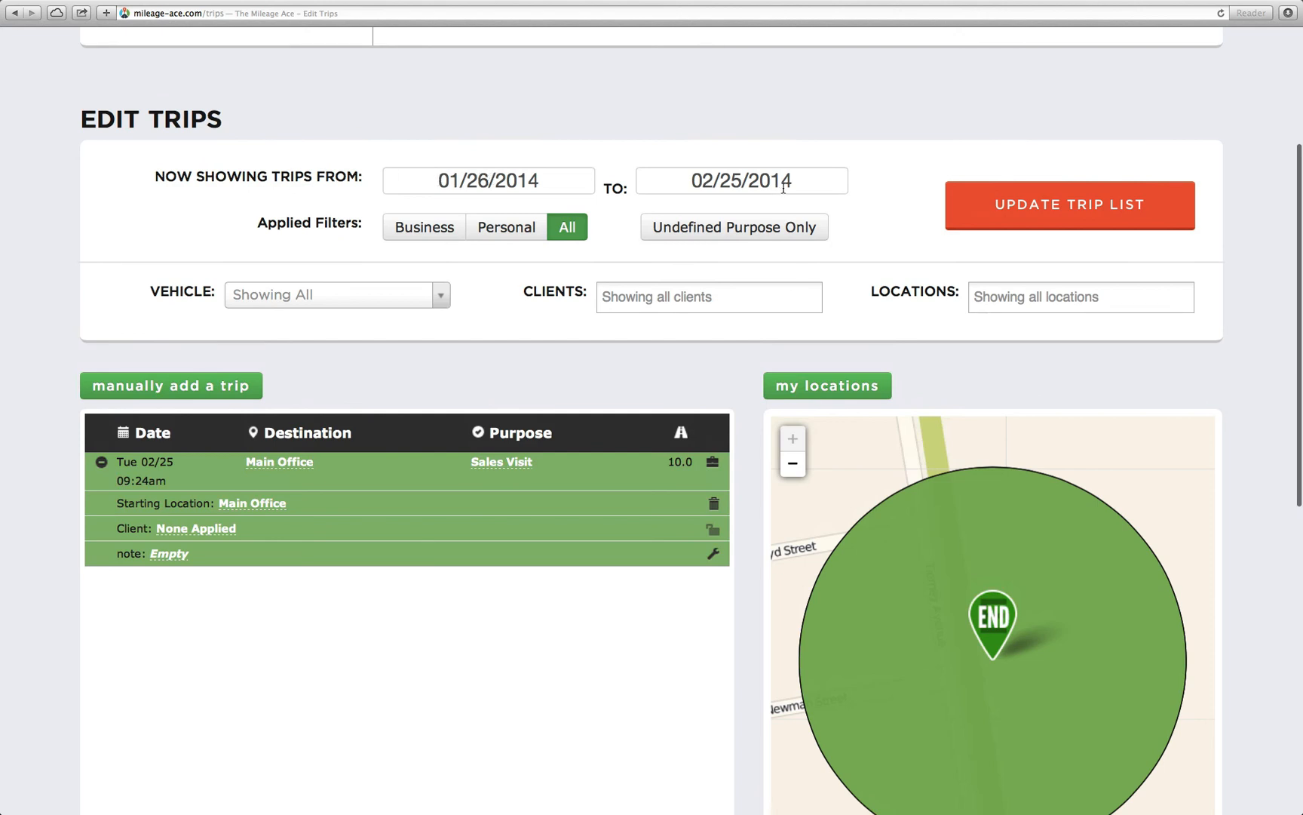
pyautogui.moveTo(390, 249)
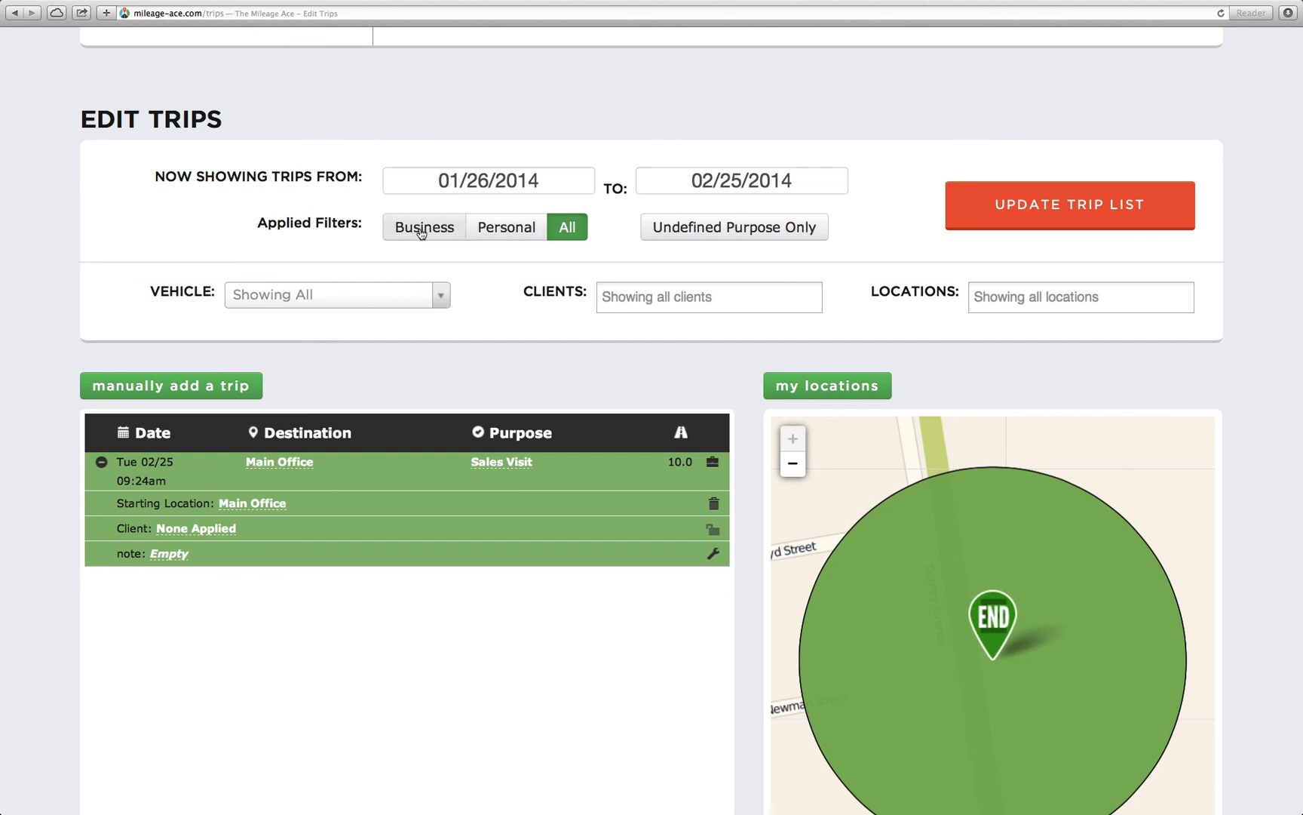
pyautogui.moveTo(233, 315)
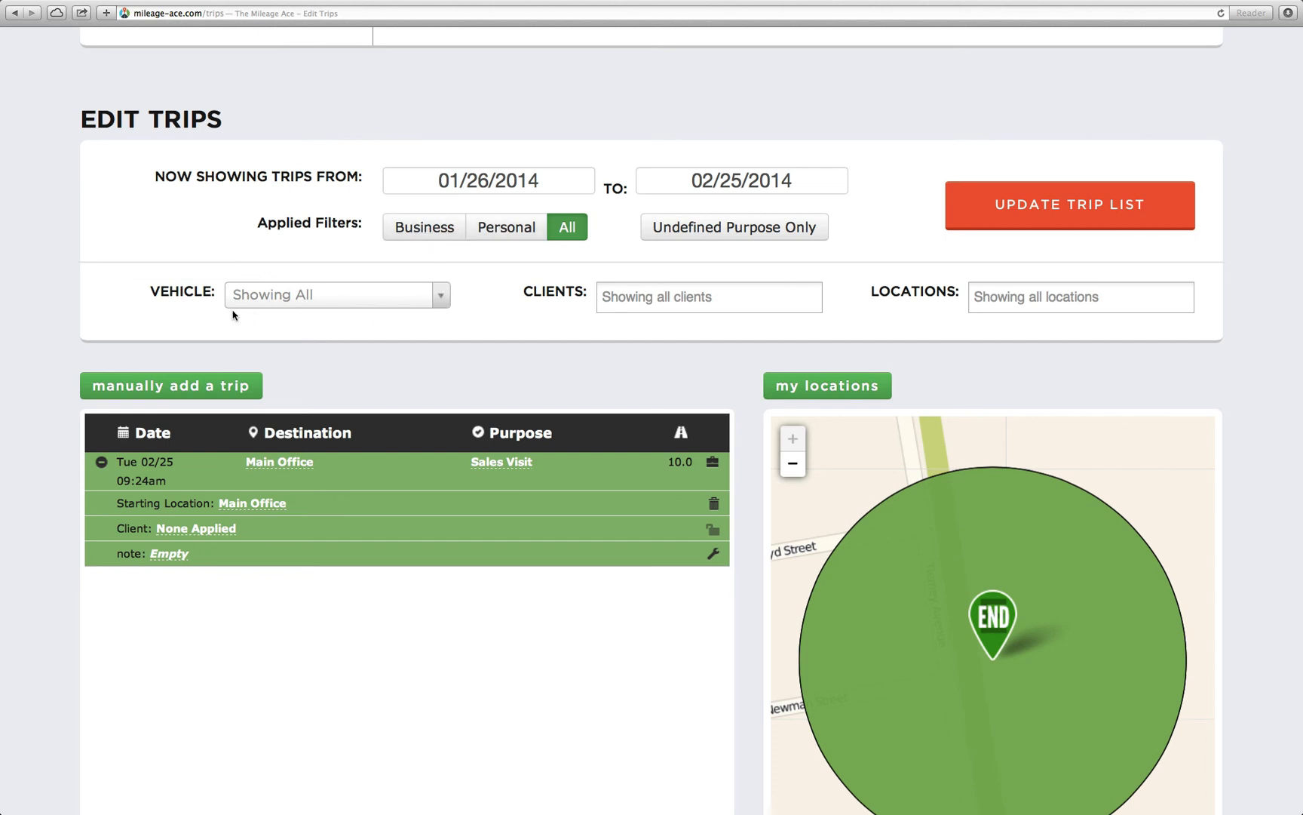
pyautogui.moveTo(122, 316)
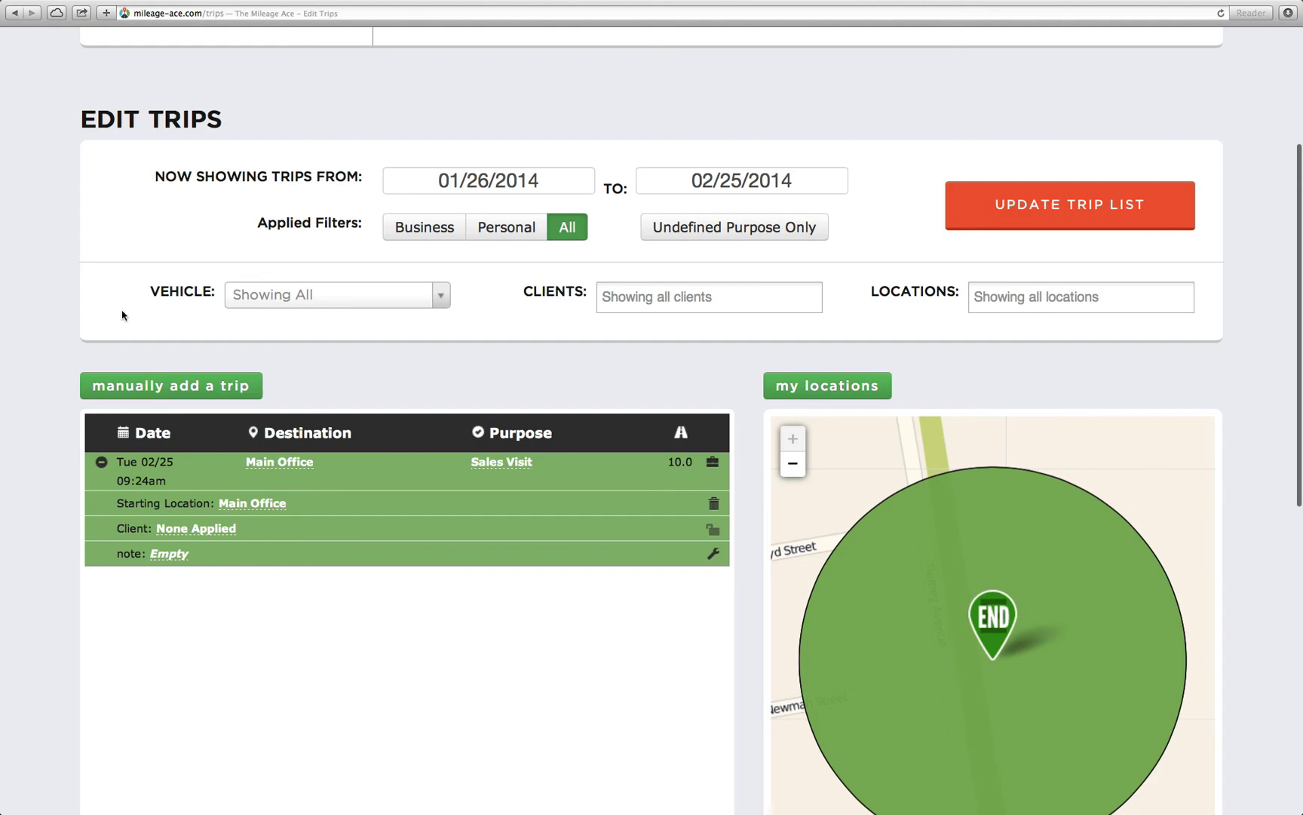